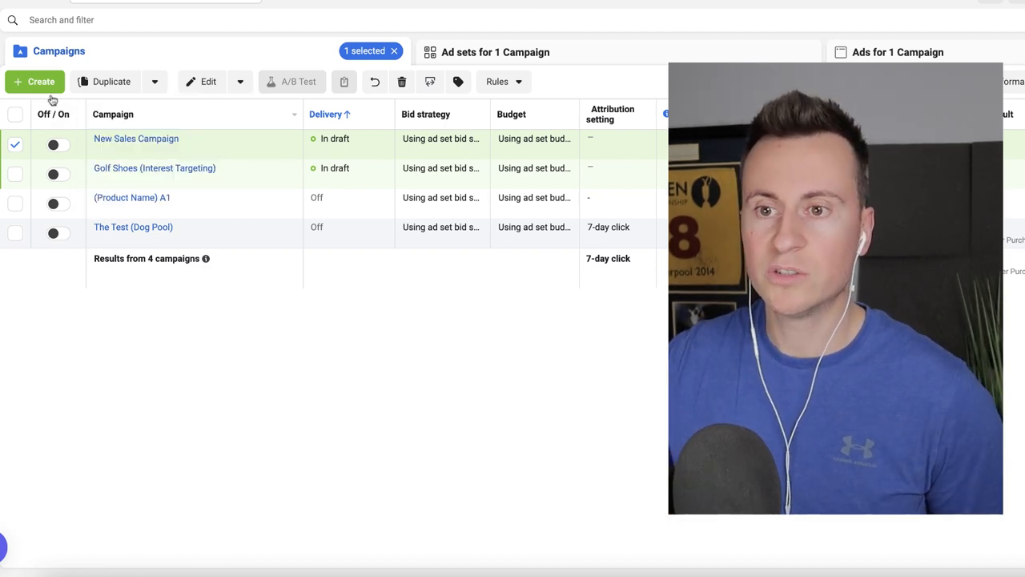
Step: Create a new campaign, choose the Sales objective and continue into the draft 'New Sales Campaign'
left_click(35, 80)
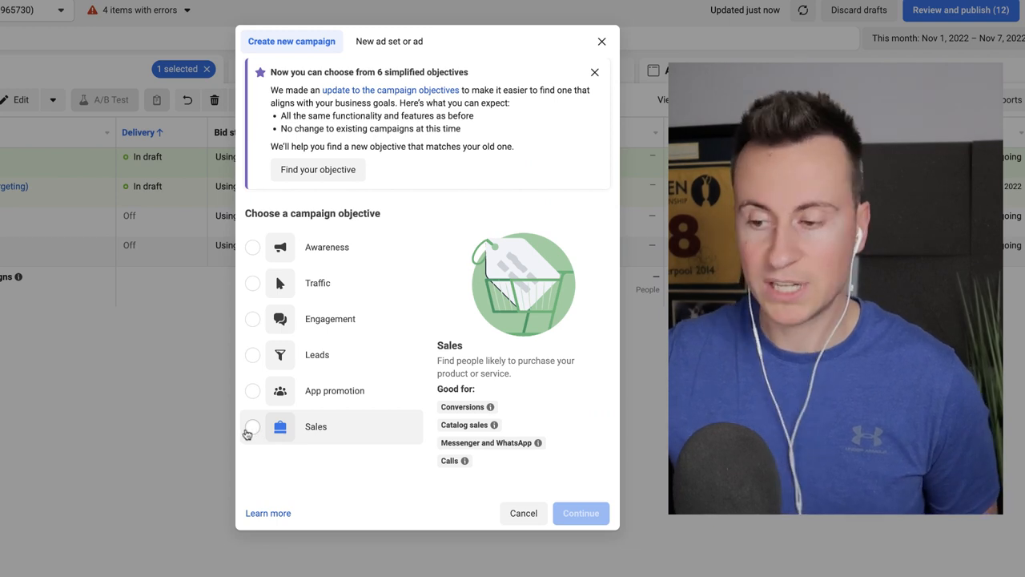
left_click(253, 426)
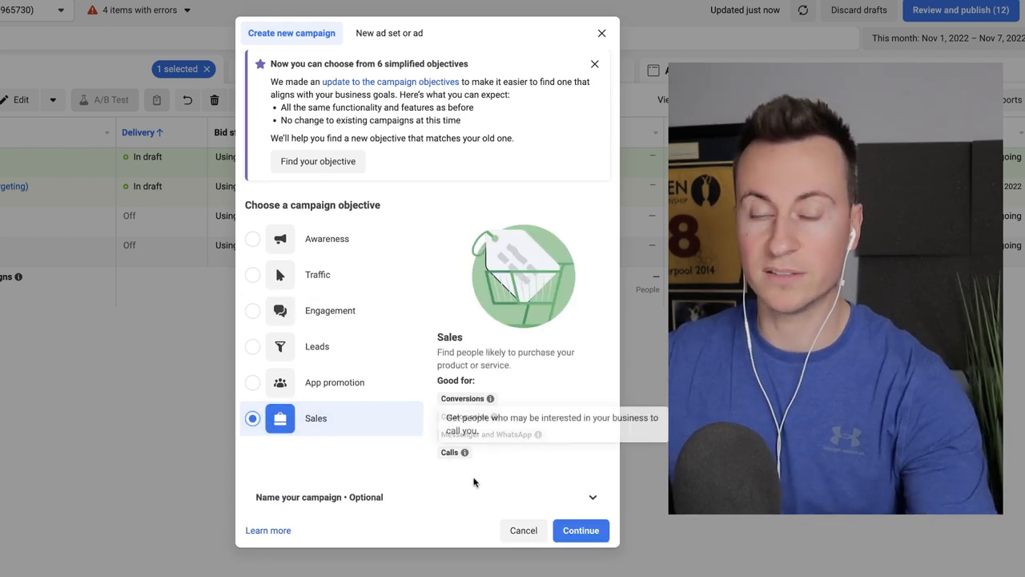
left_click(580, 531)
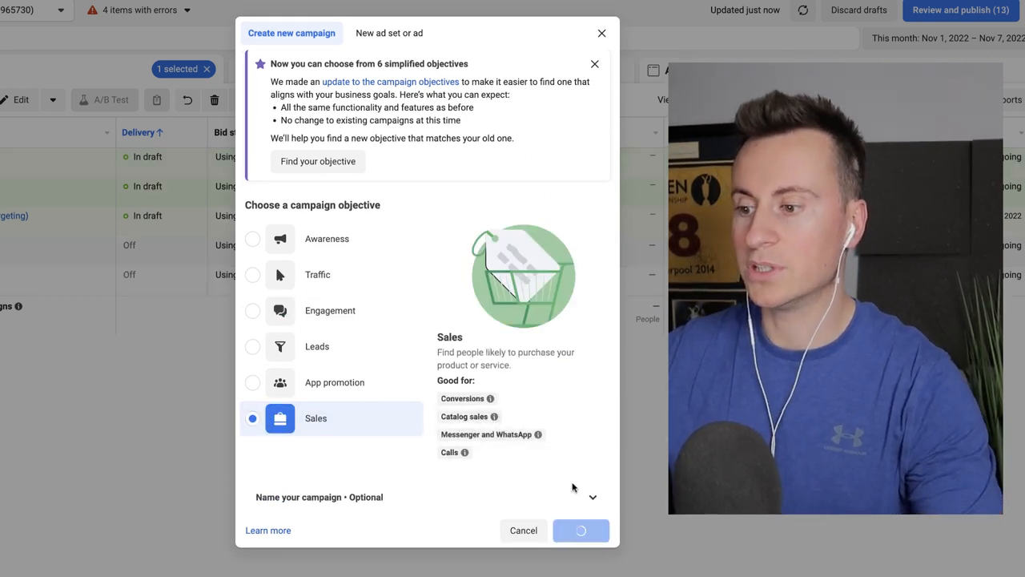
left_click(580, 530)
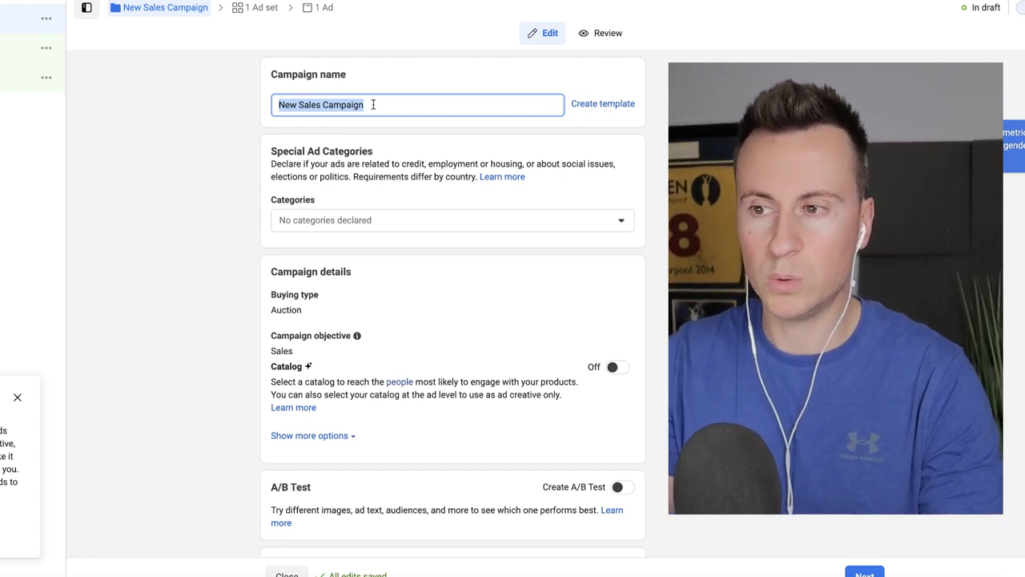
Step: Replace 'New Sales Campaign' with the name 'Dog Pool L1' in the Campaign name field
type("D")
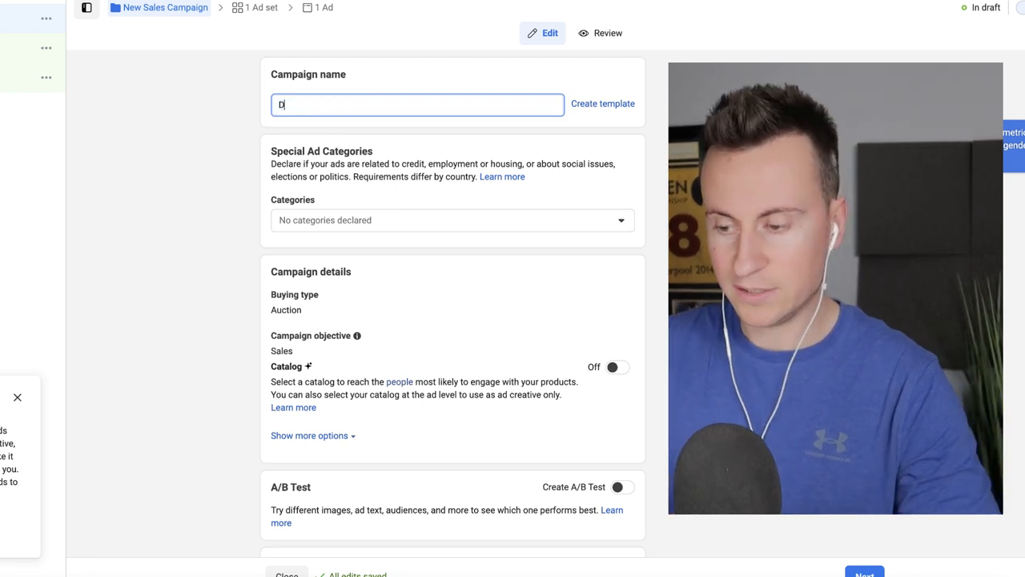
type("og Pool L1")
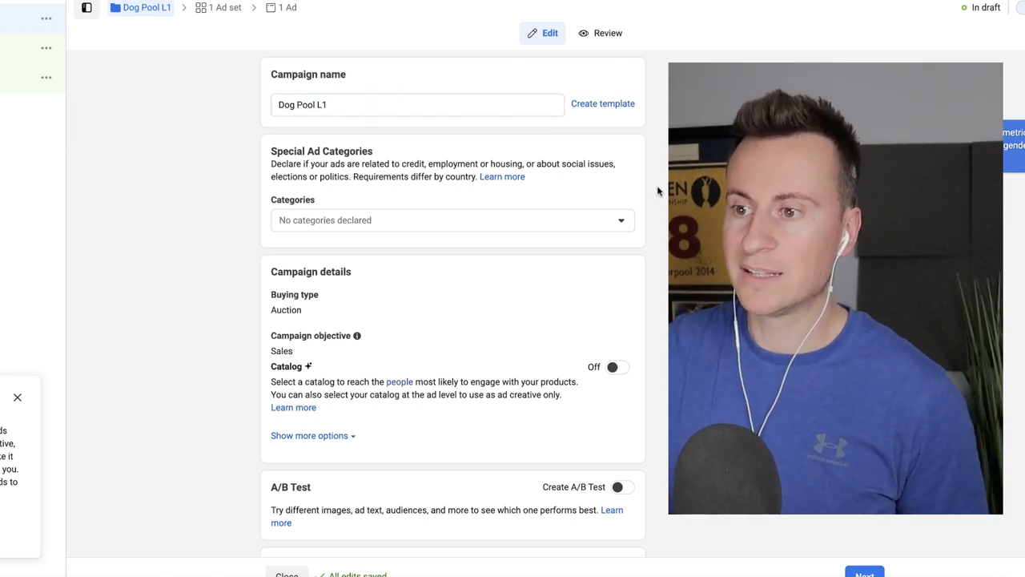
scroll("down", 3)
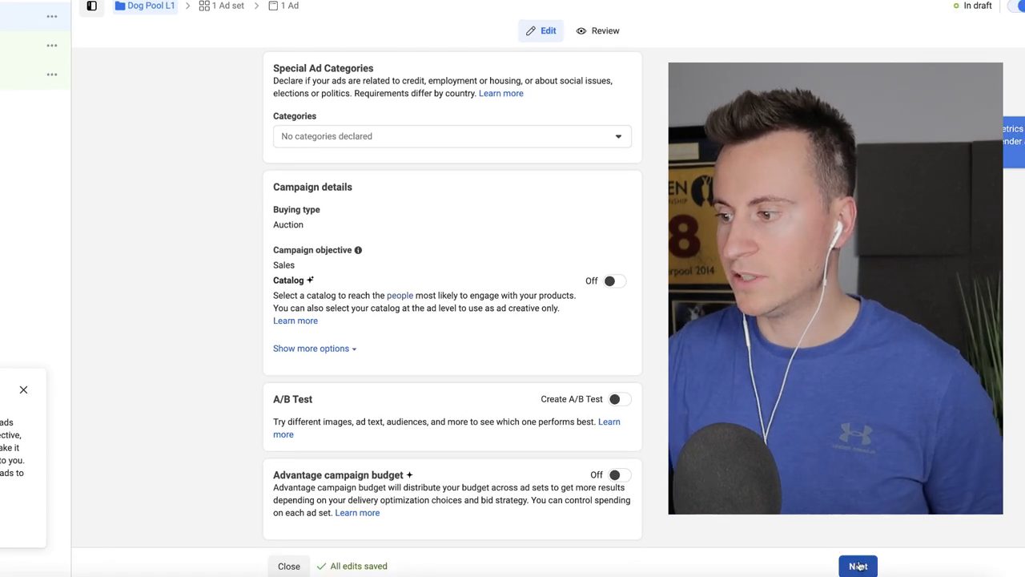
Step: Move to the ad set and choose Purchase as the website pixel conversion event
left_click(859, 565)
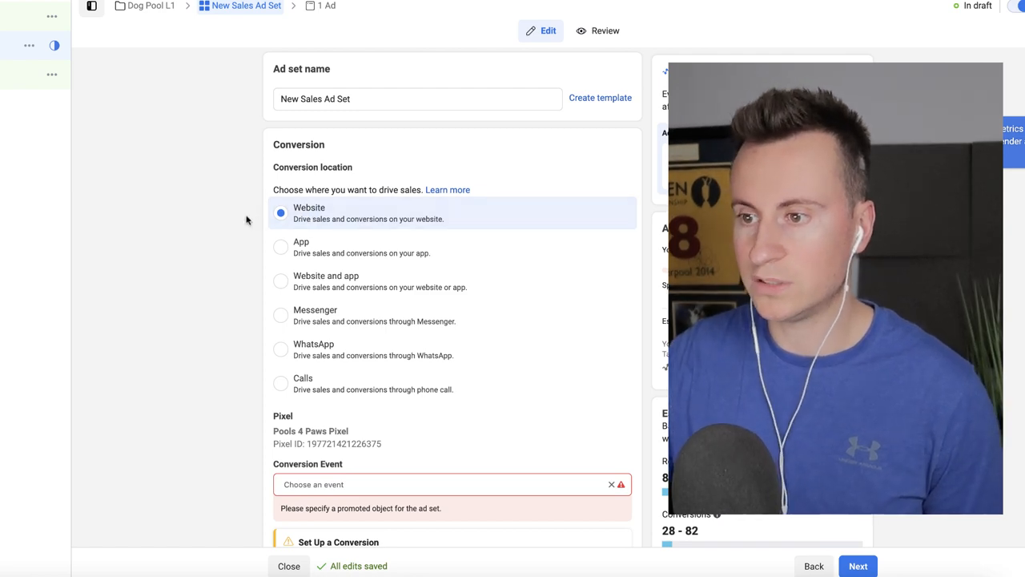
scroll("down", 3)
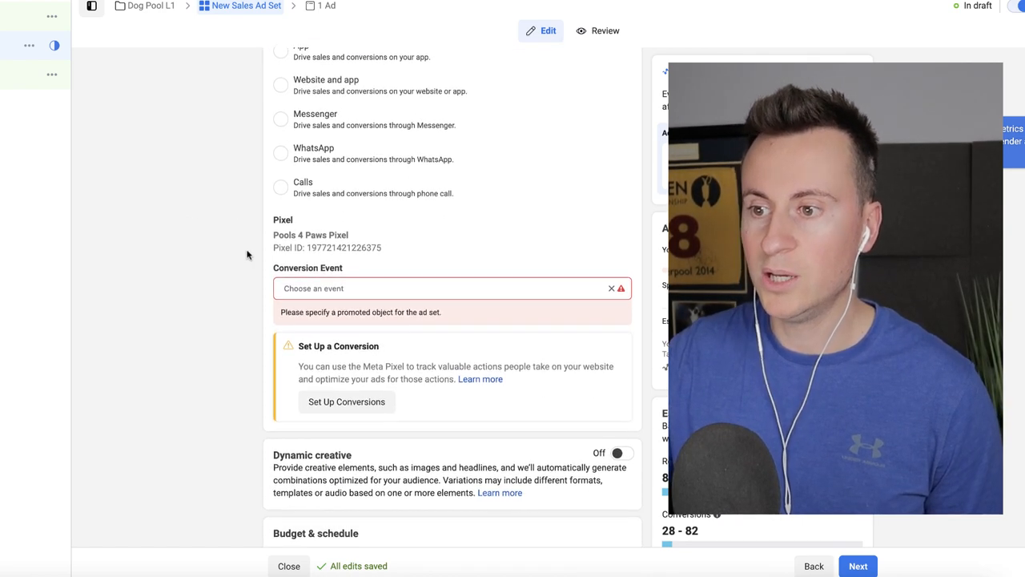
scroll("down", 3)
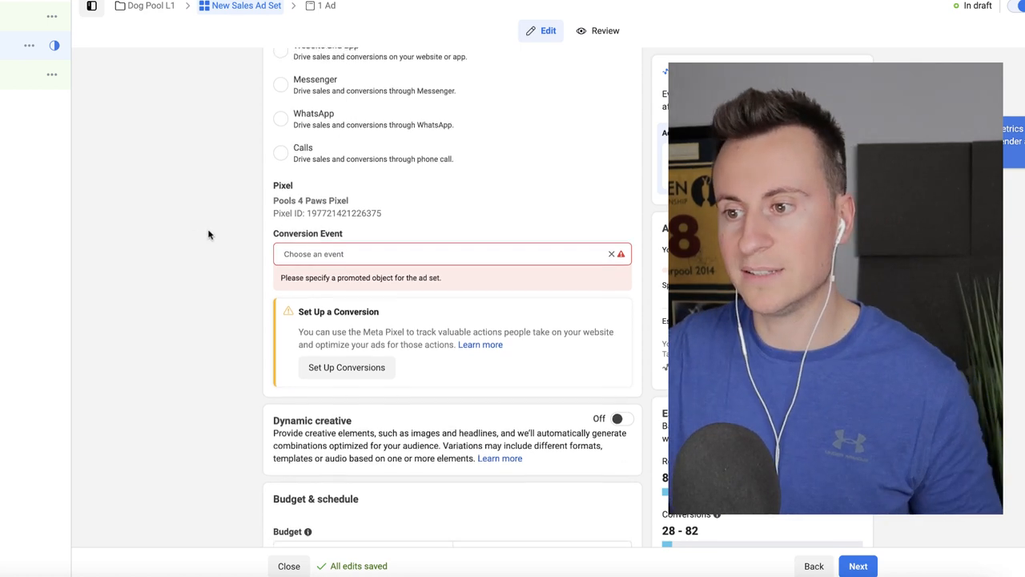
left_click(441, 253)
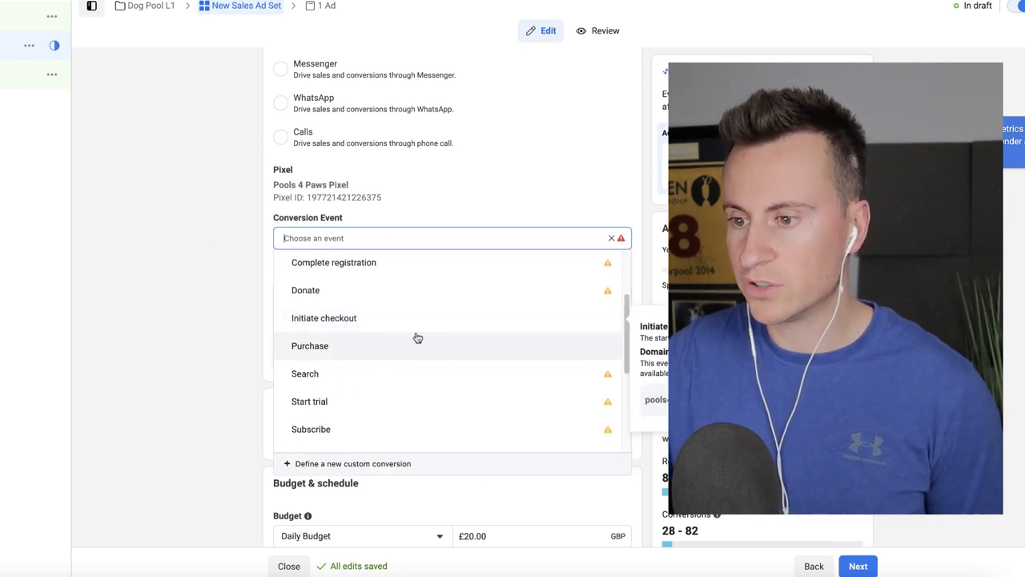
left_click(309, 346)
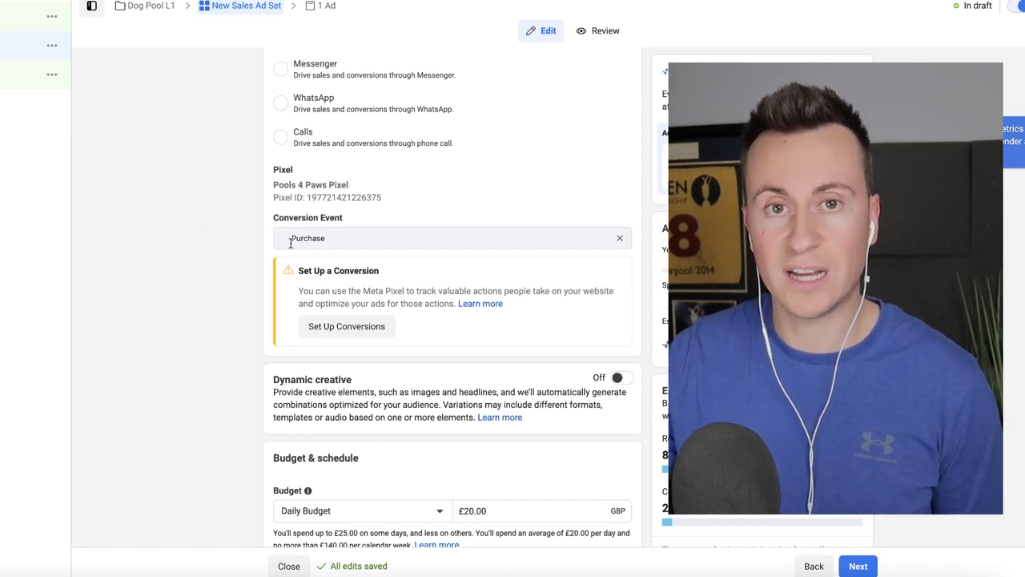
scroll("down", 3)
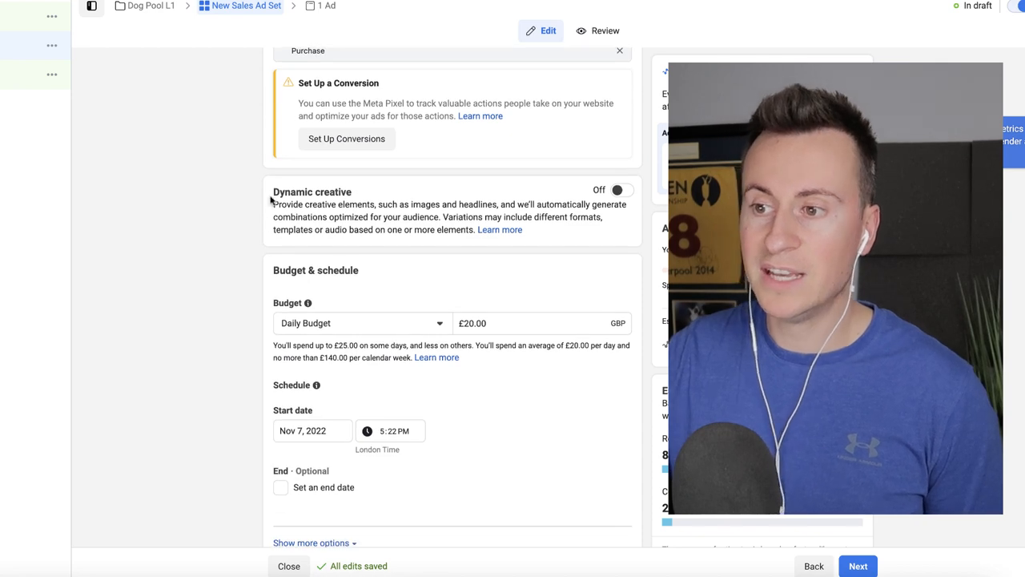
mouse_move(155, 215)
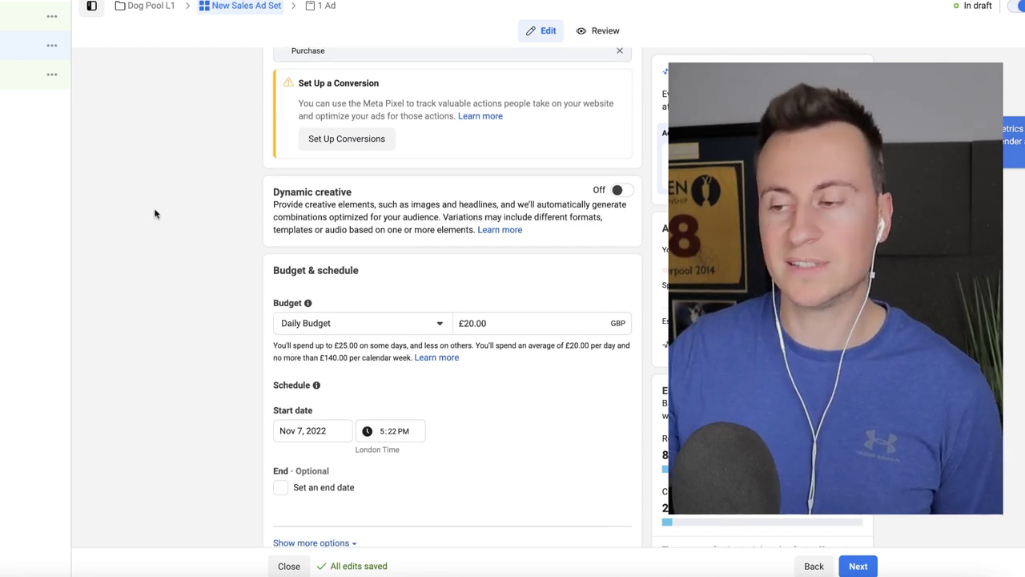
scroll("down", 3)
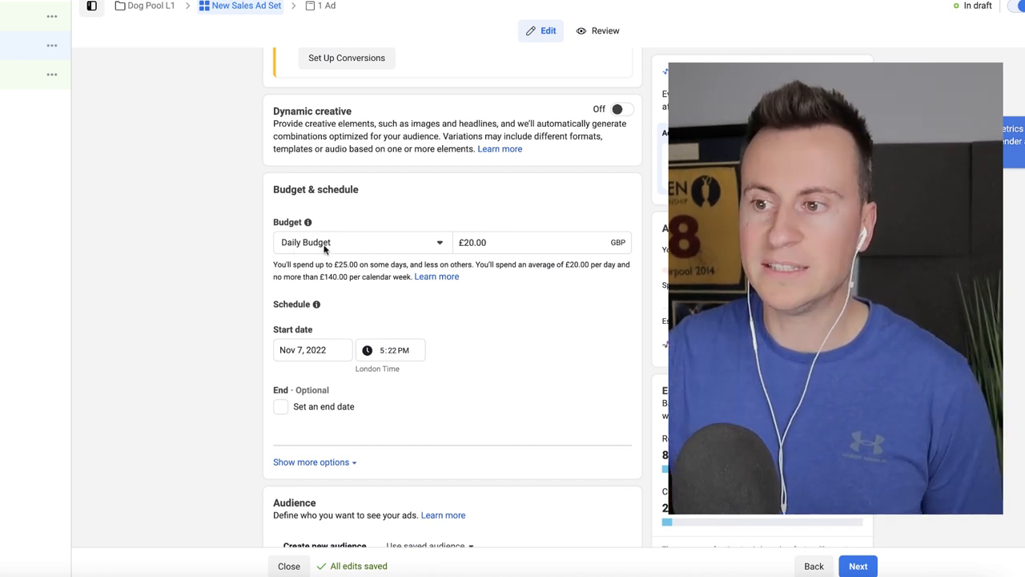
Step: Enter a daily budget of 10.00 in Budget & schedule, replacing the £20.00 amount
scroll("down", 3)
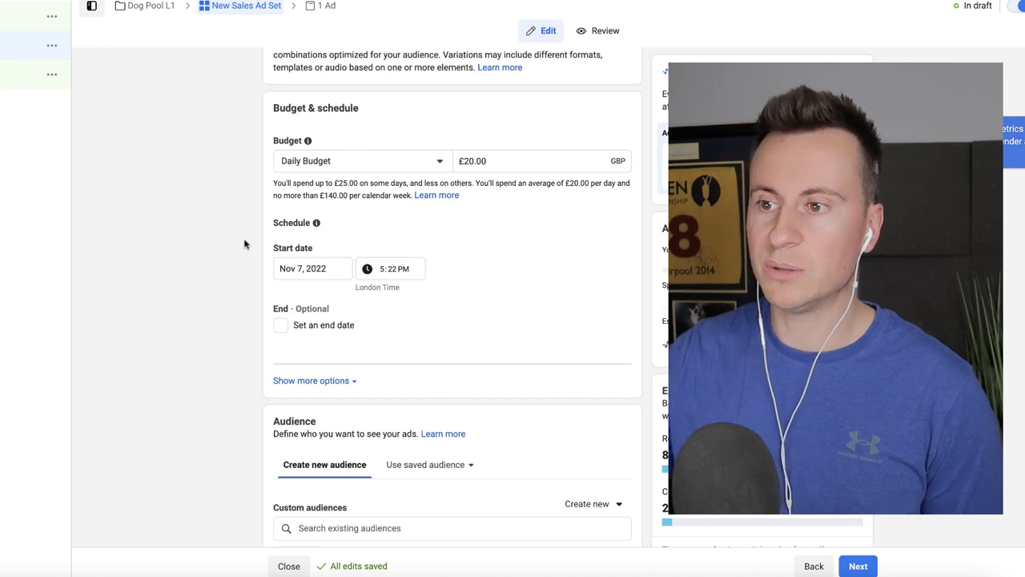
type("£8")
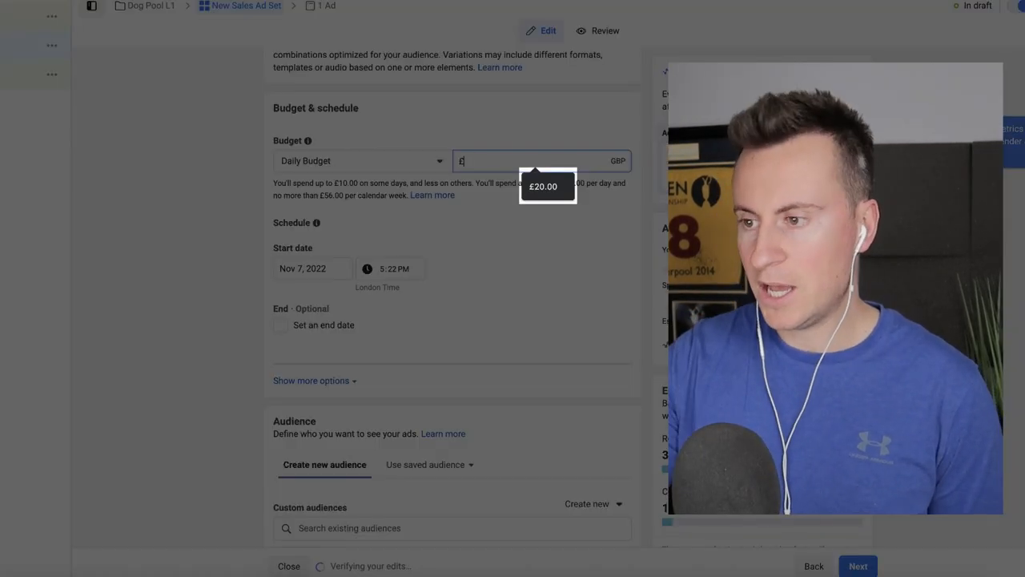
type("10.00")
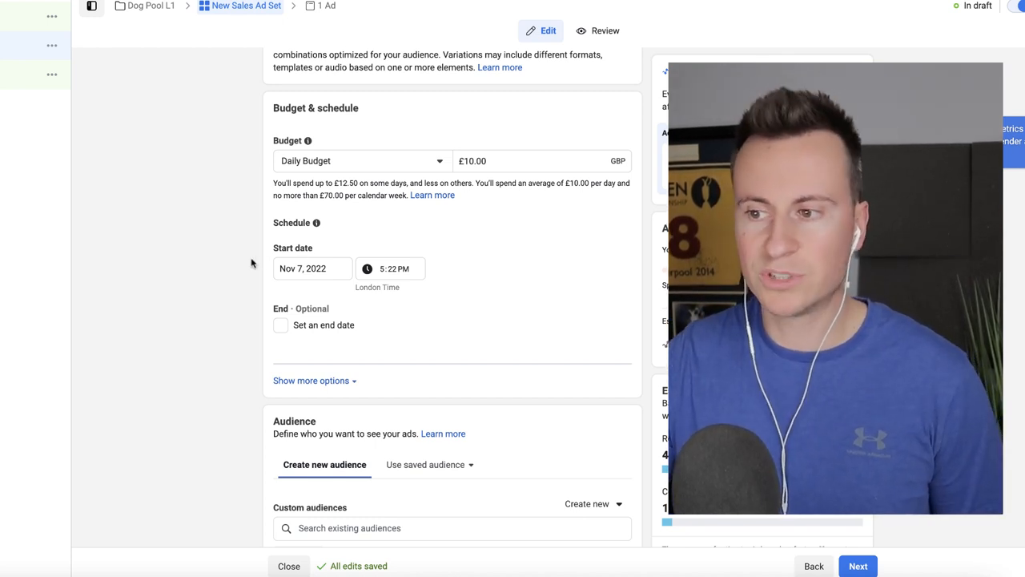
scroll("down", 3)
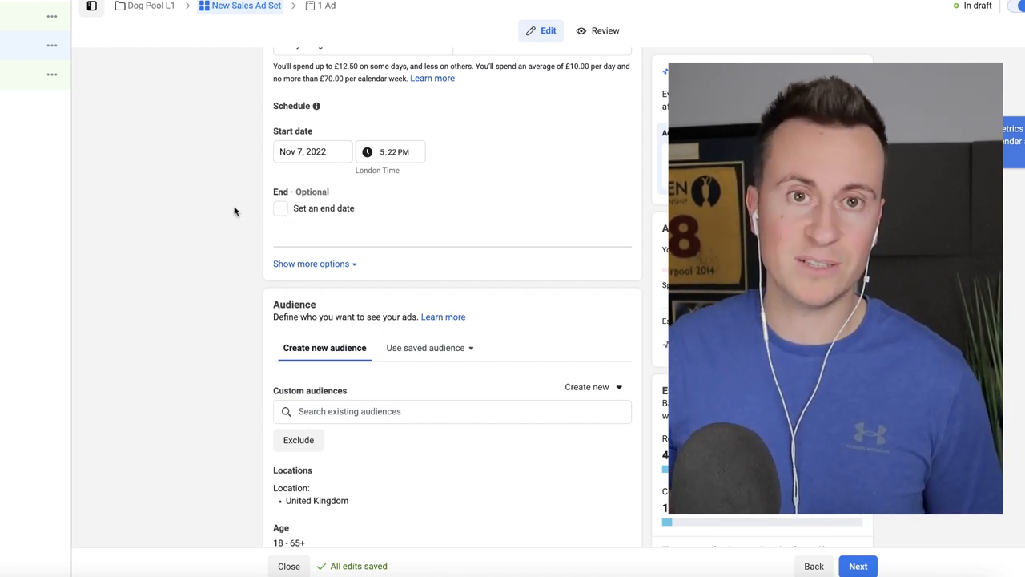
scroll("down", 3)
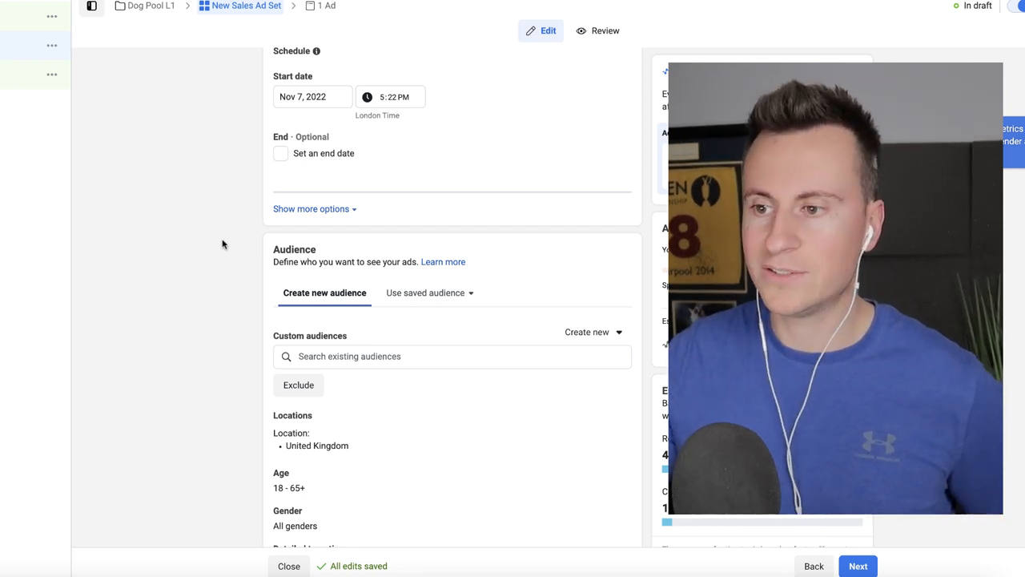
Step: Expand 'Show more options' under the schedule so Ad scheduling shows ads running all the time
scroll("down", 3)
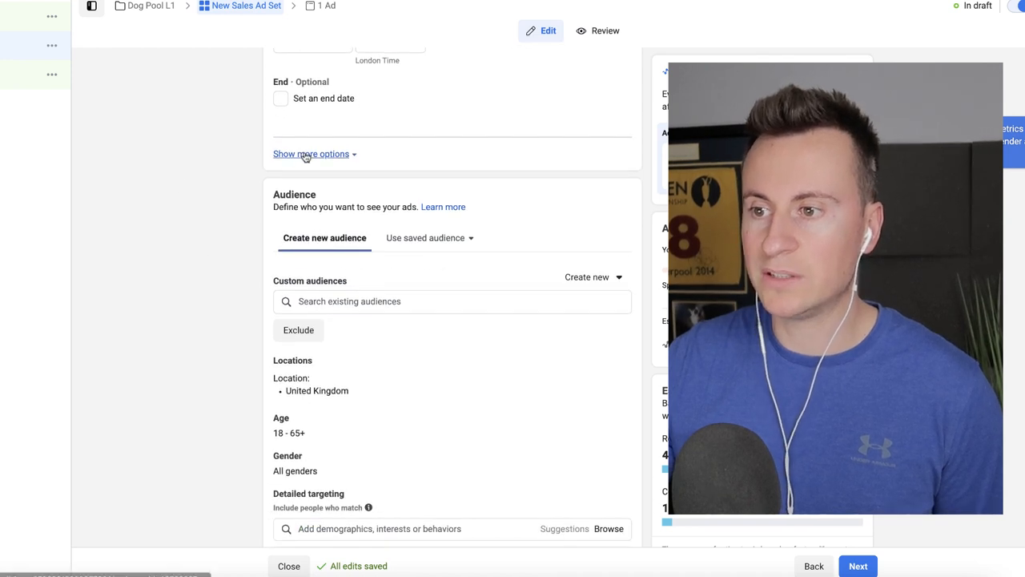
left_click(310, 154)
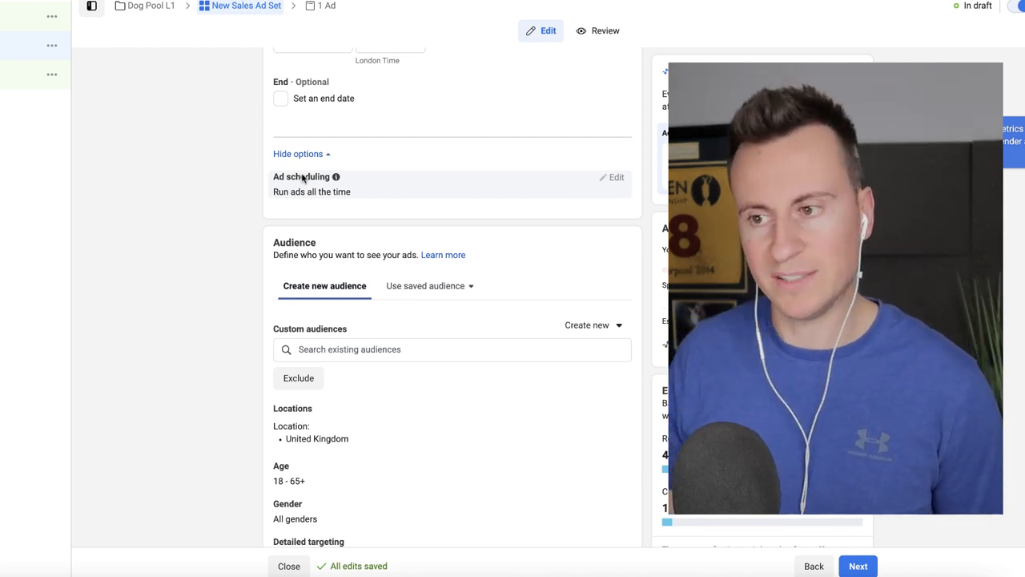
mouse_move(232, 199)
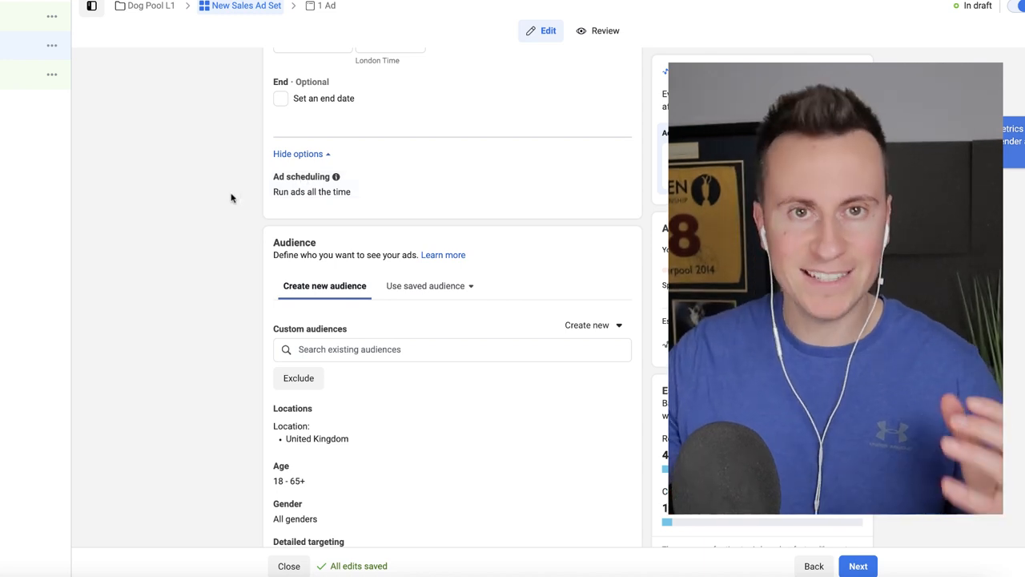
scroll("down", 3)
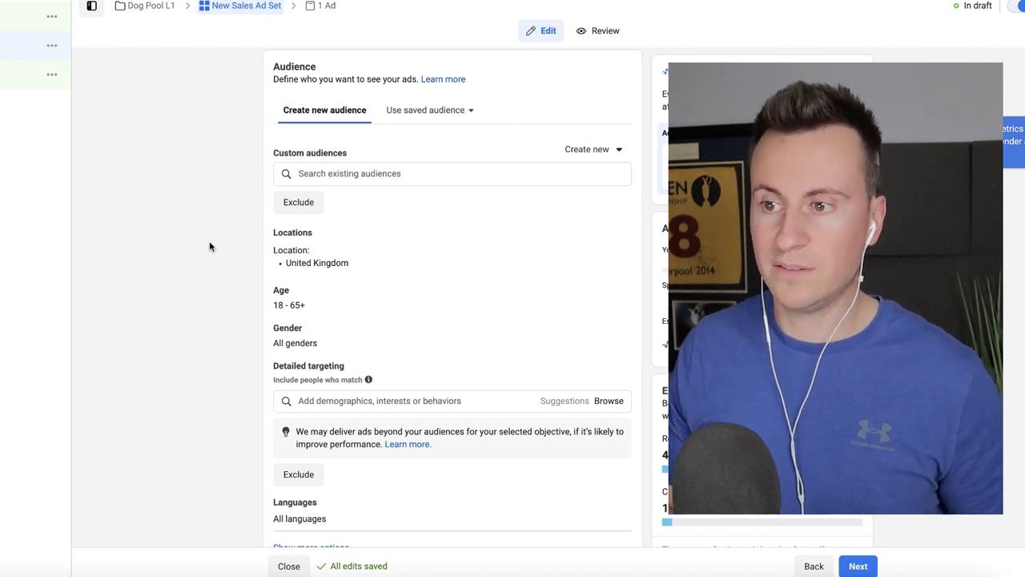
scroll("down", 3)
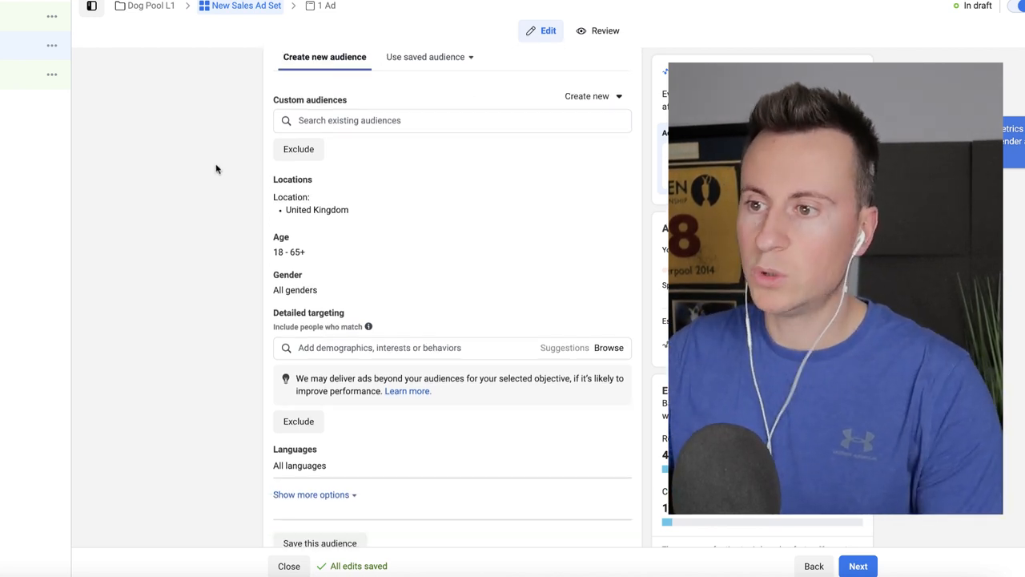
scroll("down", 3)
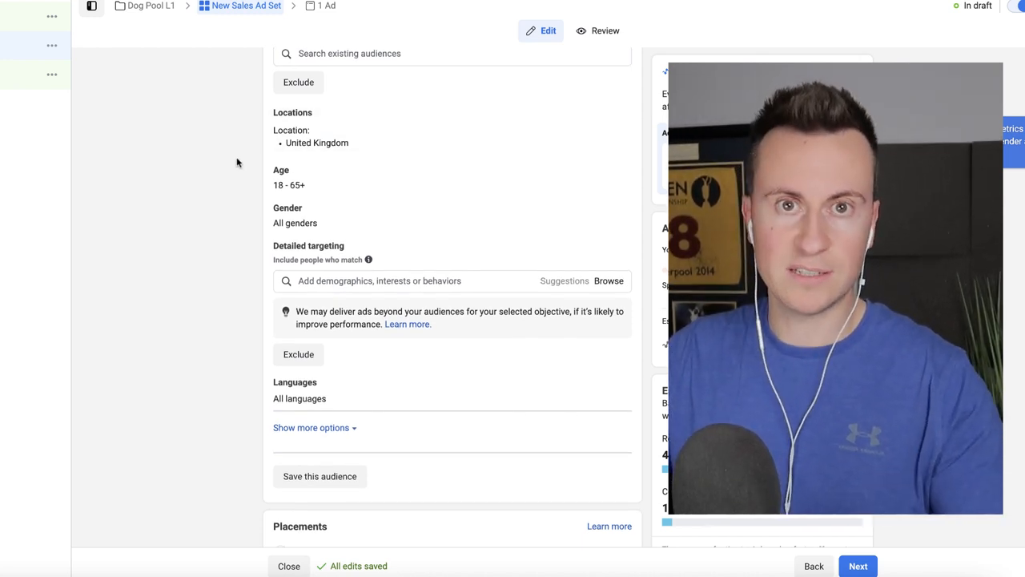
scroll("down", 3)
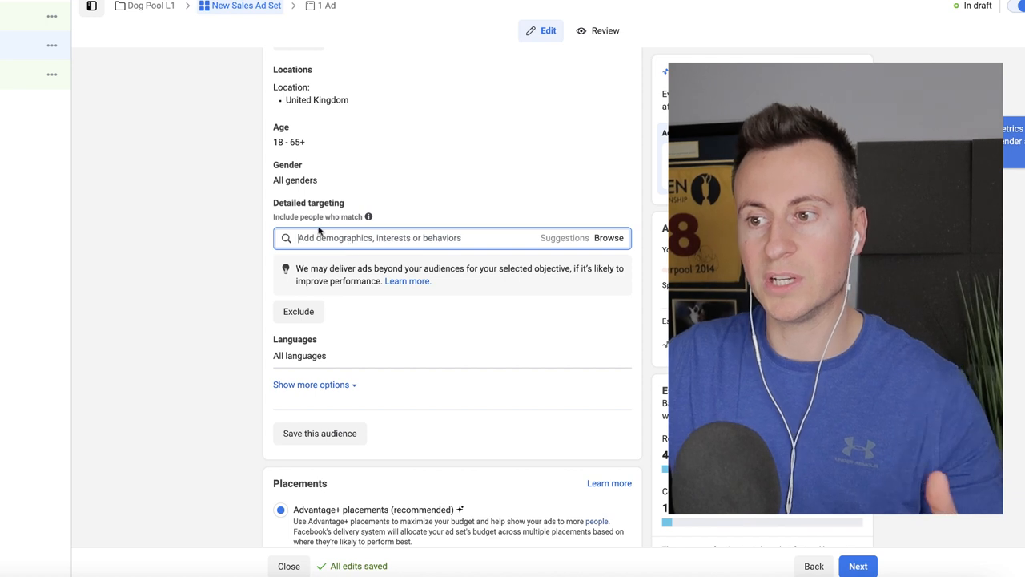
mouse_move(369, 216)
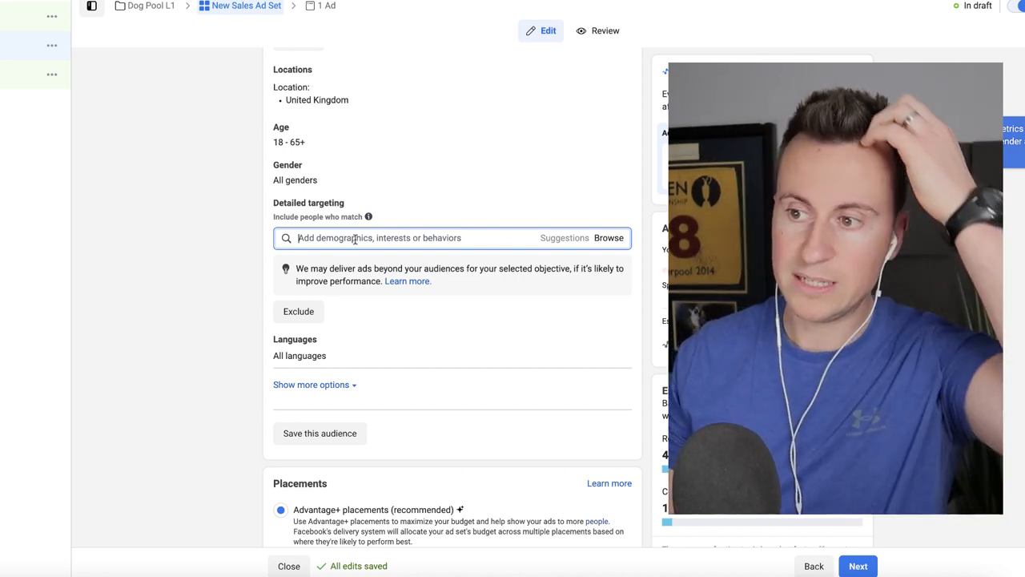
Step: Add German Shepherd, Labrador Retriever, Golden Retriever, Dachshund and Doberman Pinscher interests to detailed targeting
type("german s")
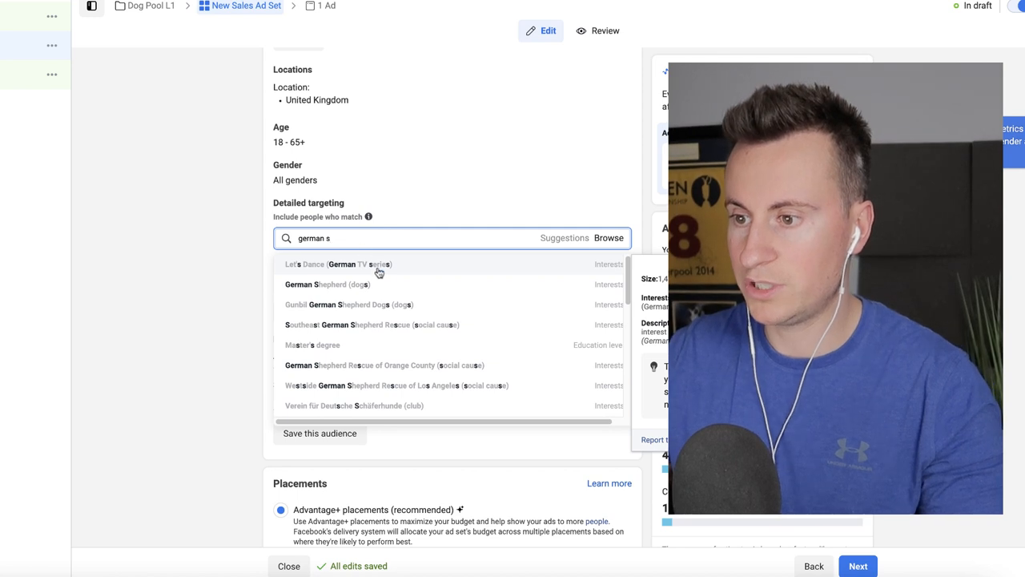
left_click(327, 285)
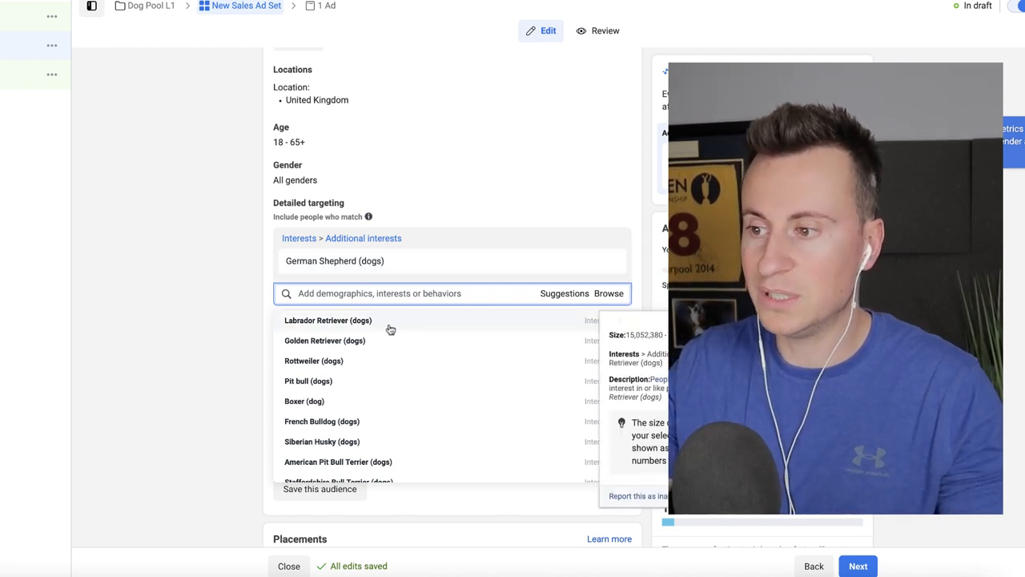
left_click(329, 320)
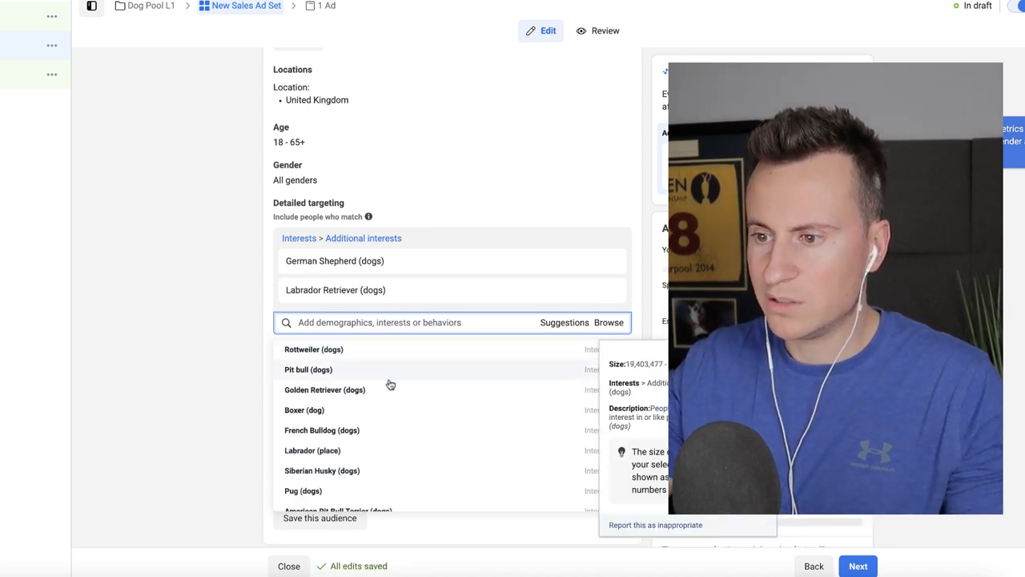
left_click(324, 389)
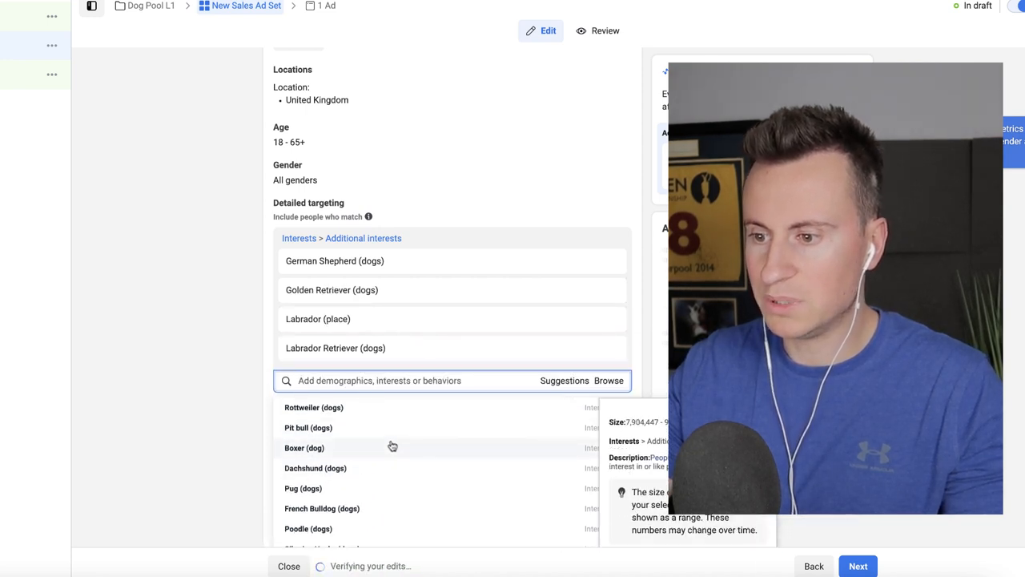
left_click(314, 468)
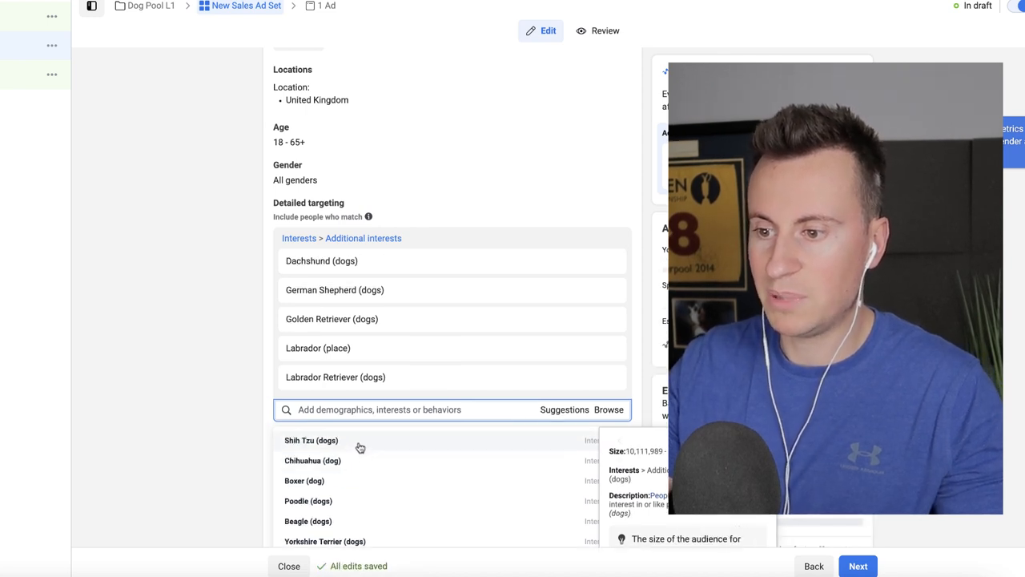
scroll("down", 3)
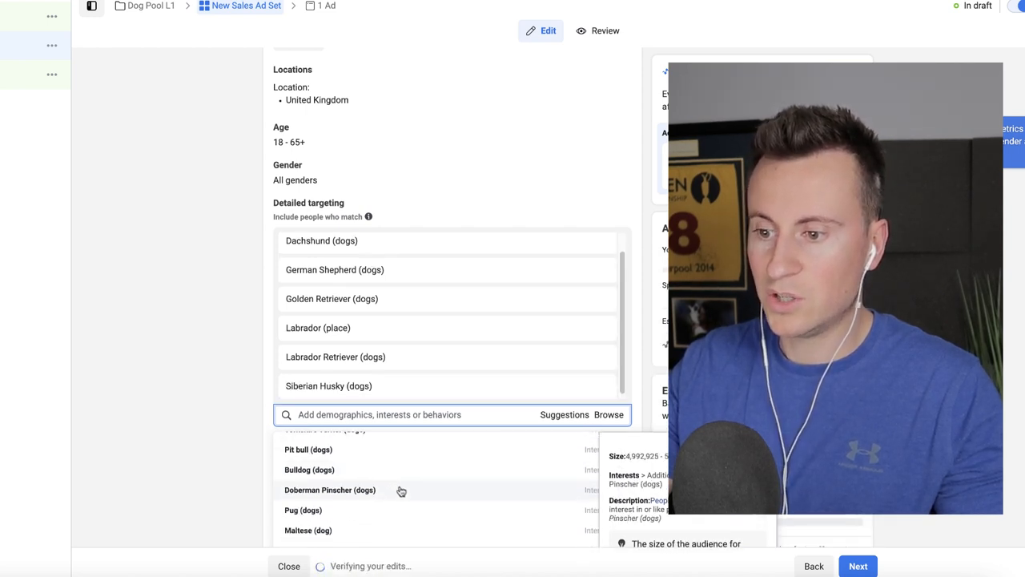
left_click(330, 490)
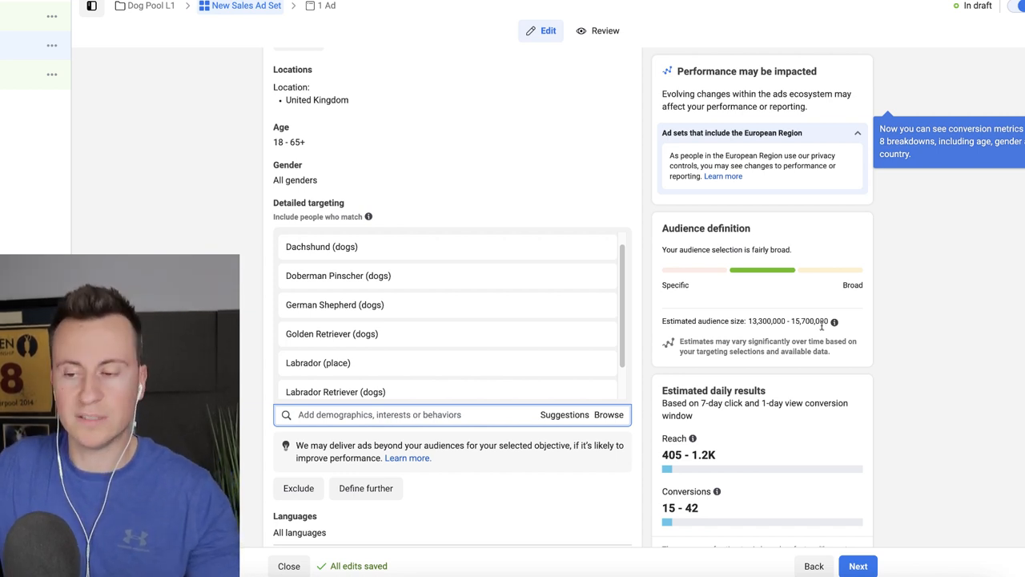
mouse_move(241, 332)
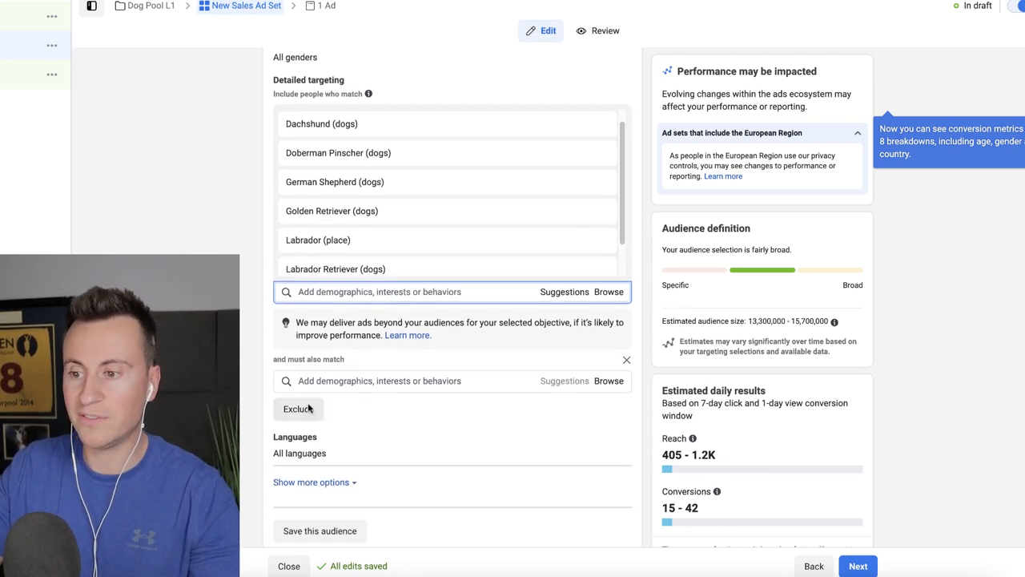
Step: Search 'dog training' in the must-also-match box and require Dog training (pets)
left_click(451, 382)
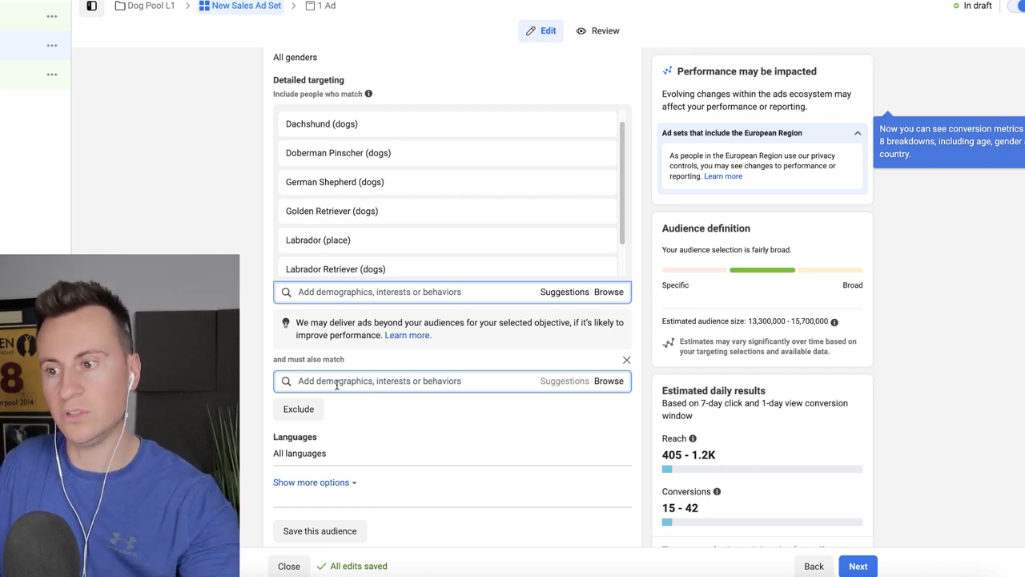
type("d")
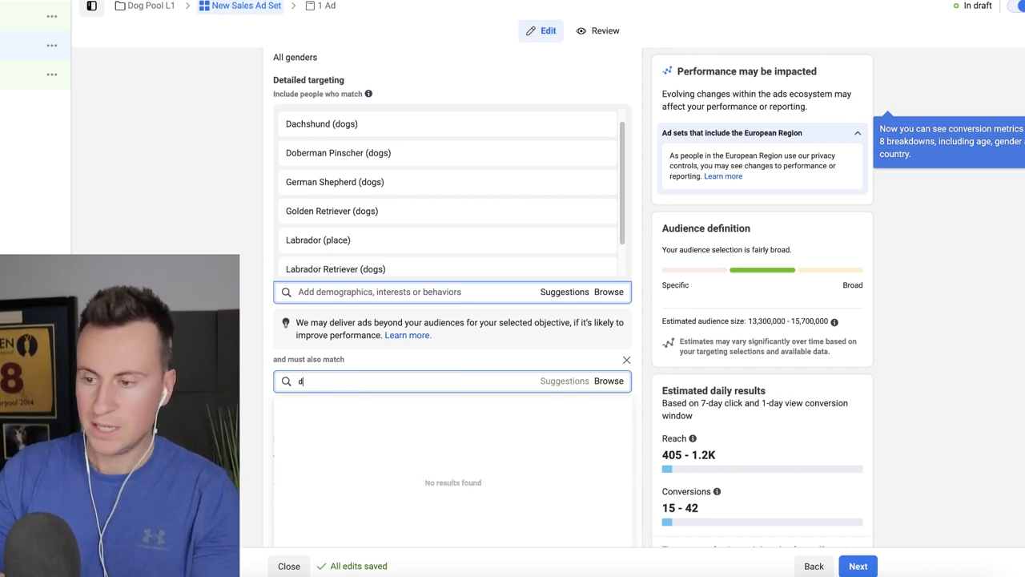
type("og train")
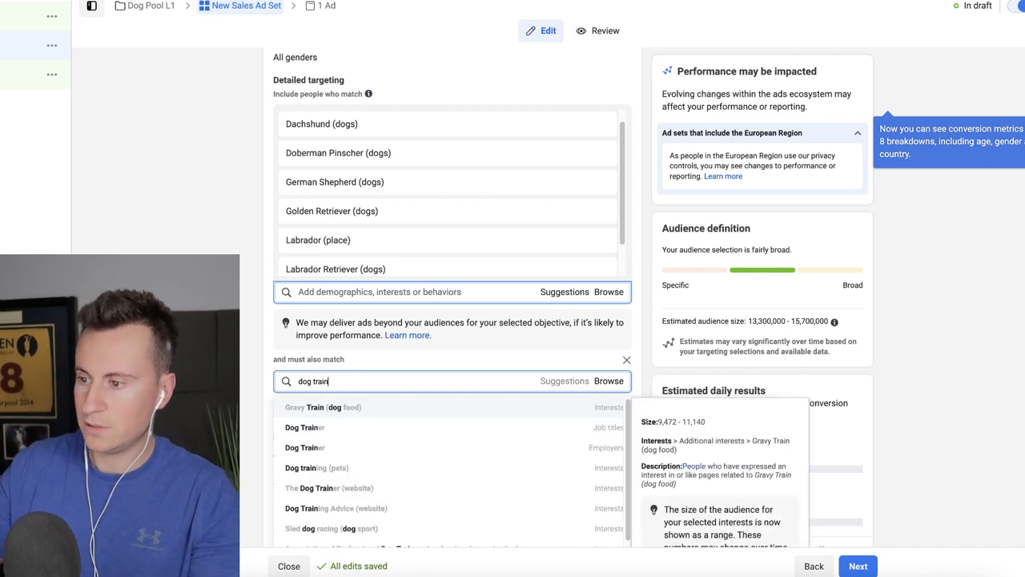
mouse_move(397, 467)
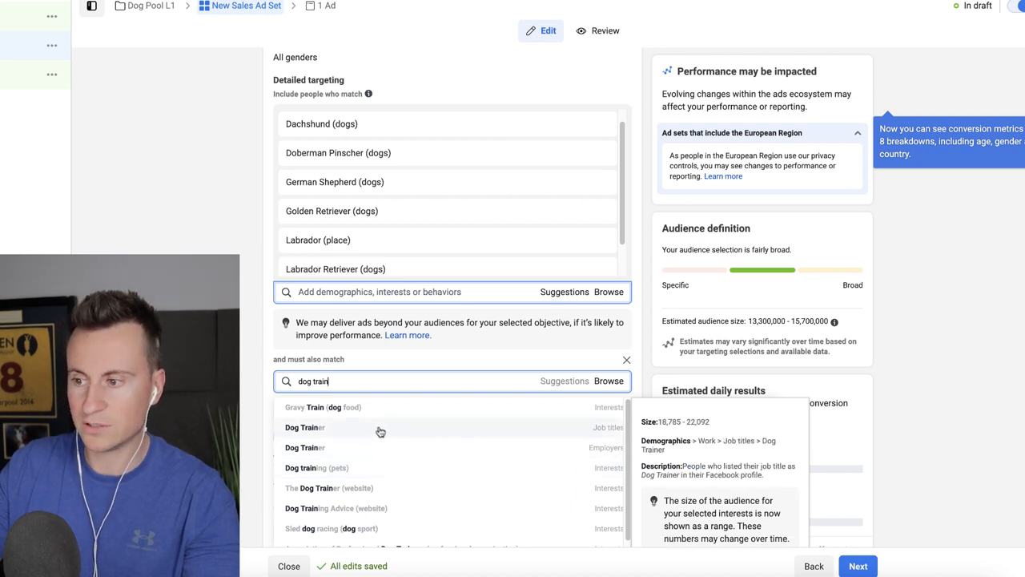
left_click(304, 426)
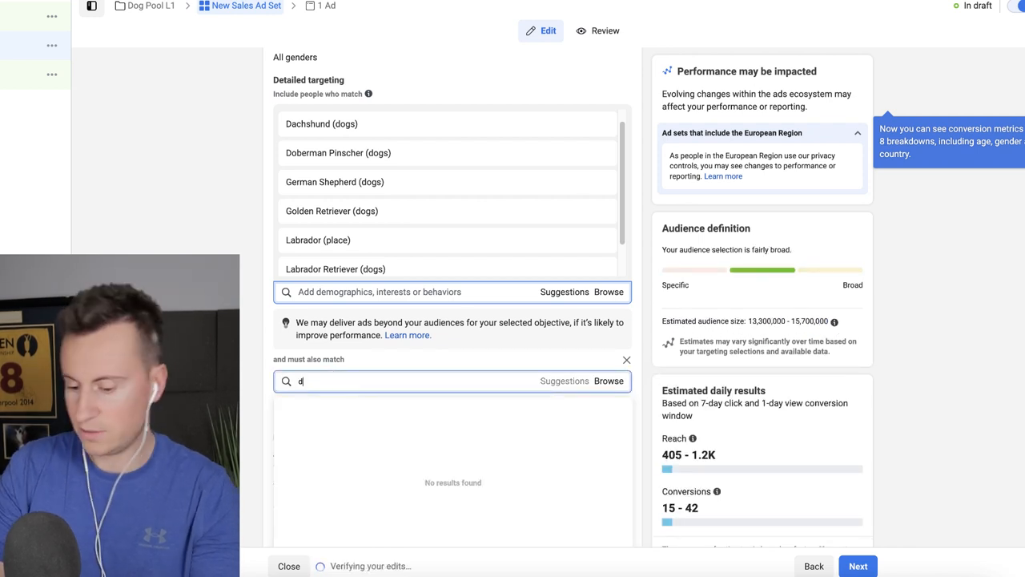
type("dog training")
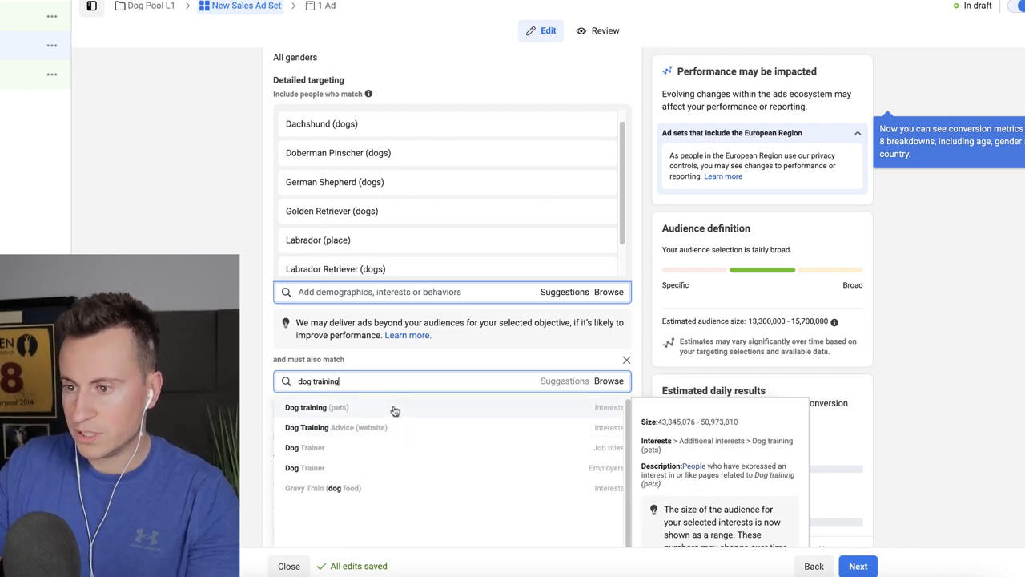
left_click(317, 407)
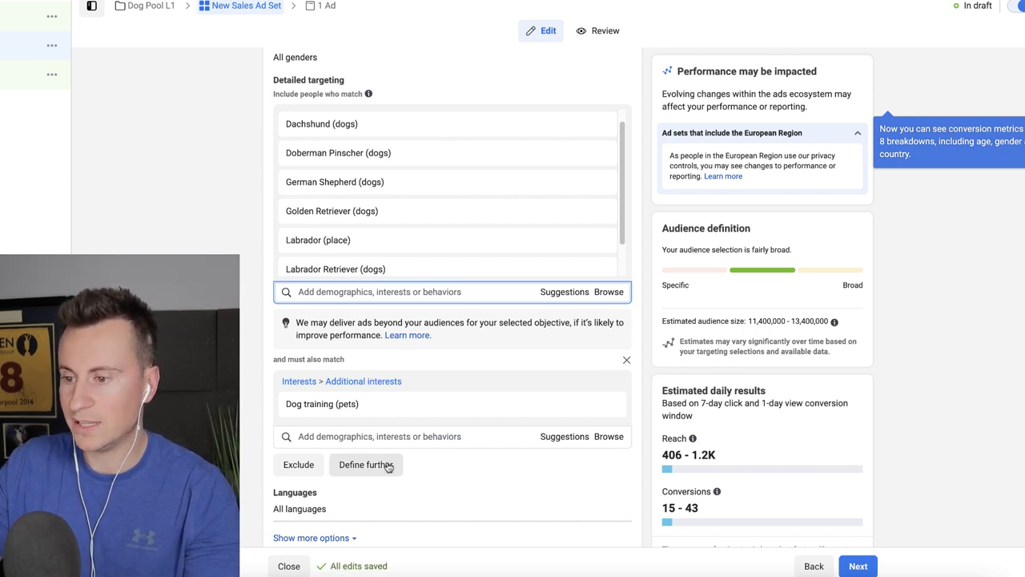
Step: Define a further must-also-match layer and search 'dog walking' for Dog walking (dogs)
left_click(365, 465)
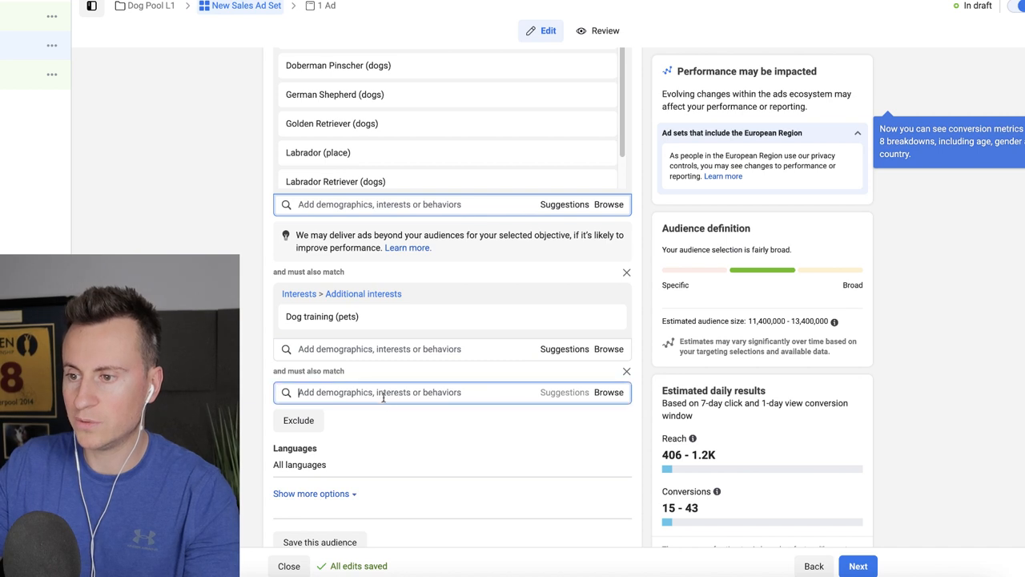
type("d")
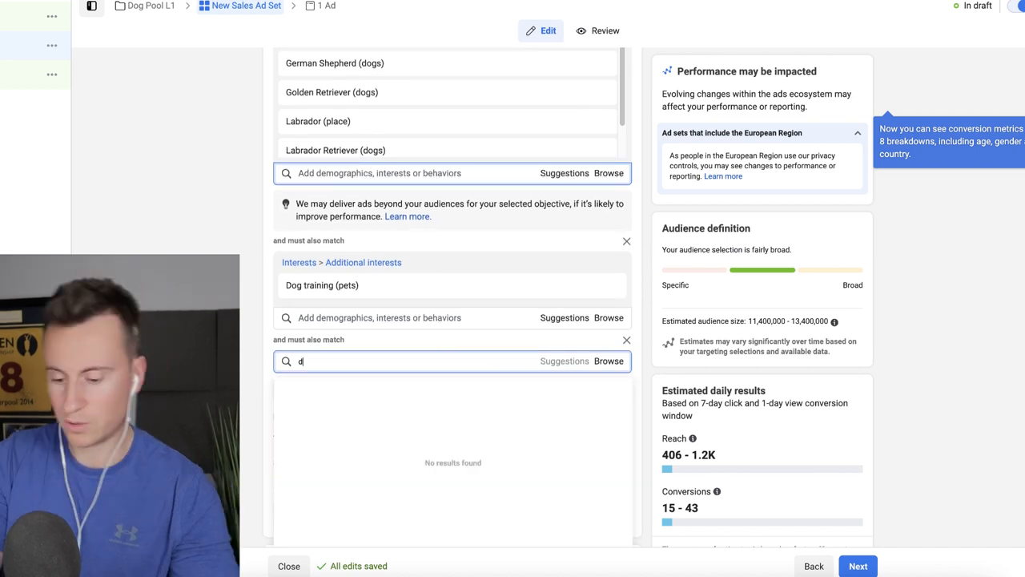
type("og walking")
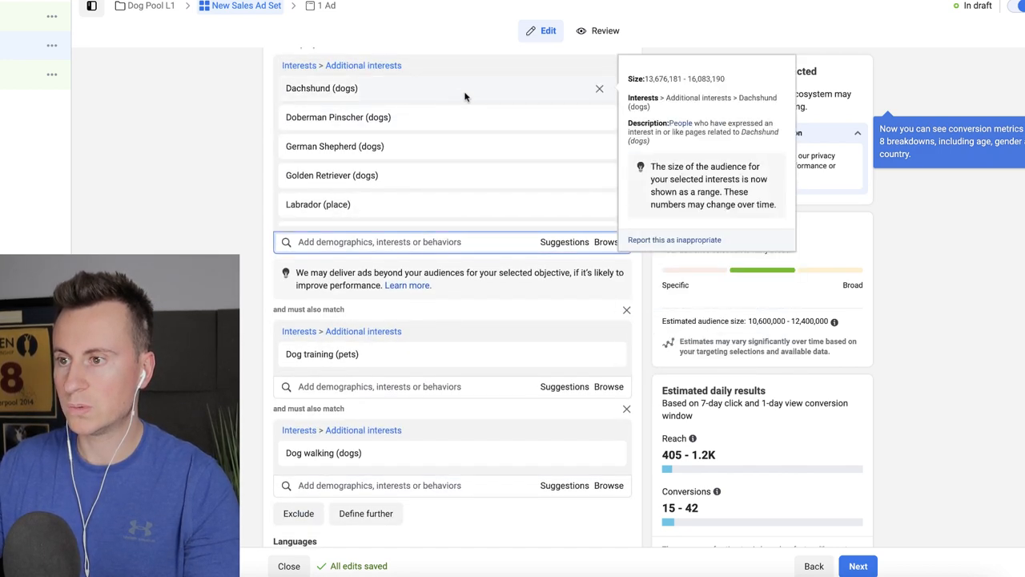
Step: Remove Labrador Retriever, Doberman Pinscher and Labrador (place), leaving German Shepherd (dogs)
scroll("down", 3)
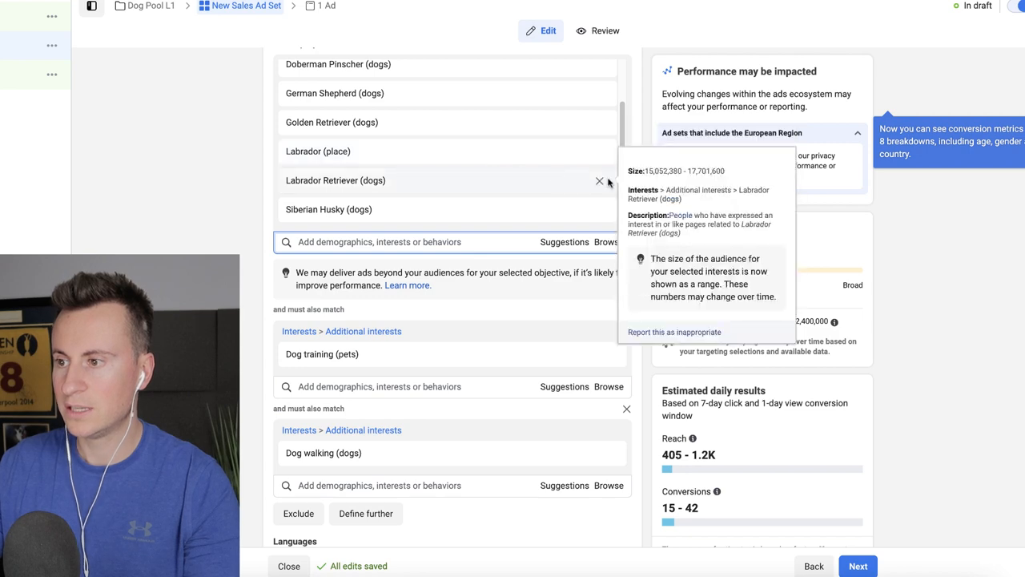
left_click(599, 180)
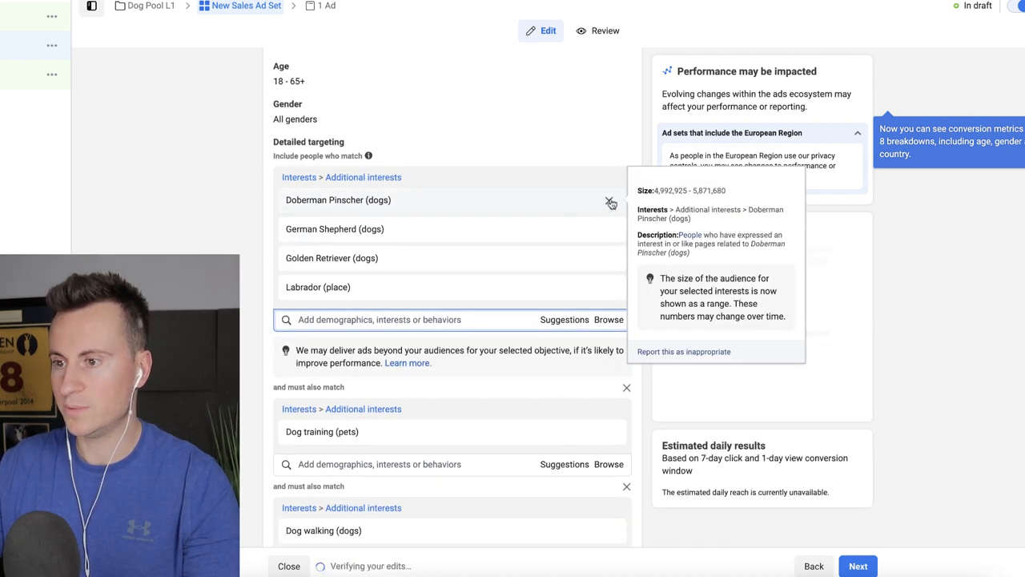
left_click(612, 198)
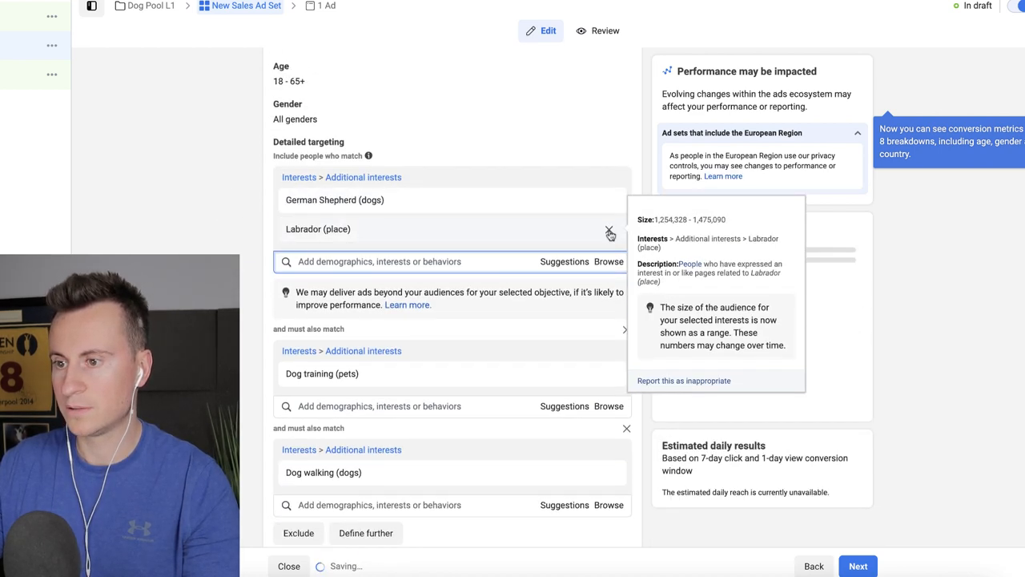
left_click(610, 234)
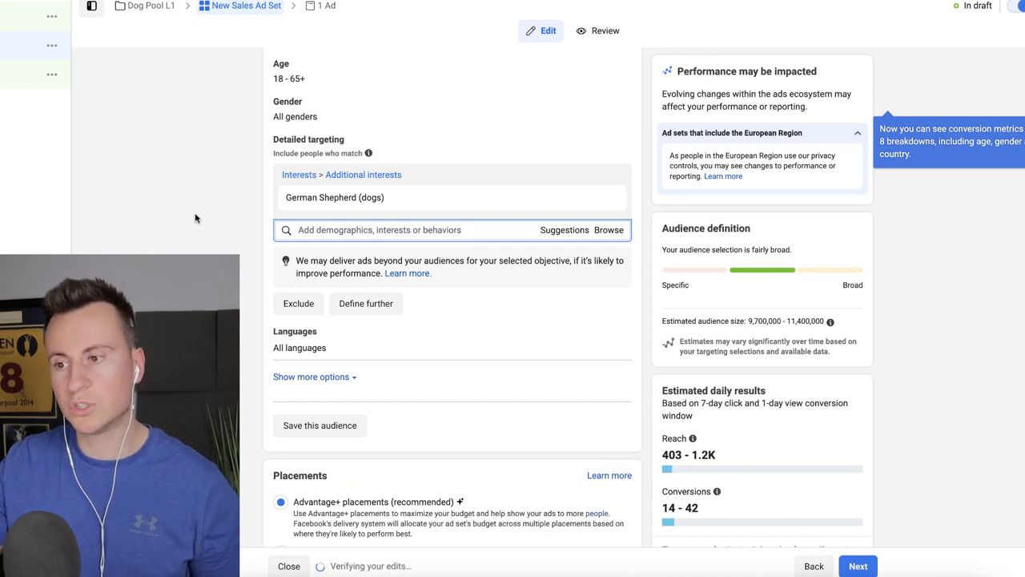
mouse_move(208, 250)
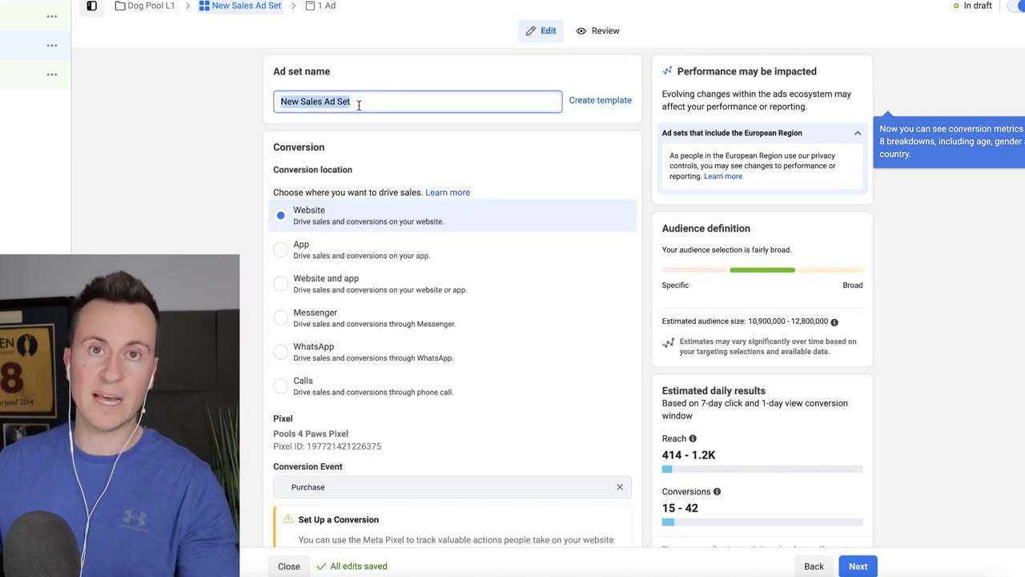
Step: Enter 'Large Dog Breeds 10M' as the ad set name
type("LAr")
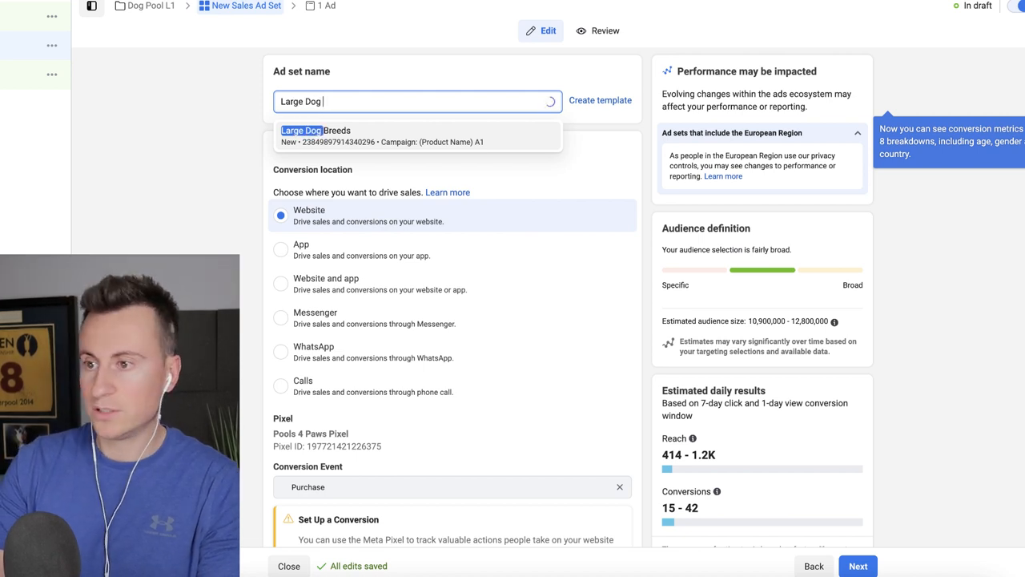
type("Breeds 10M")
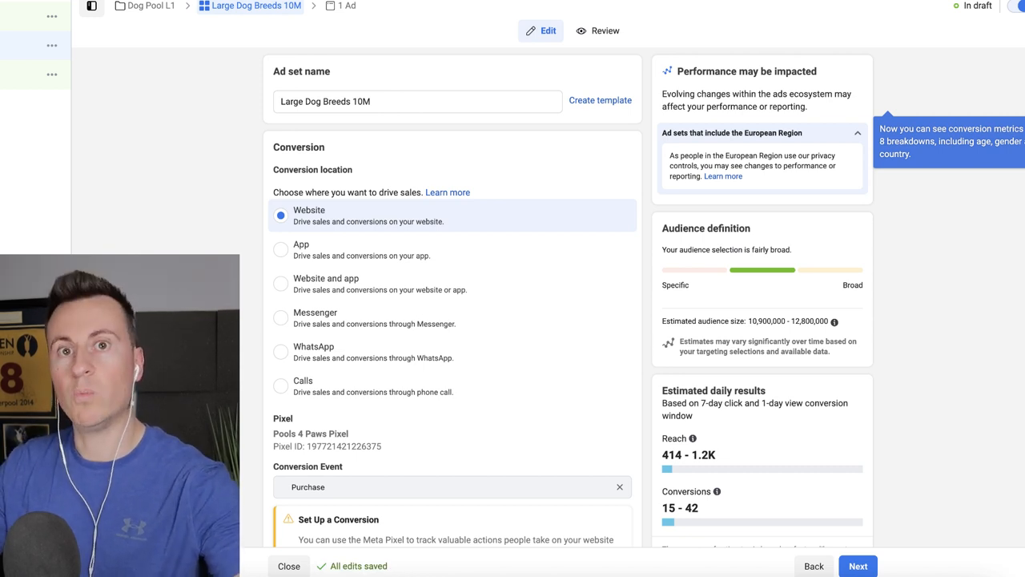
scroll("down", 3)
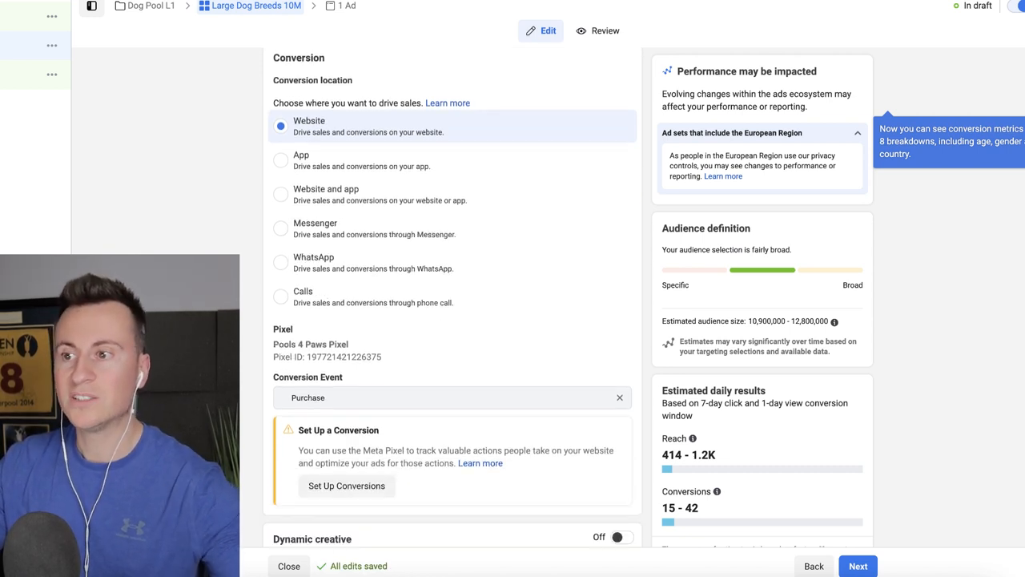
scroll("down", 3)
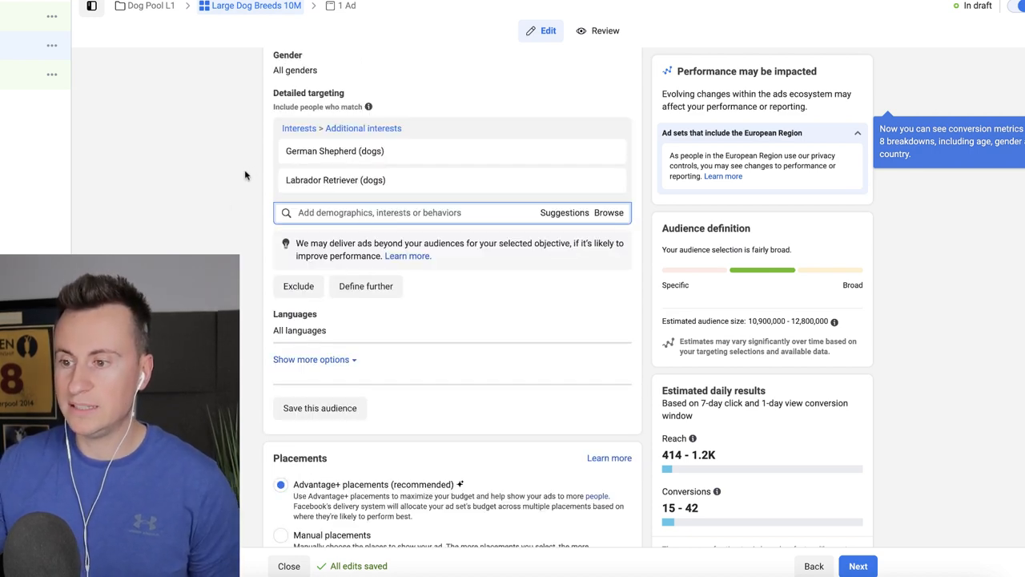
scroll("down", 3)
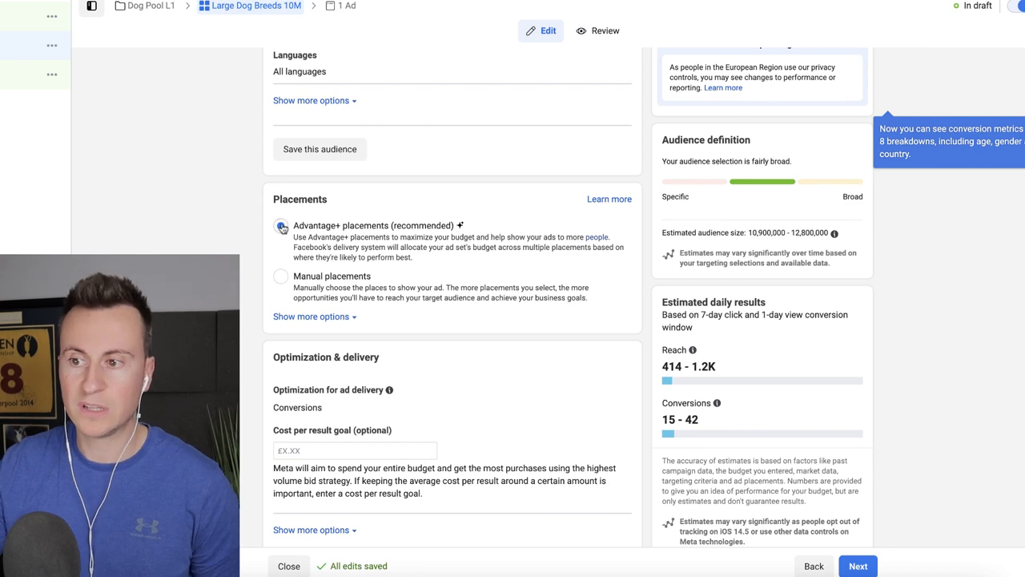
left_click(282, 276)
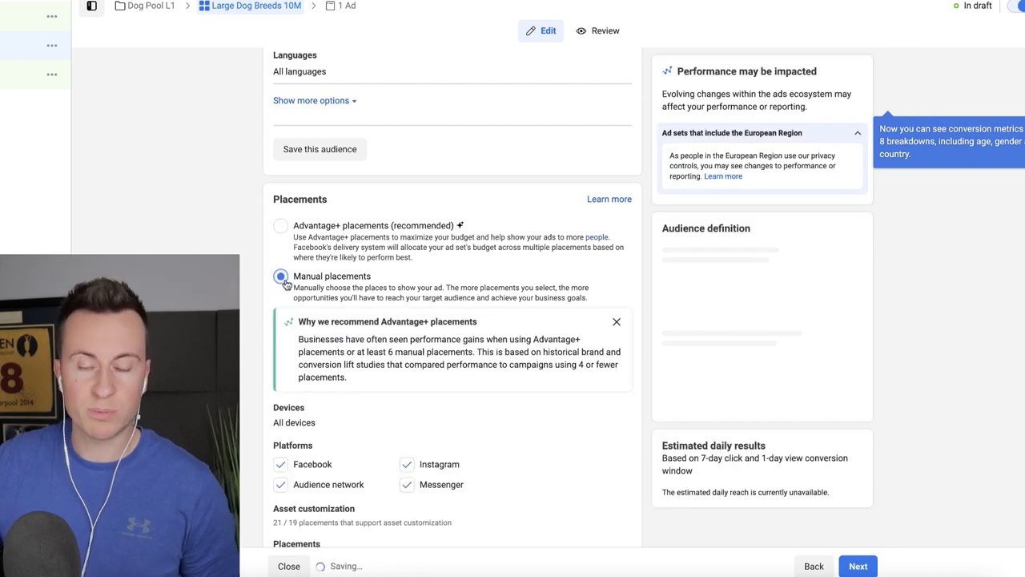
left_click(280, 225)
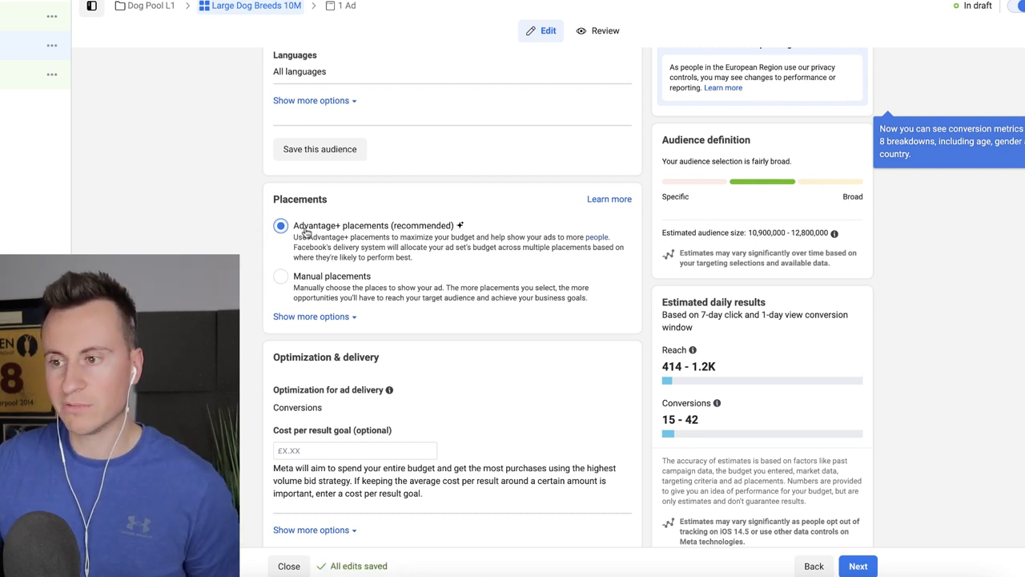
scroll("down", 3)
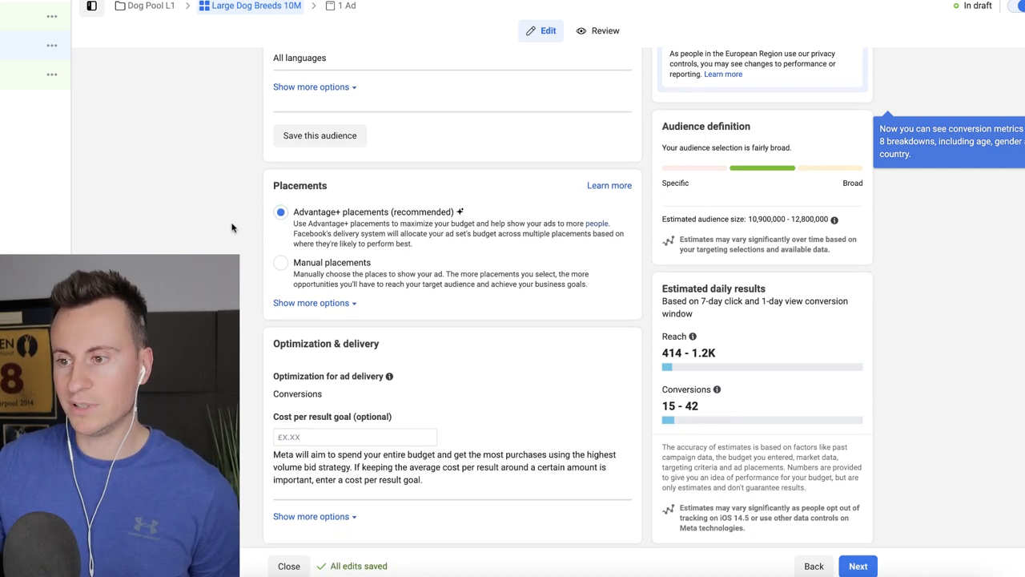
scroll("down", 3)
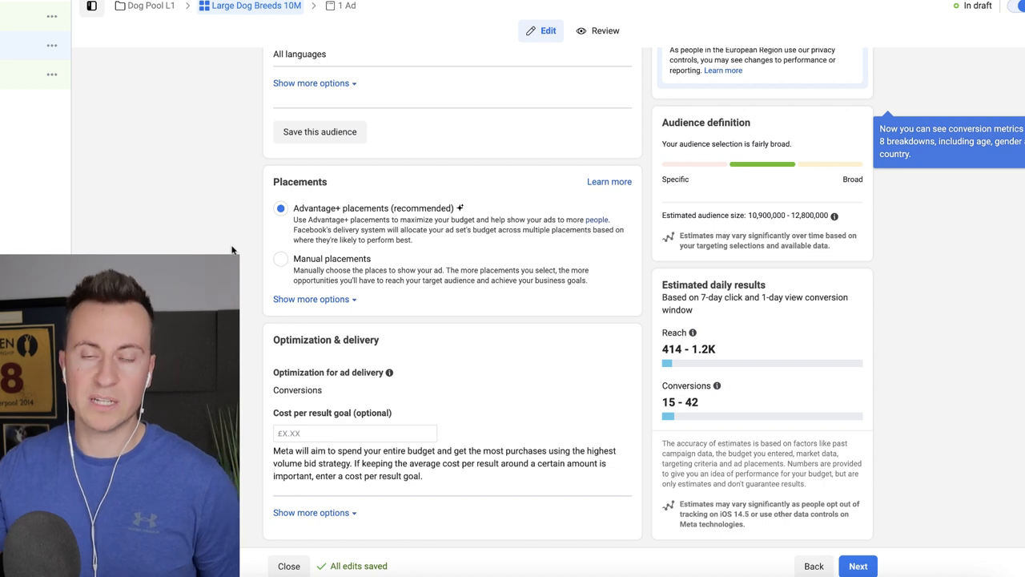
mouse_move(266, 269)
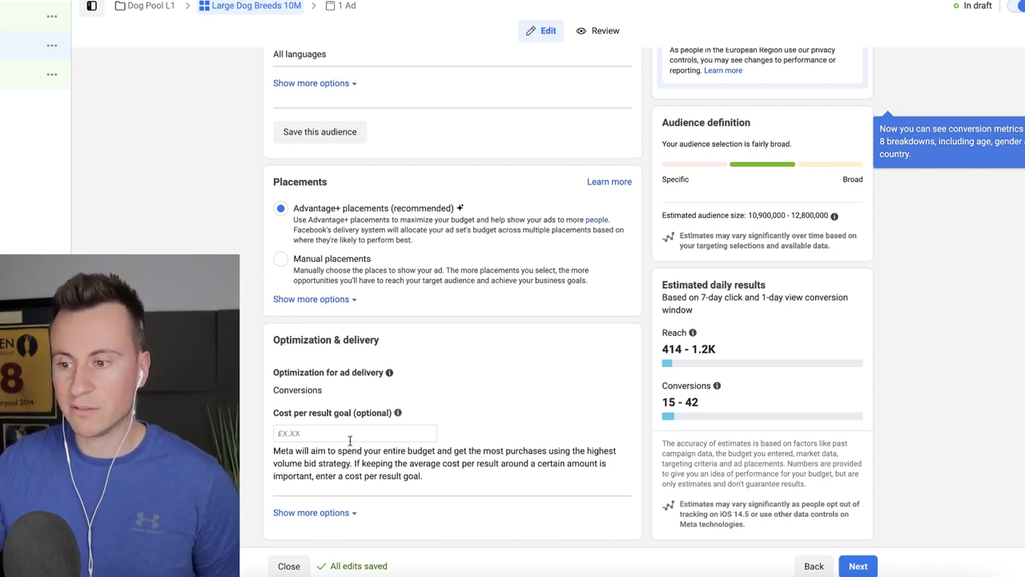
mouse_move(199, 232)
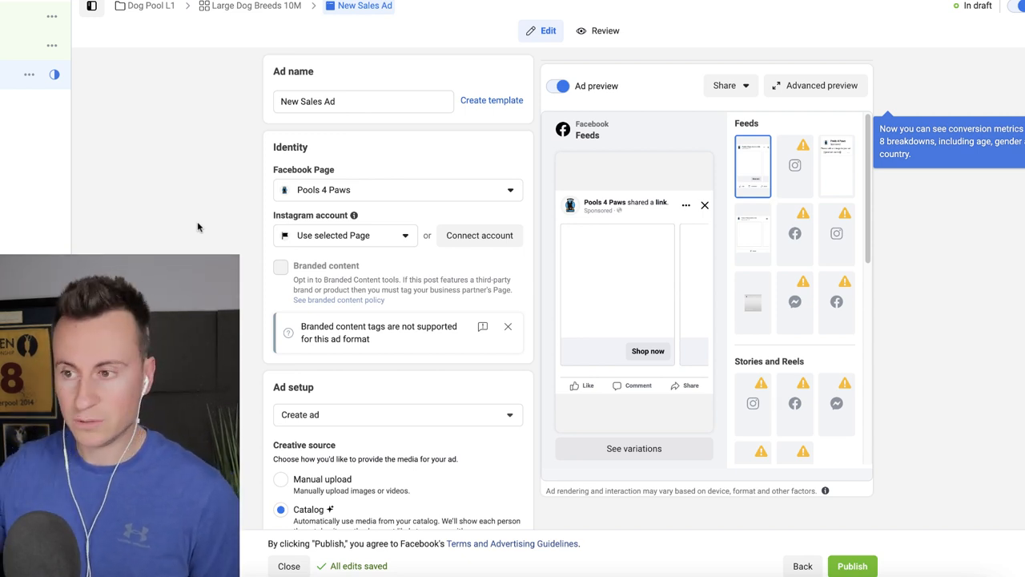
Step: Replace the ad name 'New Sales Ad' with 'Image 1'
left_click(362, 101)
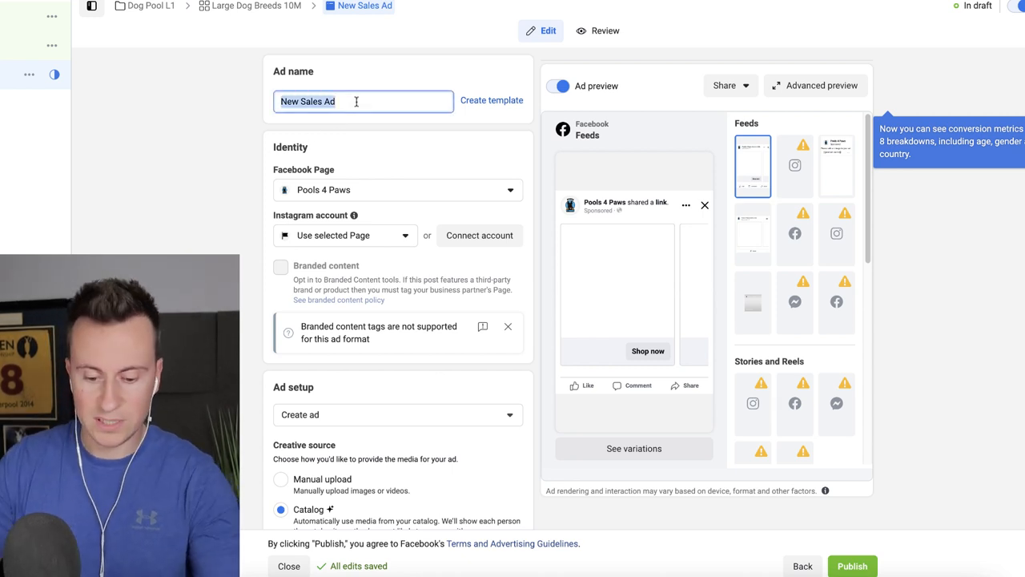
type("Image 1")
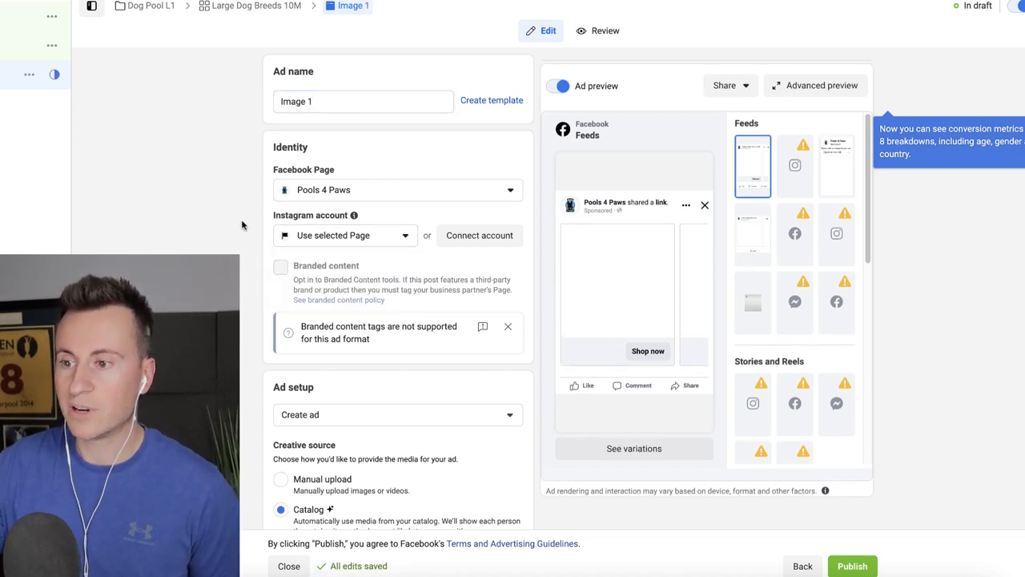
scroll("down", 3)
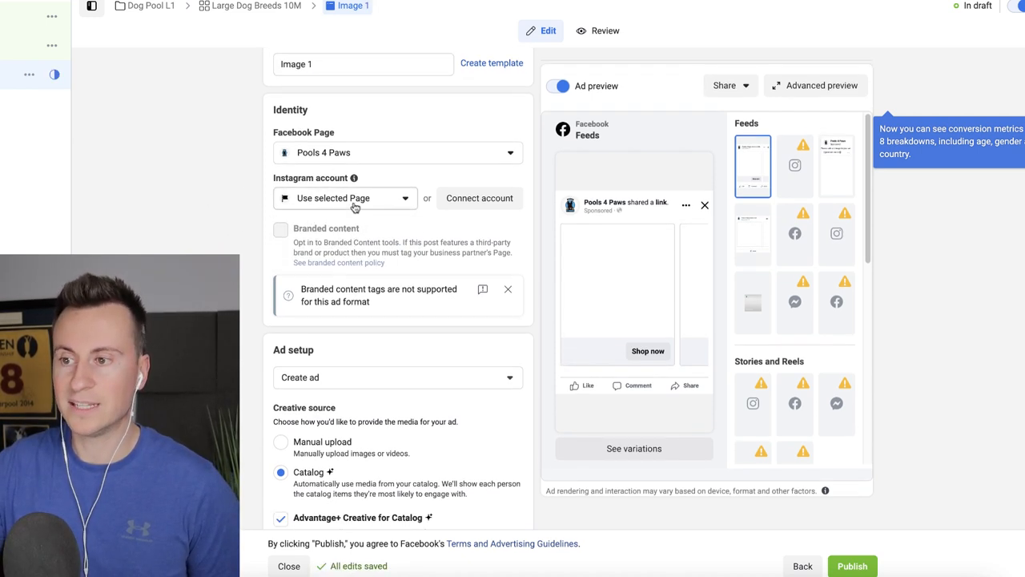
scroll("down", 3)
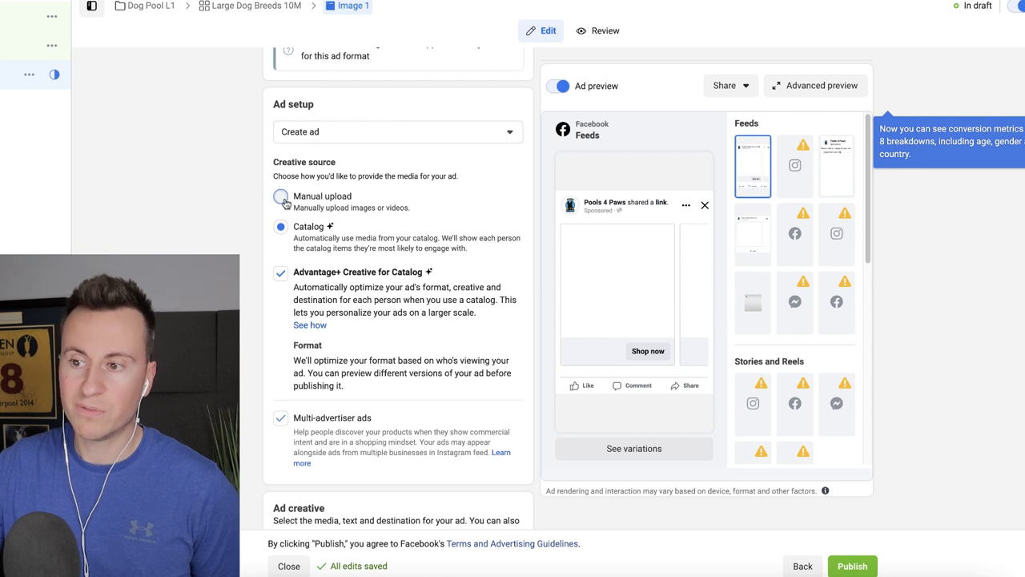
Step: Set creative source to Manual upload with Single image or video format and reach Add media
left_click(280, 197)
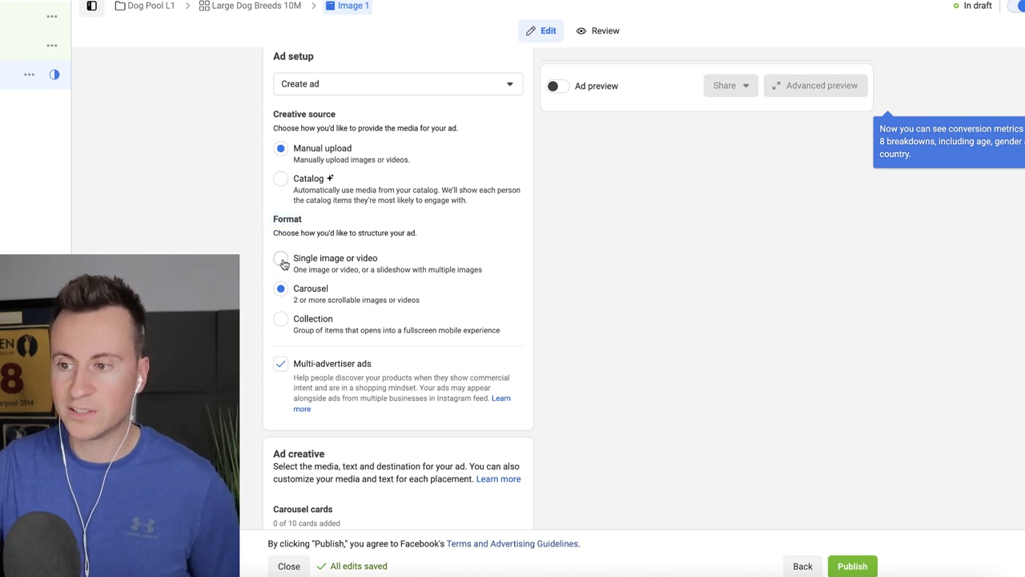
left_click(280, 258)
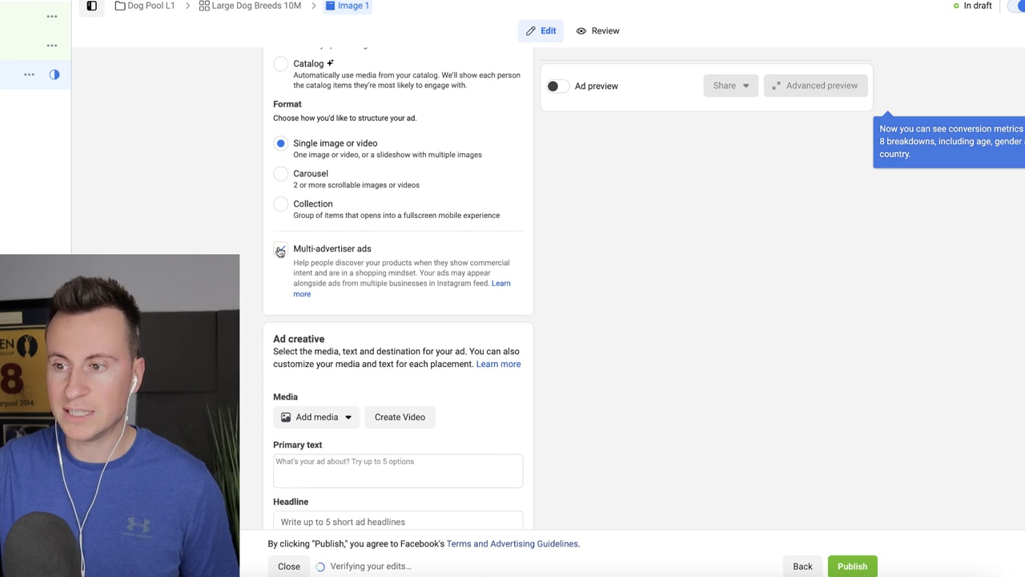
scroll("down", 3)
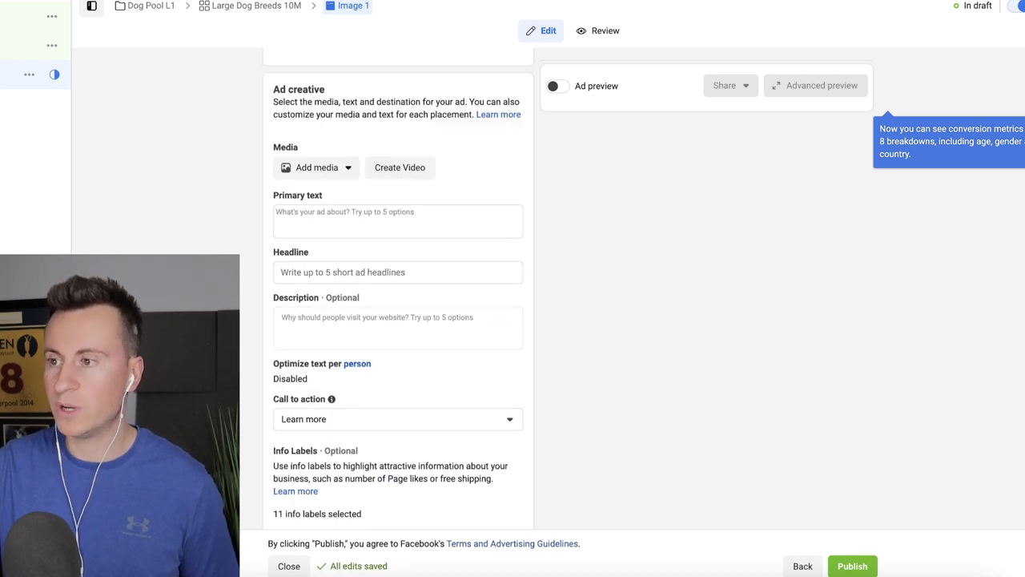
mouse_move(232, 173)
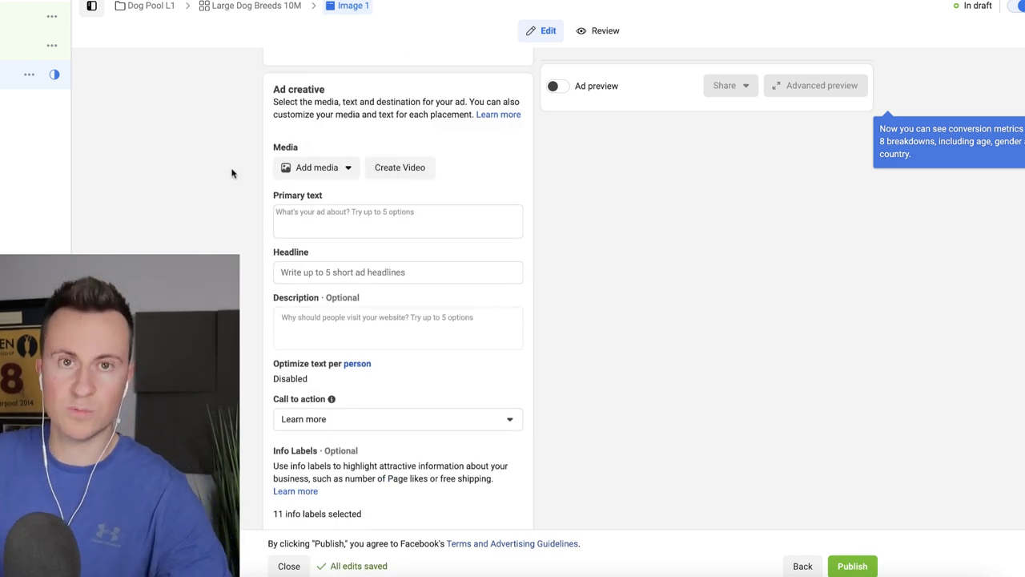
left_click(317, 166)
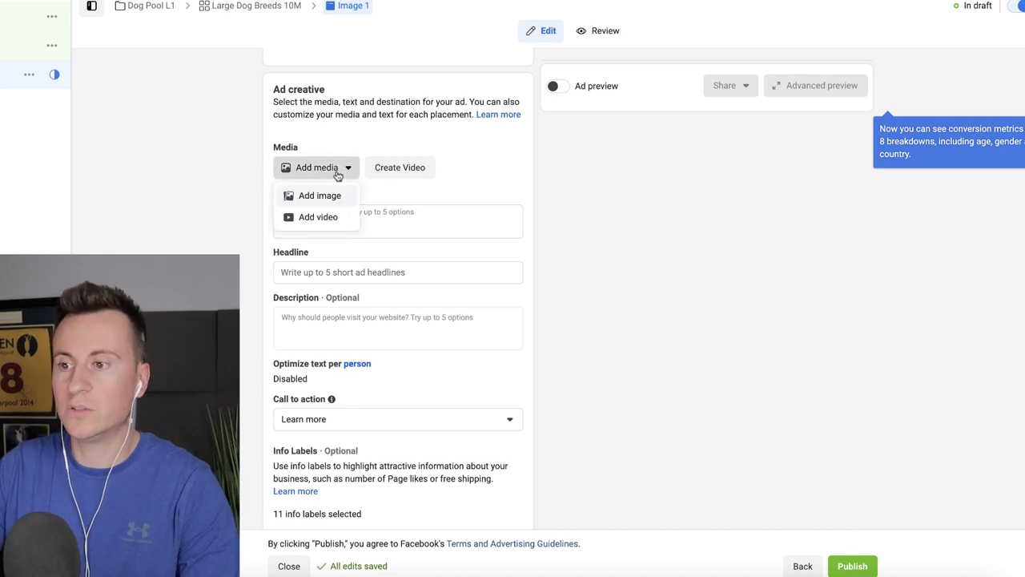
mouse_move(336, 196)
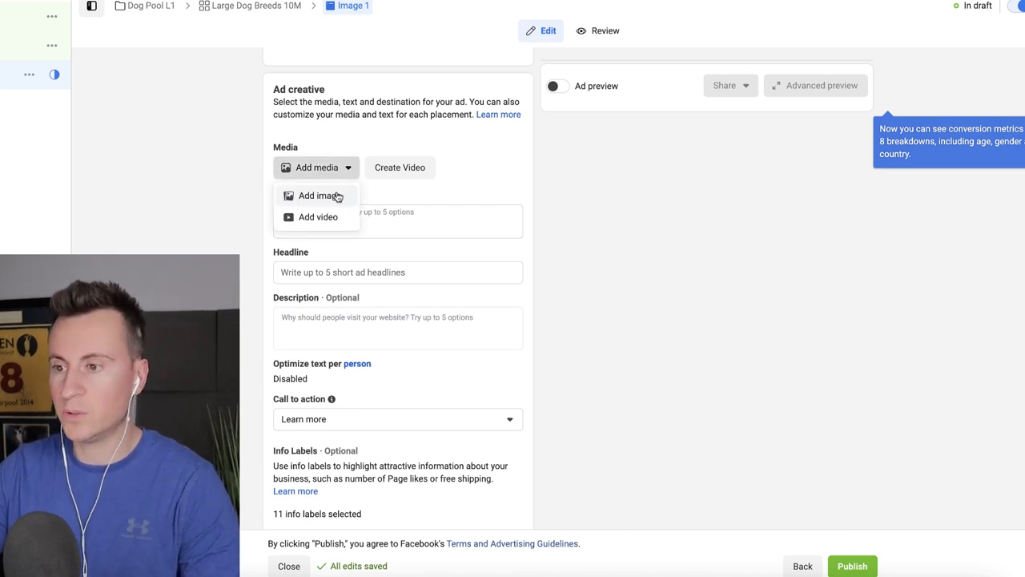
Step: Add the dog paddling-pool photo as the ad image, accepting the suggested crops and optimizations
left_click(317, 196)
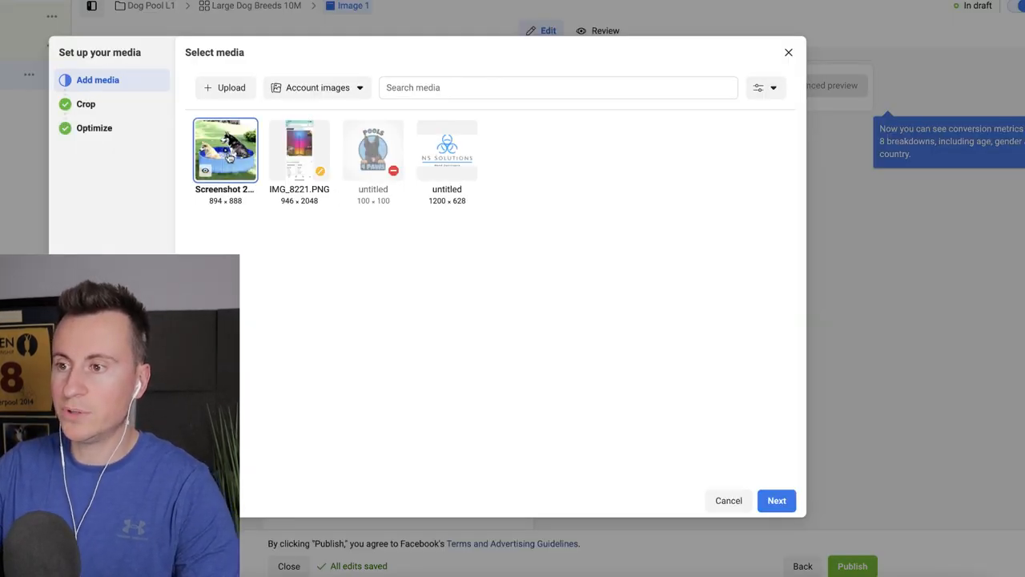
left_click(776, 500)
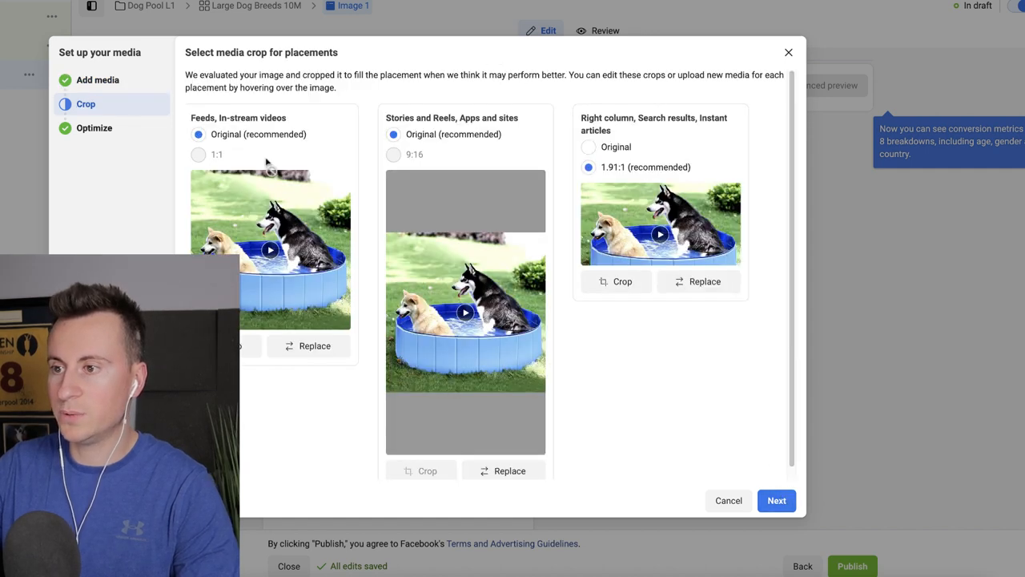
mouse_move(258, 134)
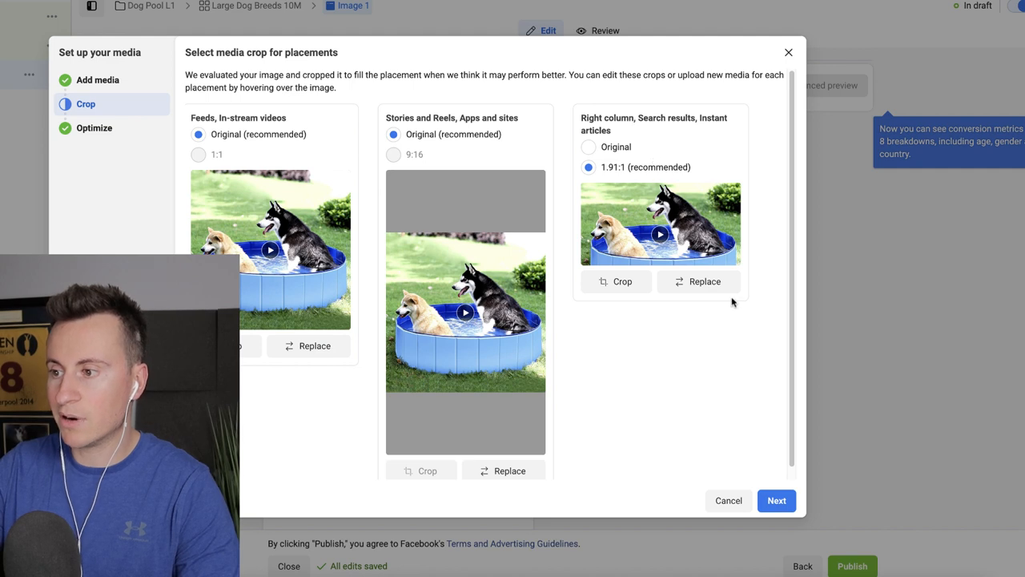
left_click(776, 500)
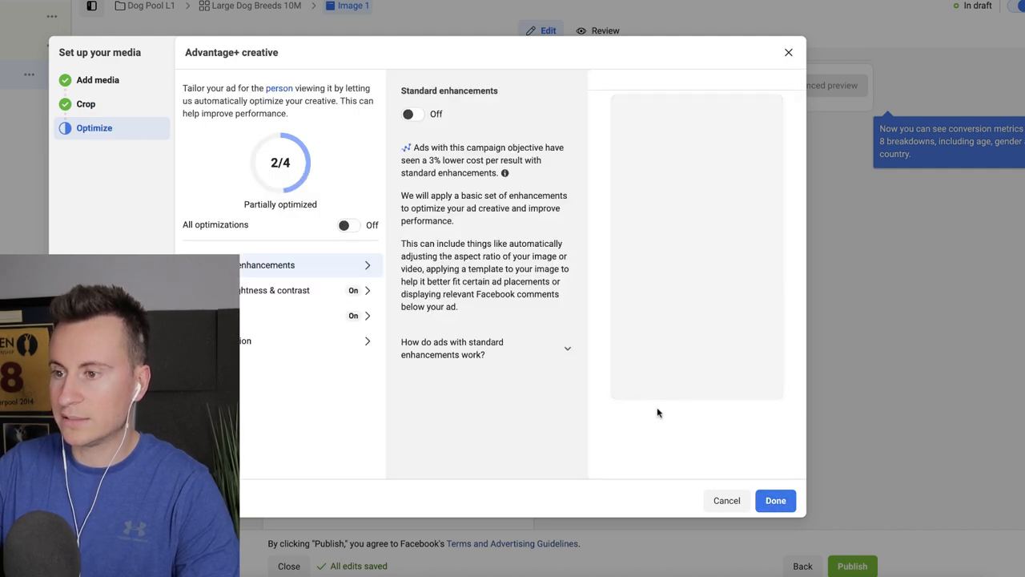
mouse_move(306, 317)
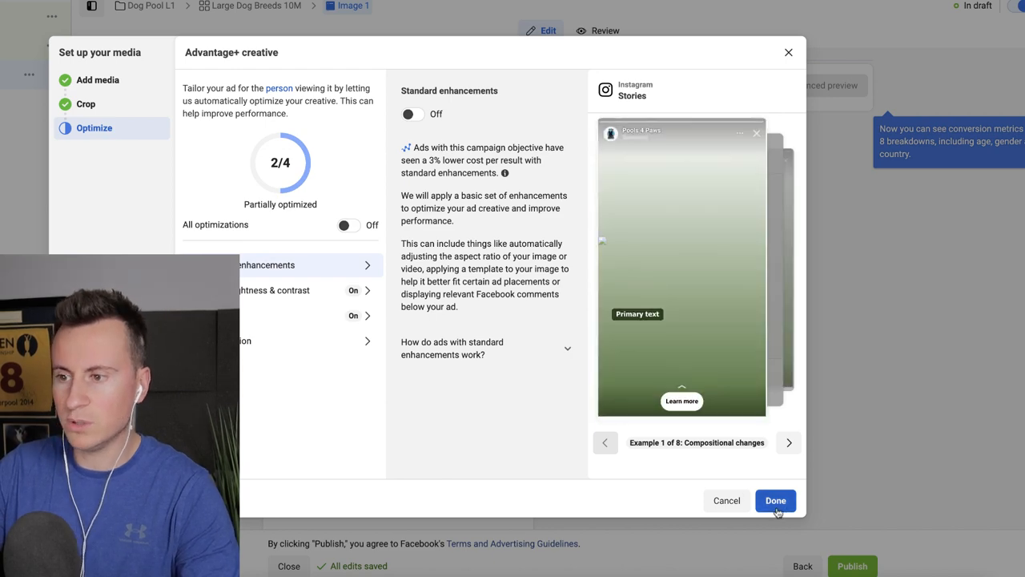
left_click(775, 500)
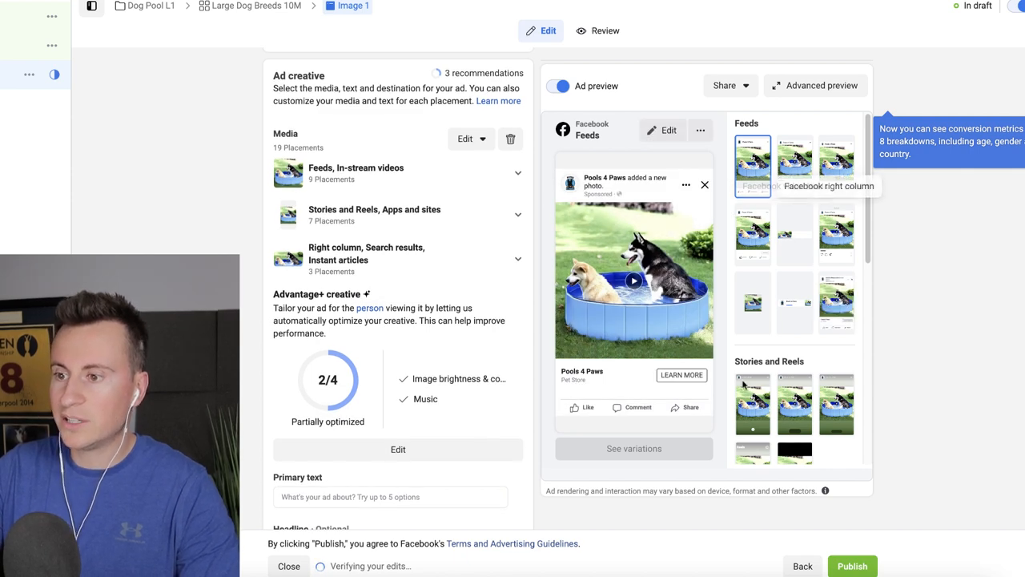
scroll("down", 3)
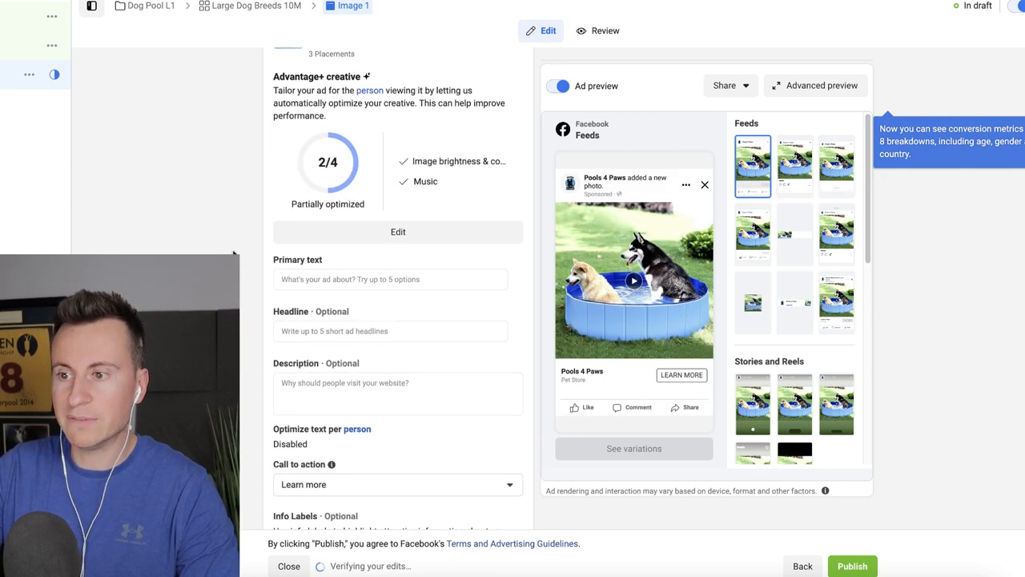
scroll("down", 3)
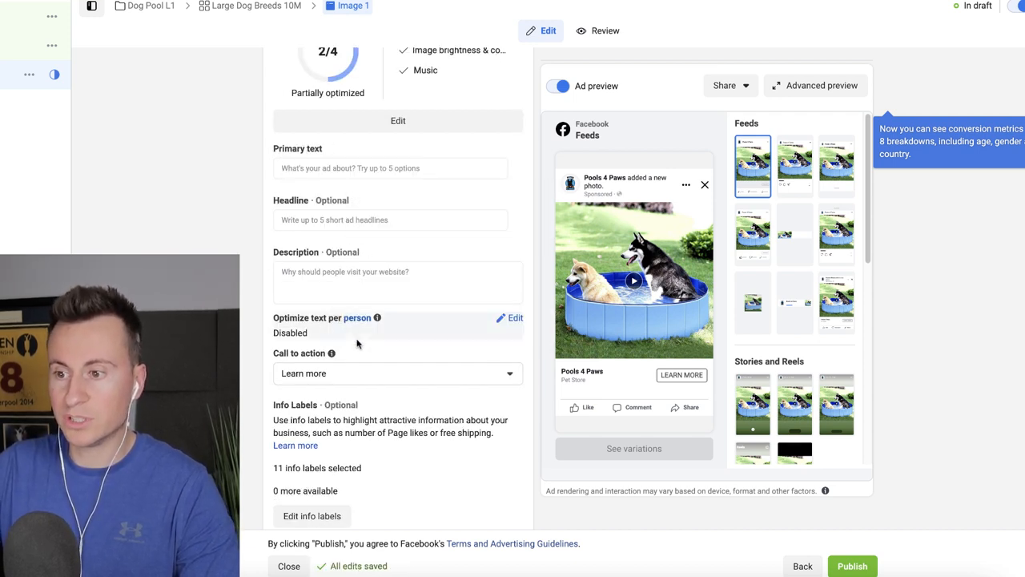
Step: Set the ad's call to action to Shop now
scroll("down", 3)
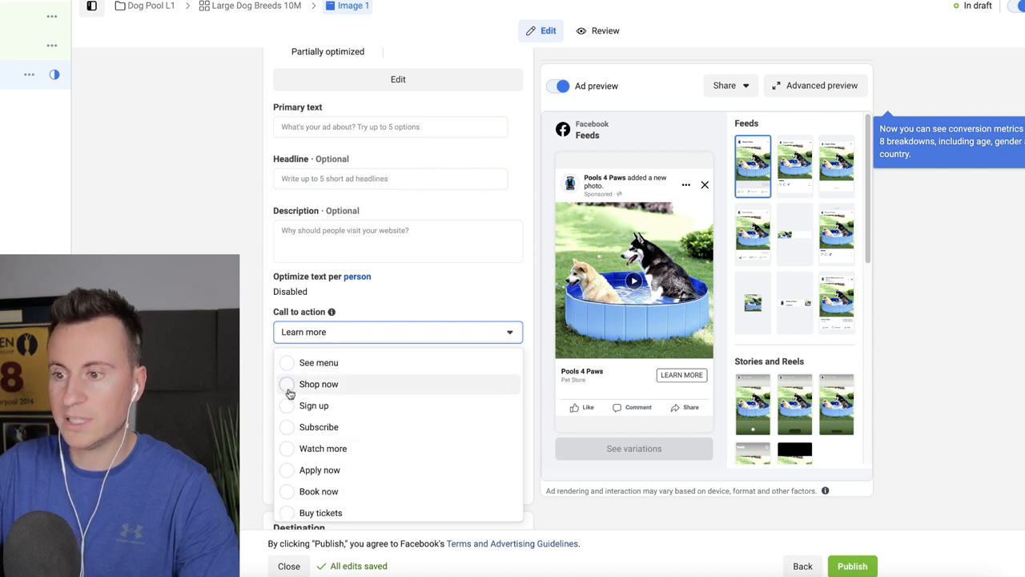
left_click(317, 385)
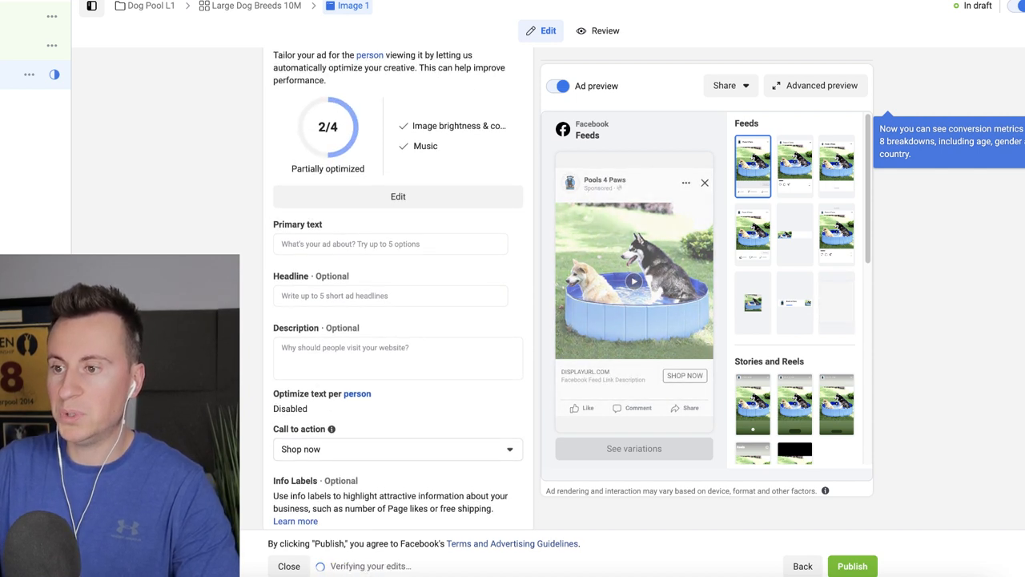
Step: Enter 'Does your dog suffer in the heat?' as the ad's primary text
left_click(391, 243)
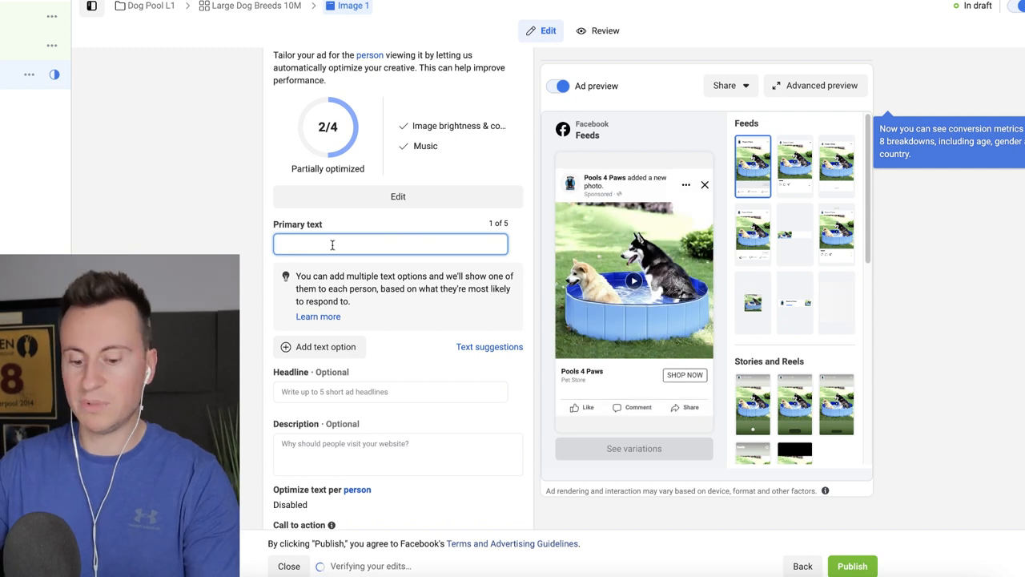
type("Primar")
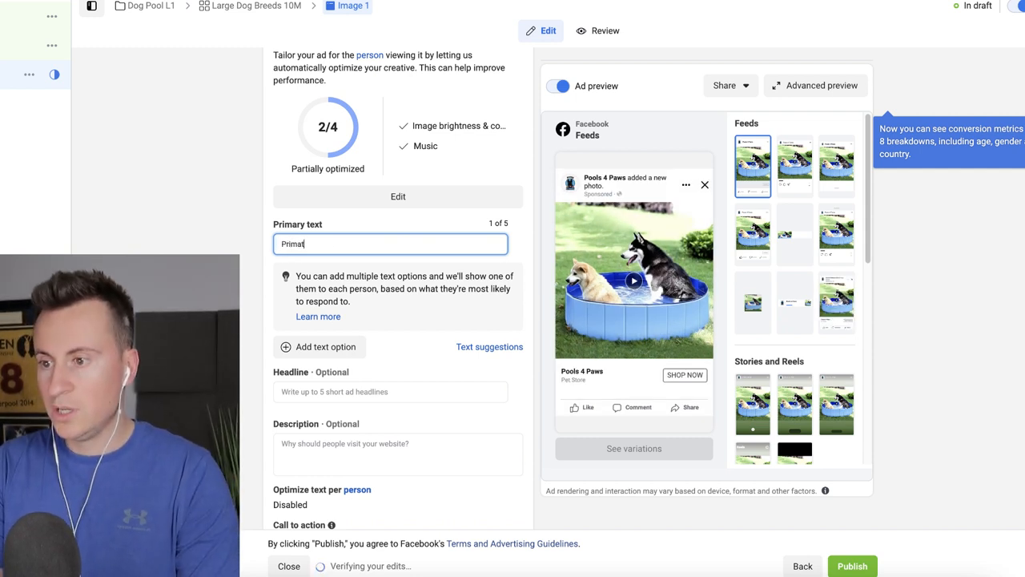
type("Primary Text")
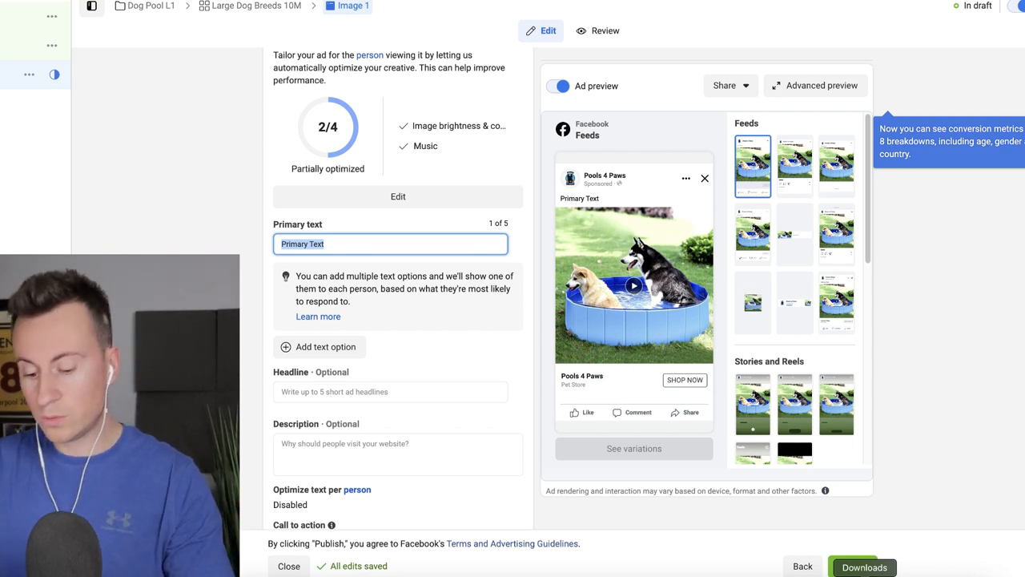
type("Does your dog suffer in the heat?")
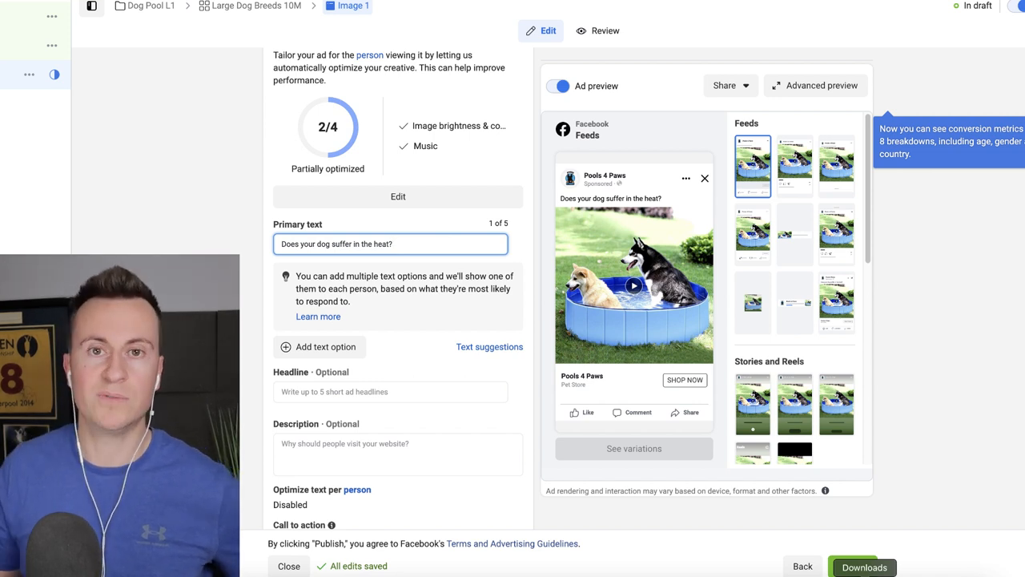
left_click(390, 244)
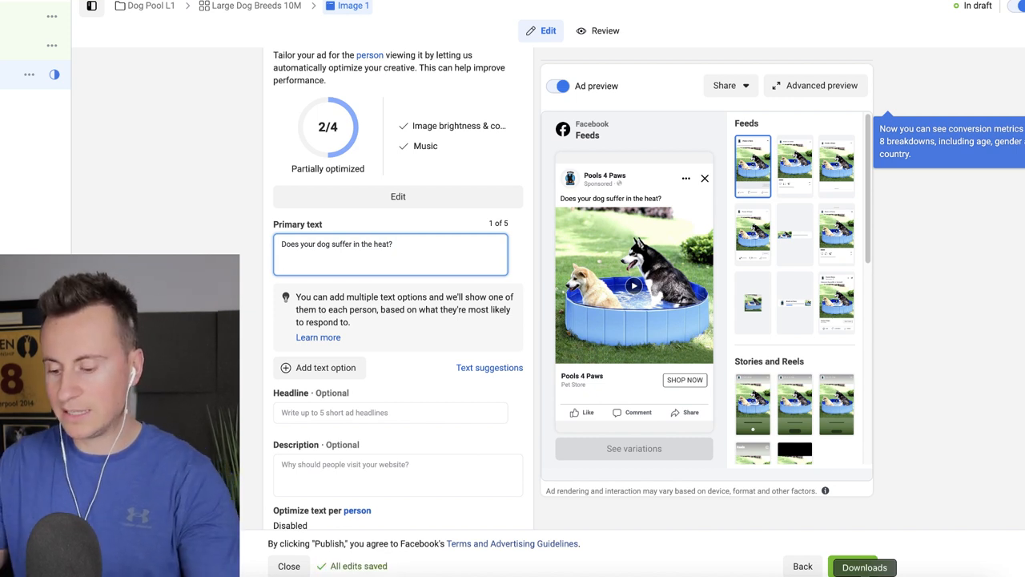
Step: Add the line 'Our anti-rip guarantee pool is tailor made for even the biggest pooches'
type("Our anti-rip guarantee pool")
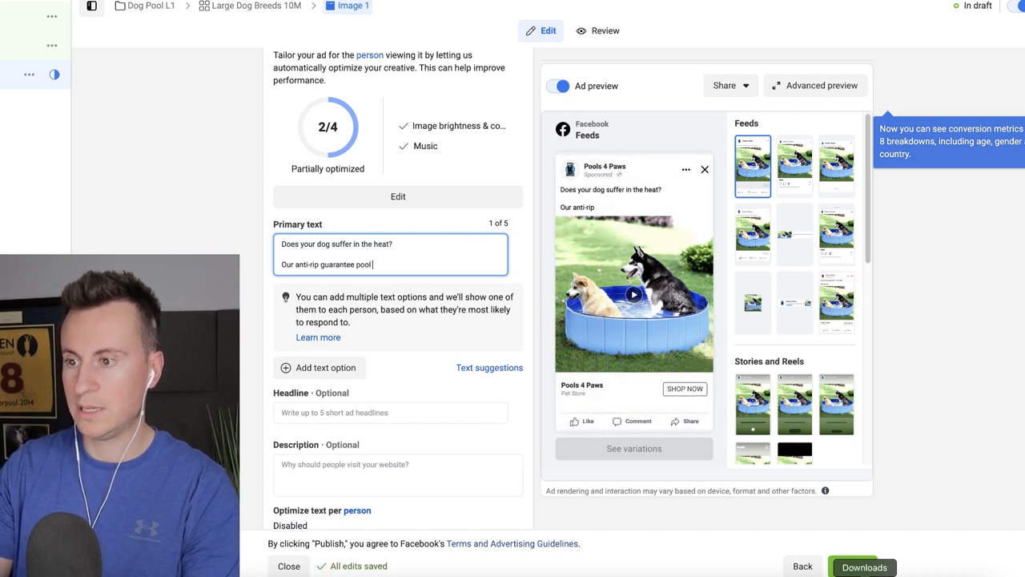
type("is tailor made")
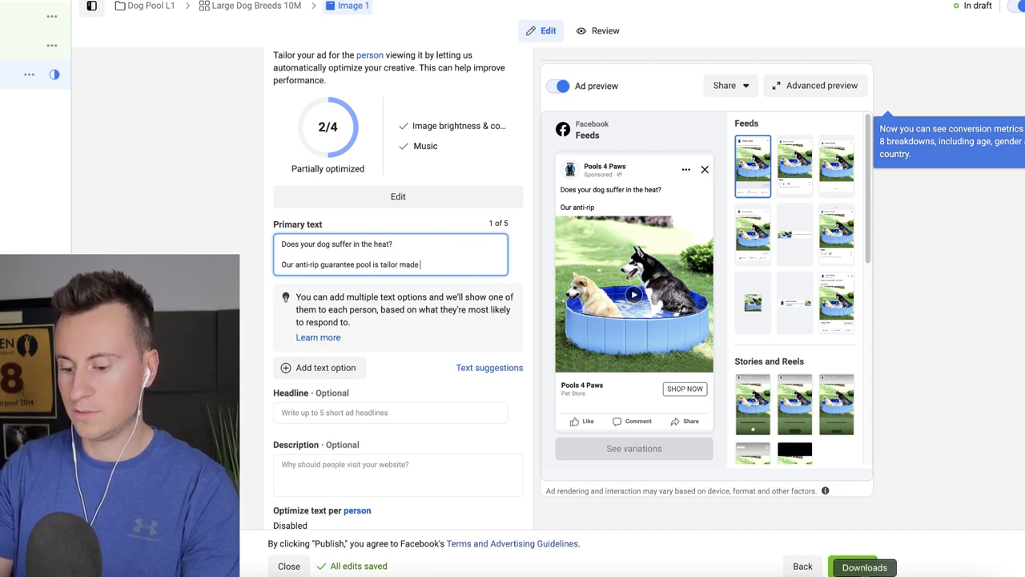
type("for even the bigge")
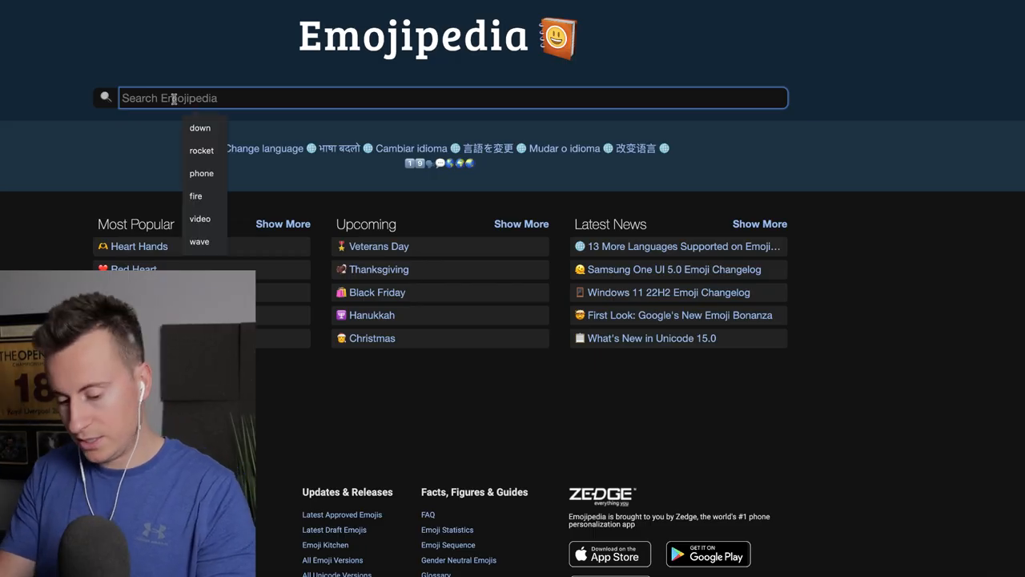
Step: Search Emojipedia for 'sweating' to find the Hot Face emoji
type("sweating")
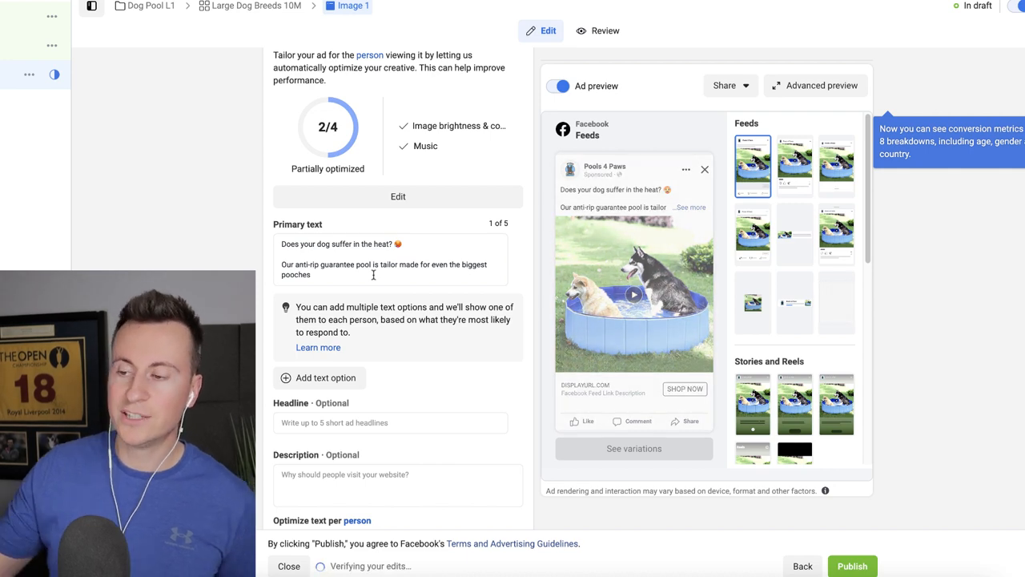
Step: Find the dog emoji on Emojipedia and paste 🐕 after the hot-face emoji
left_click(371, 259)
type("d")
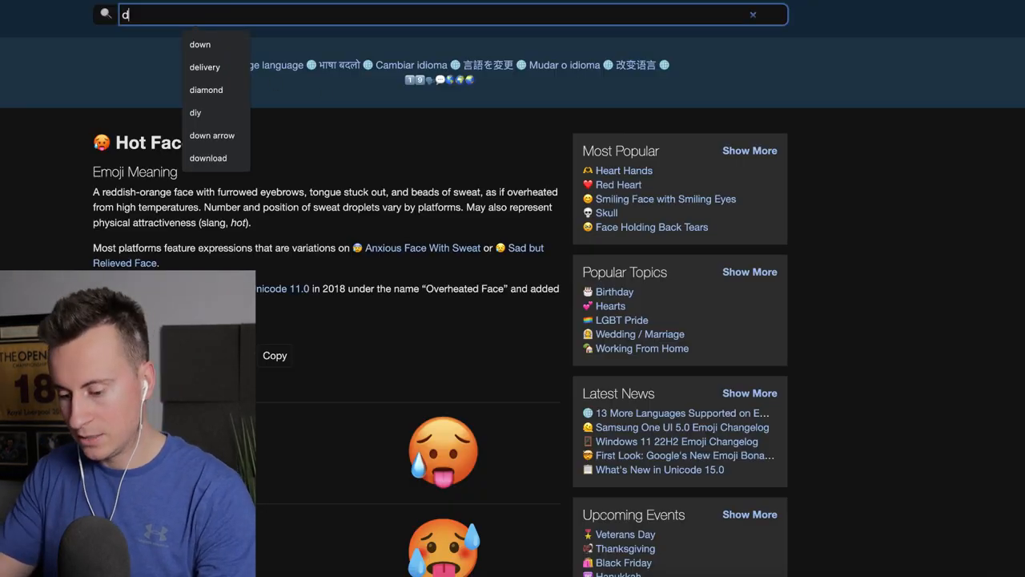
type("og suffer in the heat? 🥵")
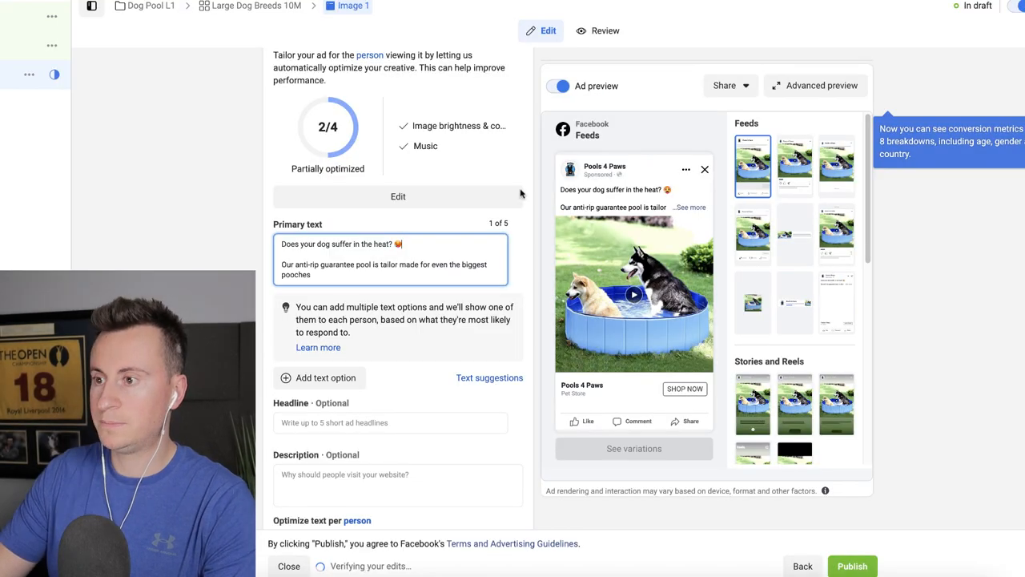
type("🐕")
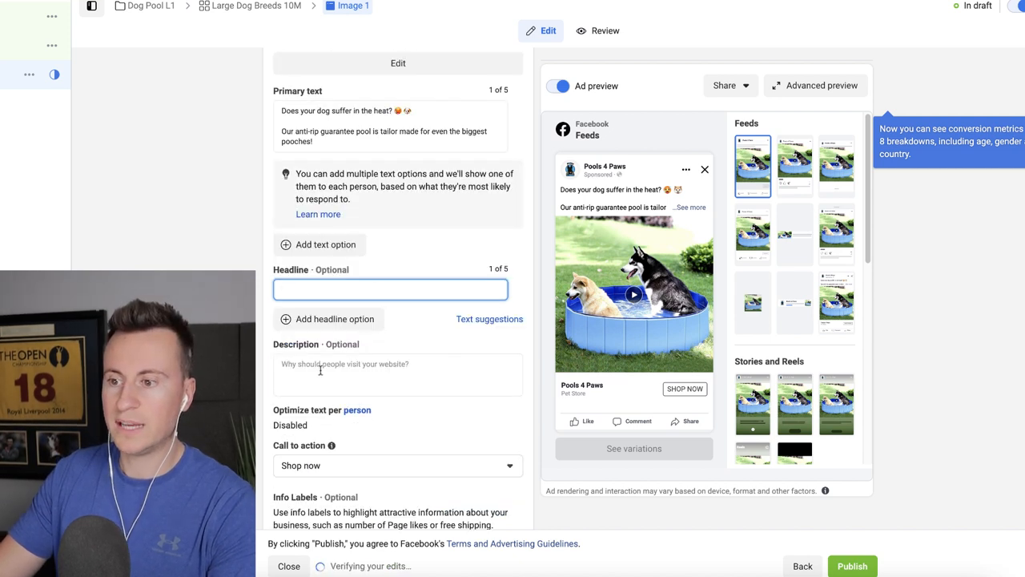
Step: Make the headline read ⭐⭐⭐⭐⭐ followed by '4.7/5 Customer Rating'
left_click(391, 288)
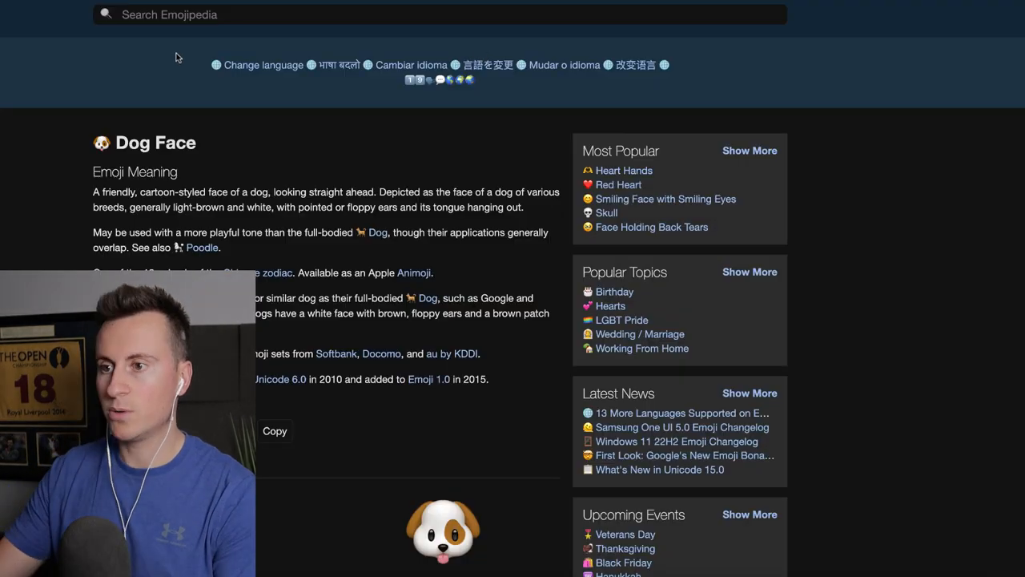
type("star")
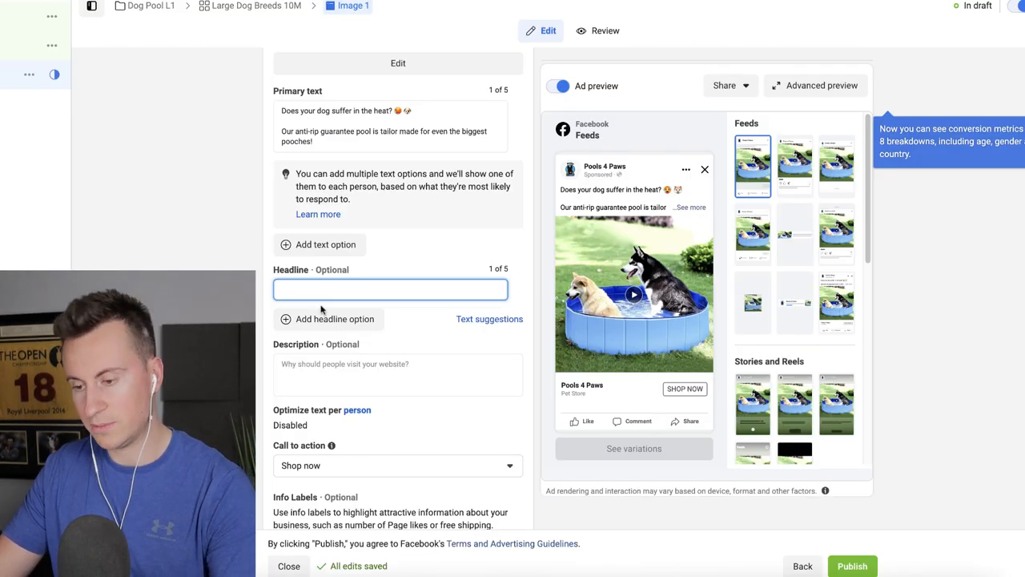
type("⭐⭐⭐⭐⭐")
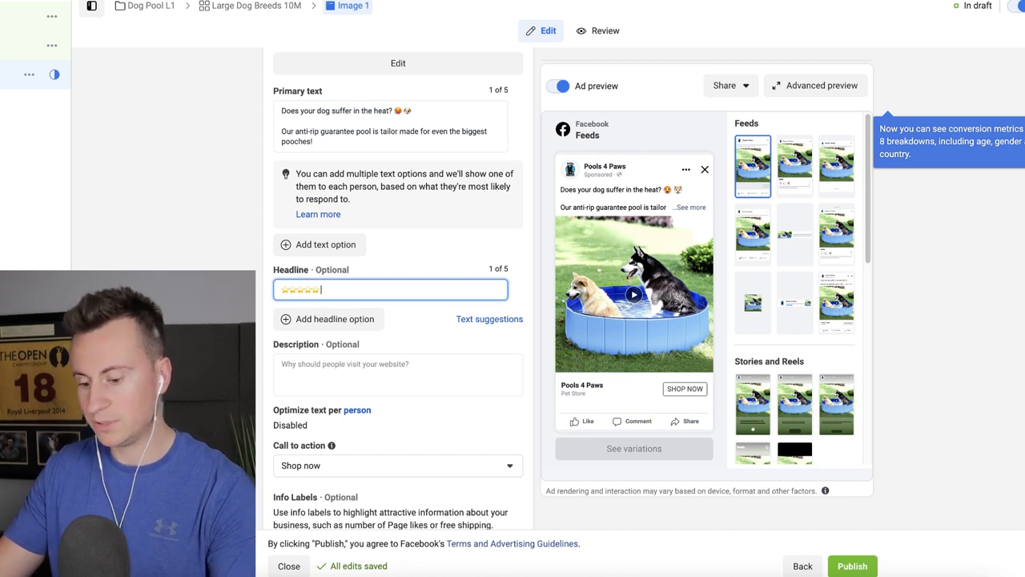
type("4.77")
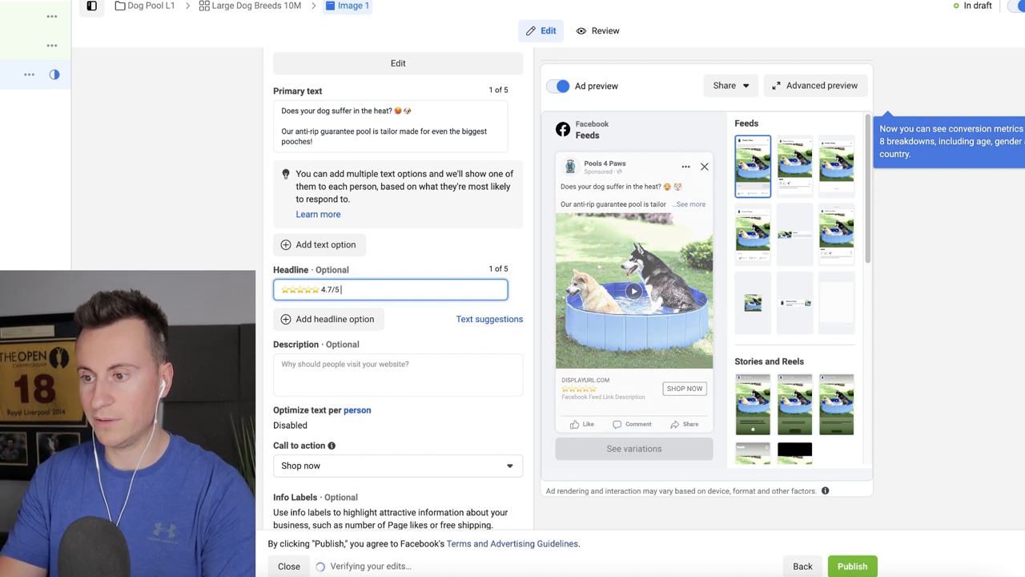
type("Customer Rat")
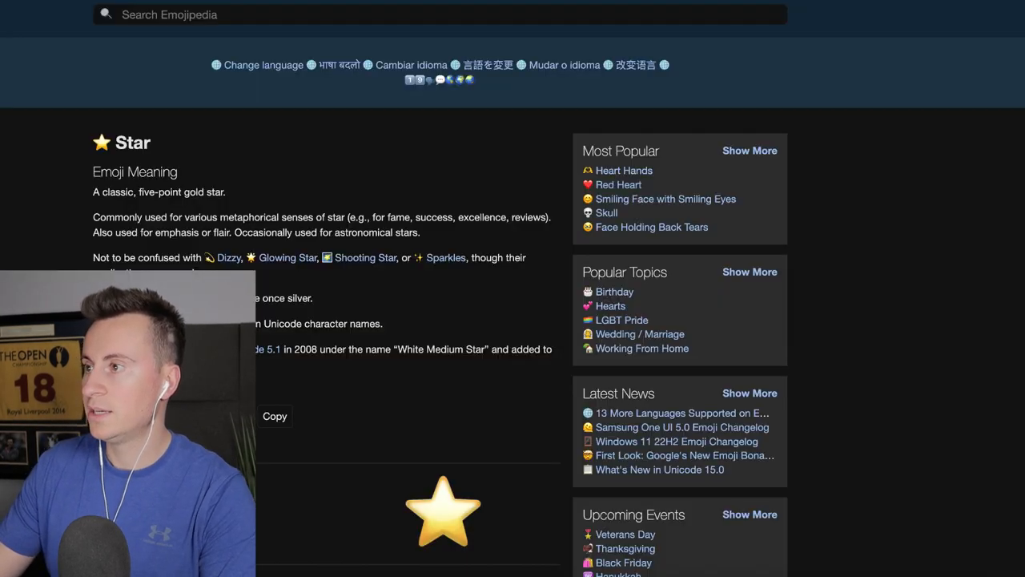
Step: Find the UK flag emoji on Emojipedia to start the description
type("uk")
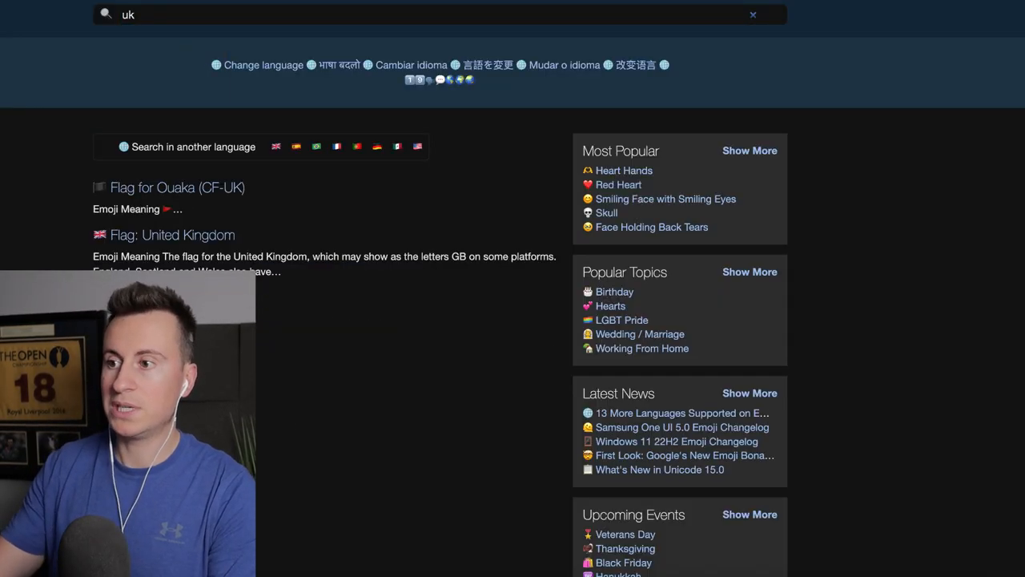
left_click(173, 234)
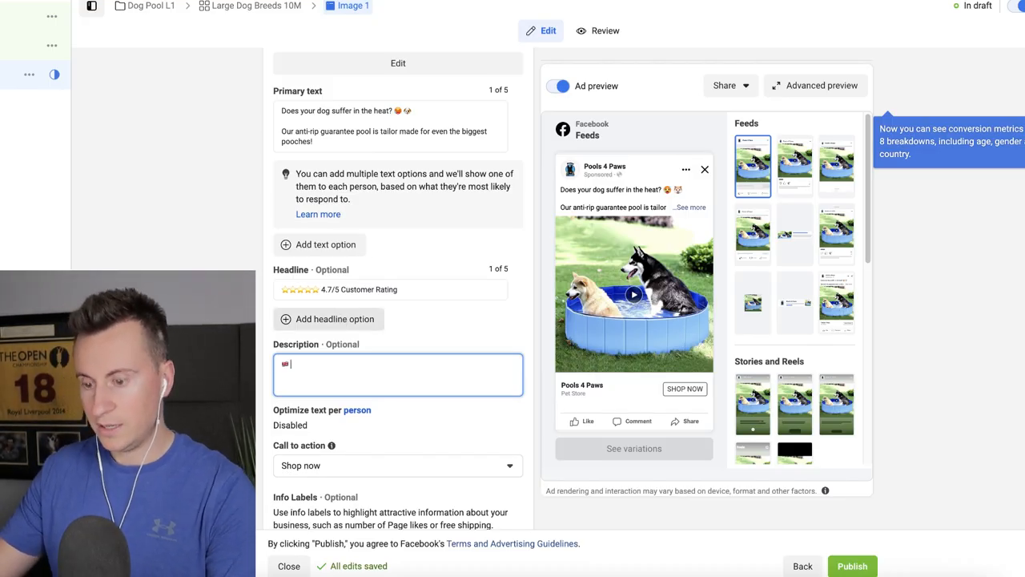
Step: Type 'Free UK Delivery' after the flag emoji in the description
type("Free UK")
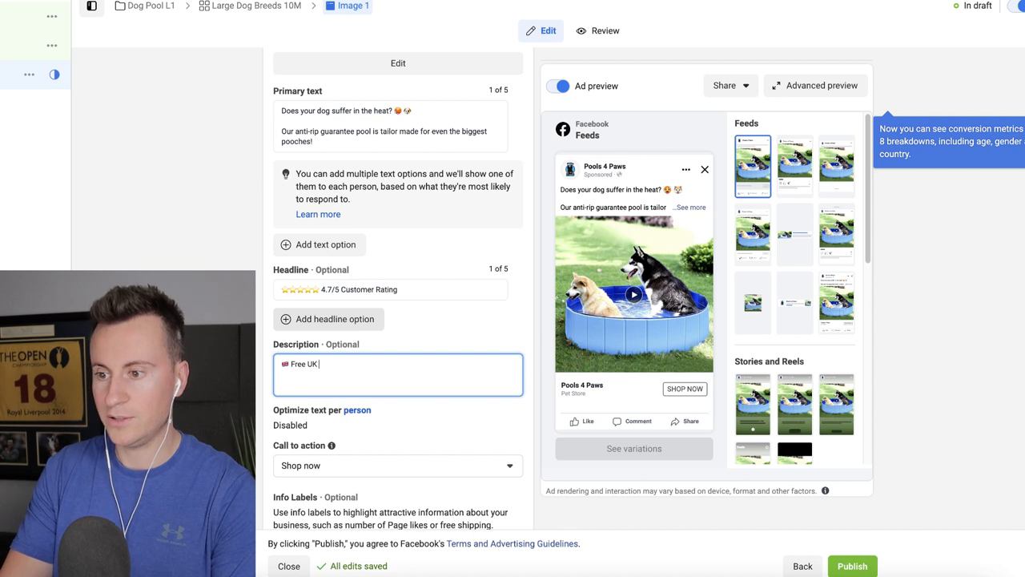
type("Delivery")
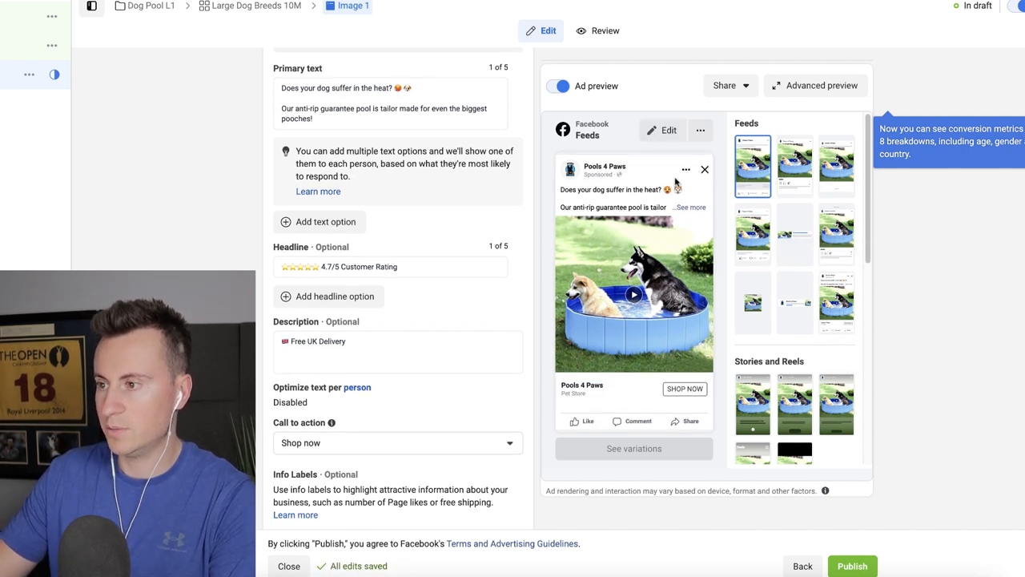
mouse_move(753, 165)
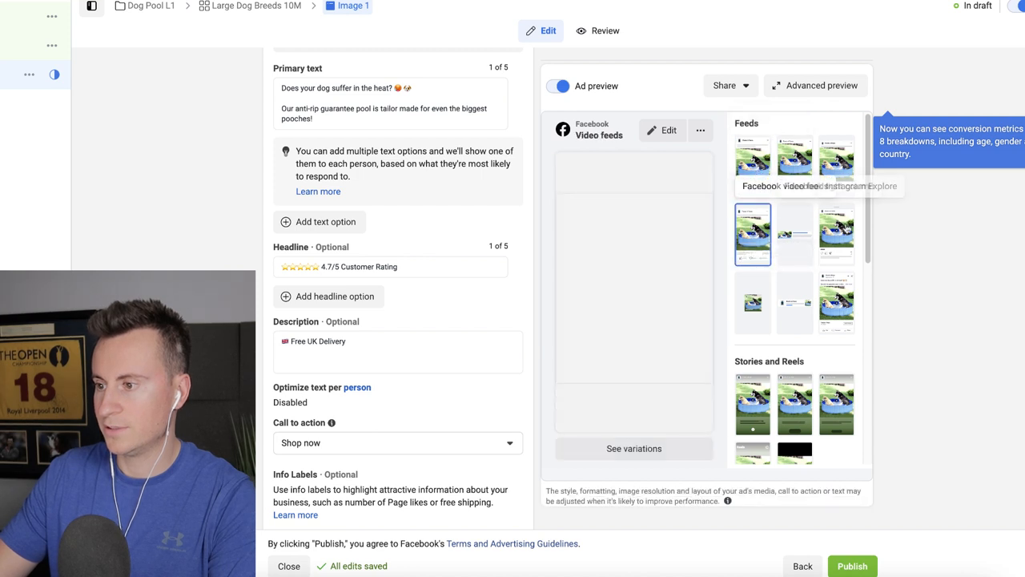
Step: Share the Facebook Feed preview as a link with link sharing on and a Days Active duration
left_click(753, 167)
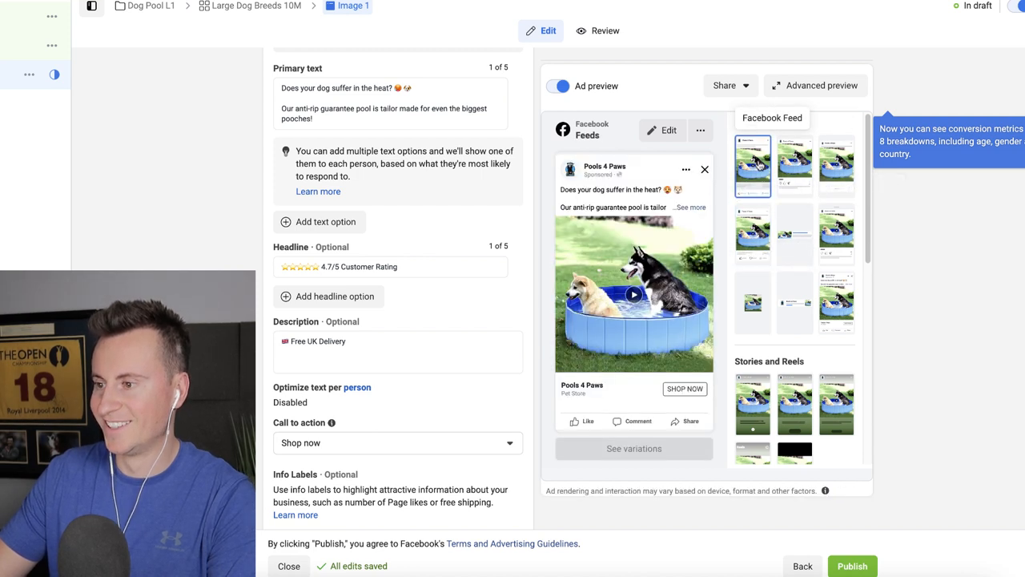
left_click(724, 85)
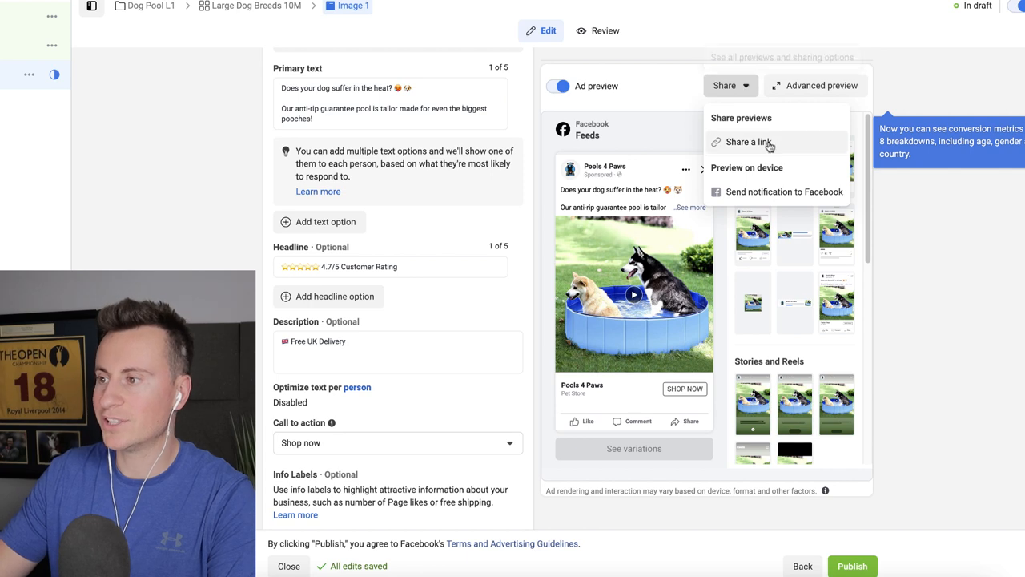
mouse_move(776, 192)
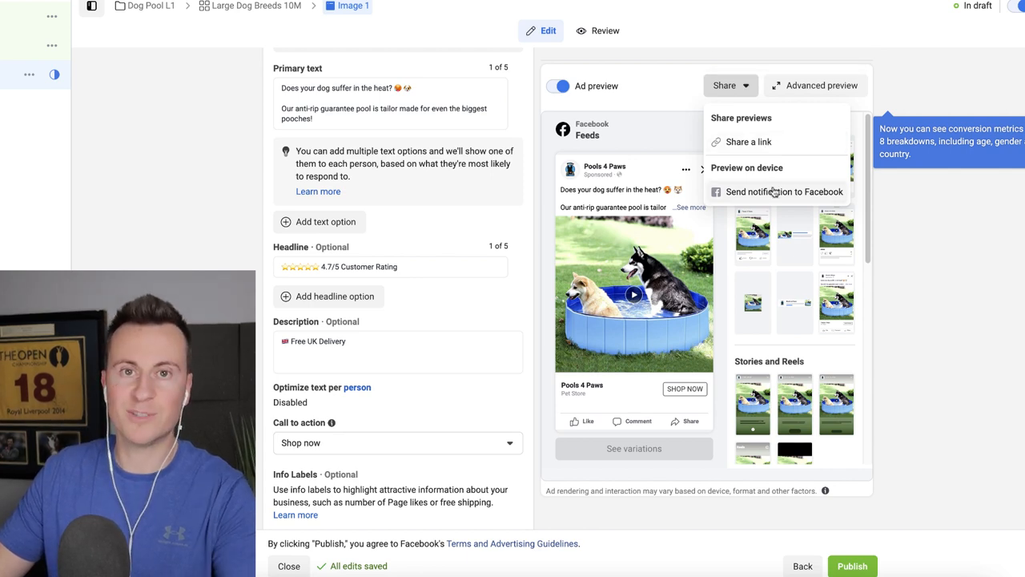
left_click(749, 141)
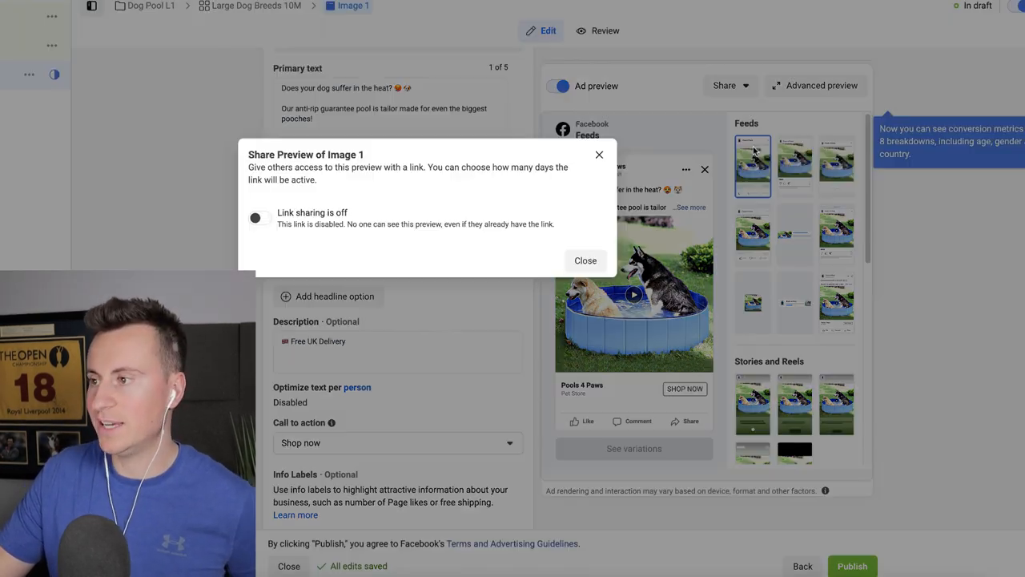
left_click(255, 218)
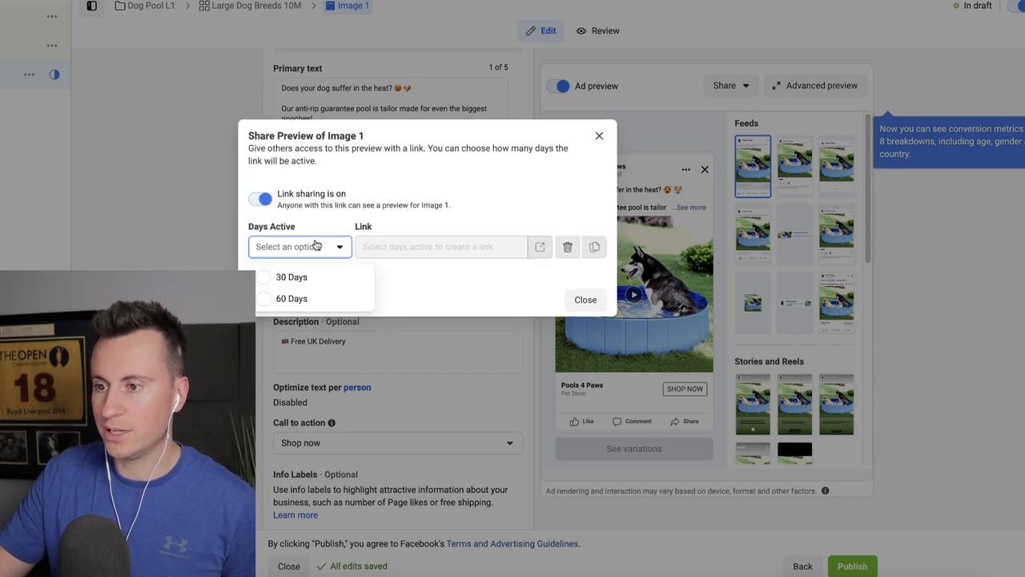
left_click(291, 276)
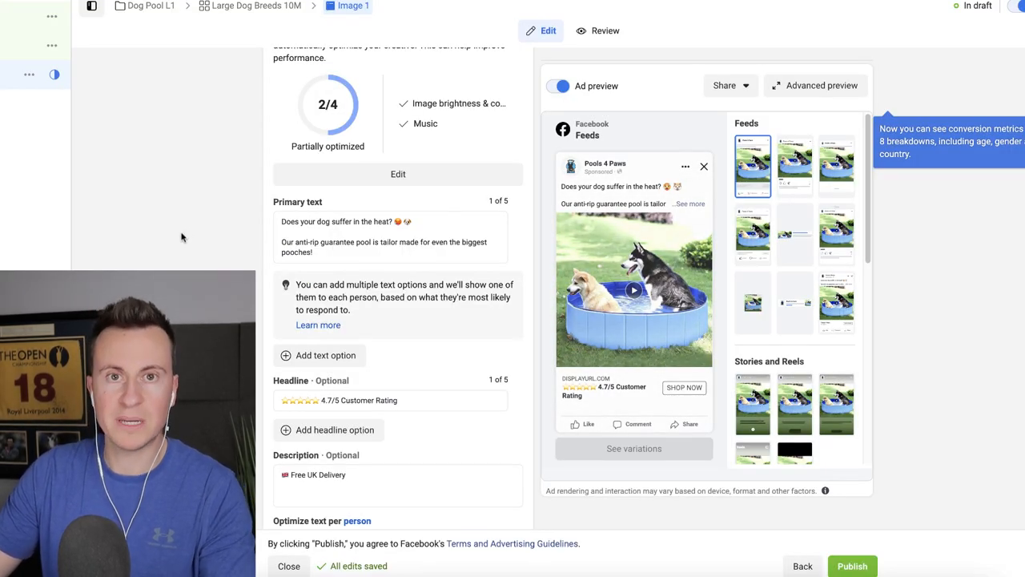
mouse_move(196, 234)
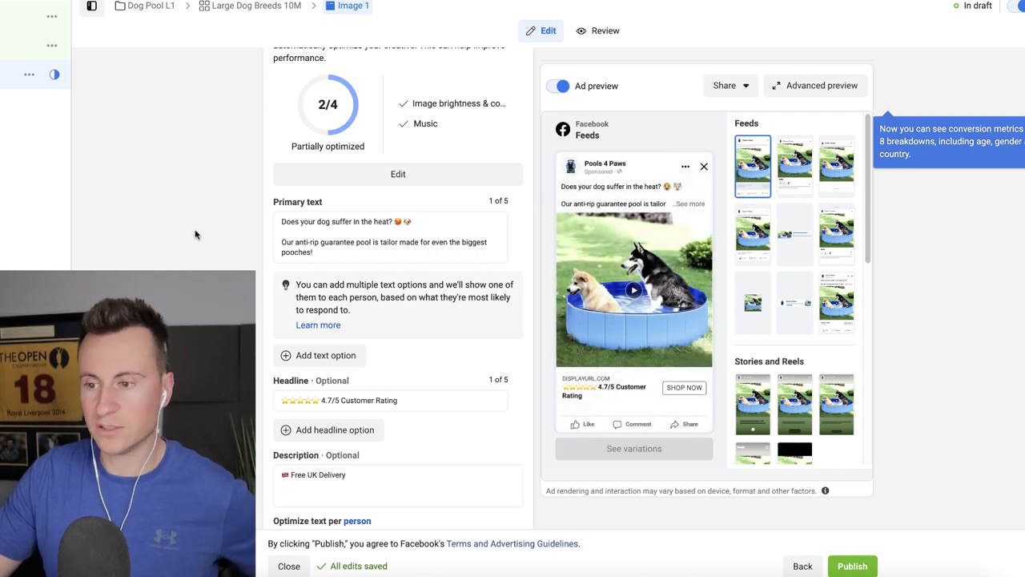
Step: Scroll to the Destination section, entering 'produc', leaving the Website URL field empty
scroll("down", 3)
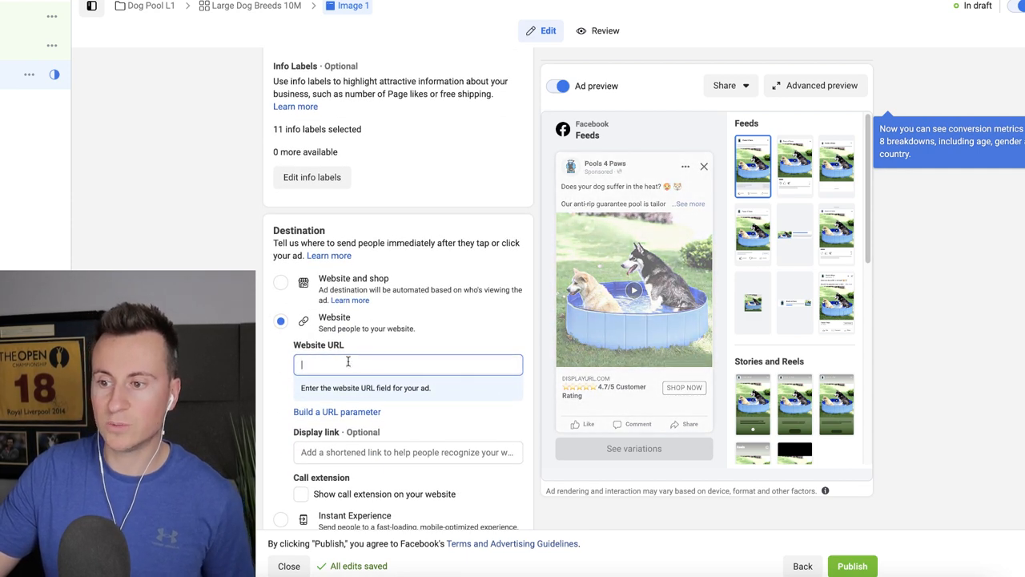
type("produc")
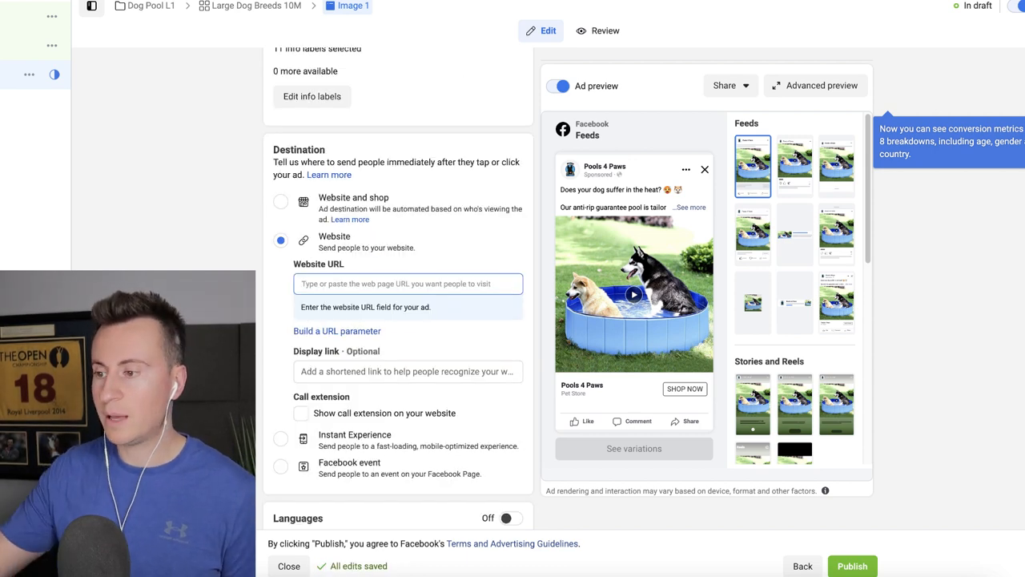
scroll("down", 3)
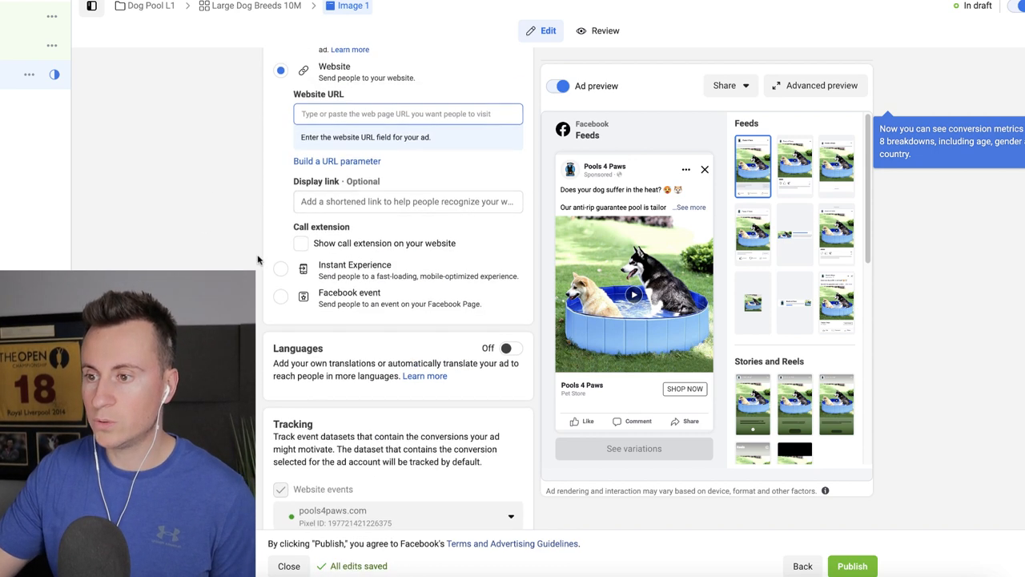
scroll("down", 3)
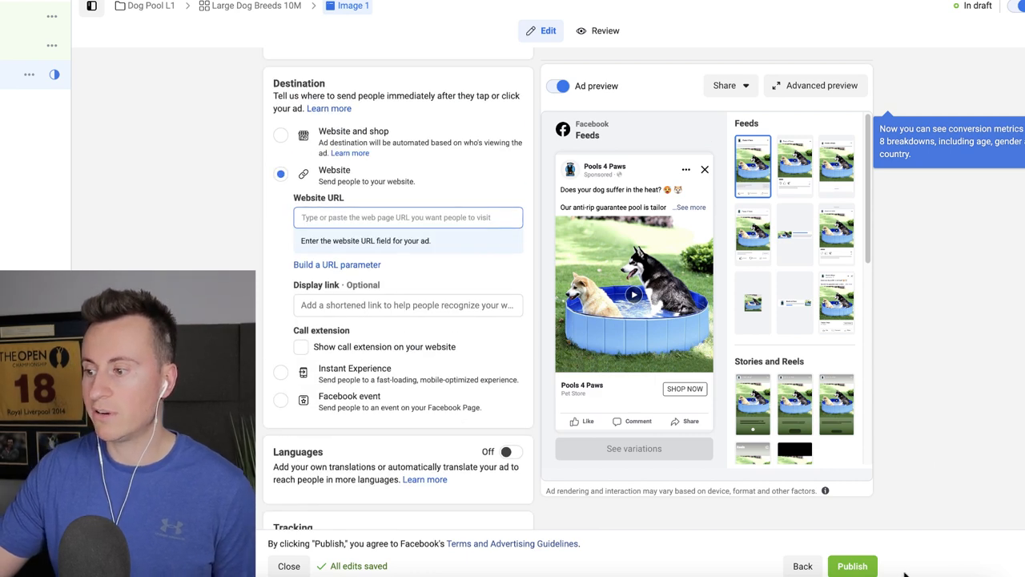
mouse_move(969, 439)
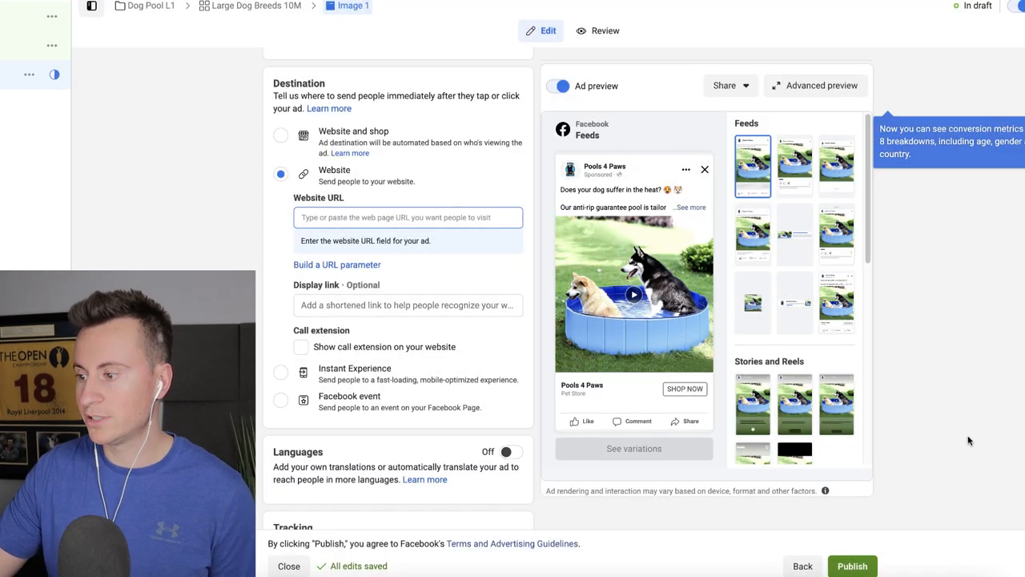
Step: Publish the ad and review the missing Website URL errors
left_click(852, 567)
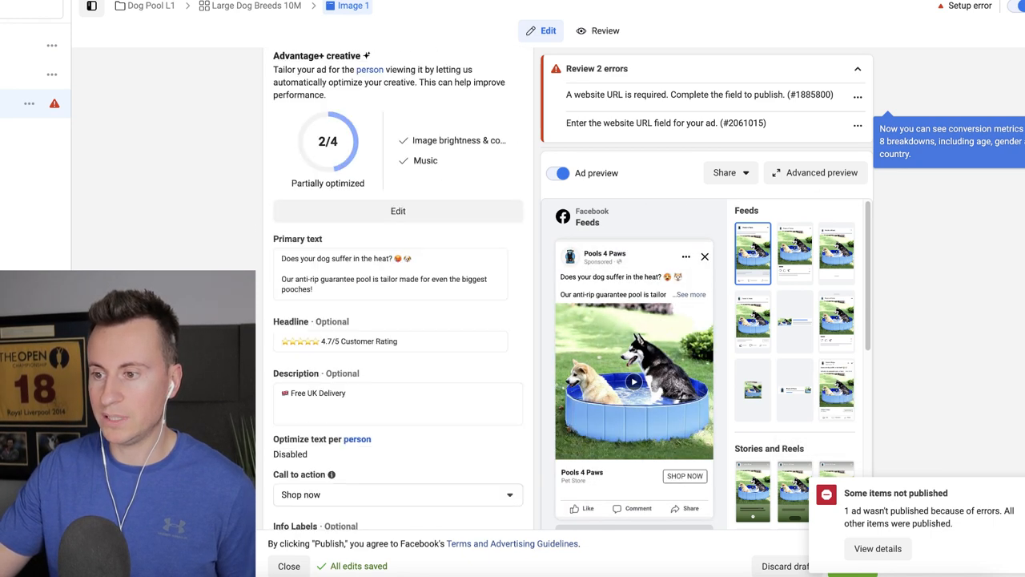
scroll("down", 3)
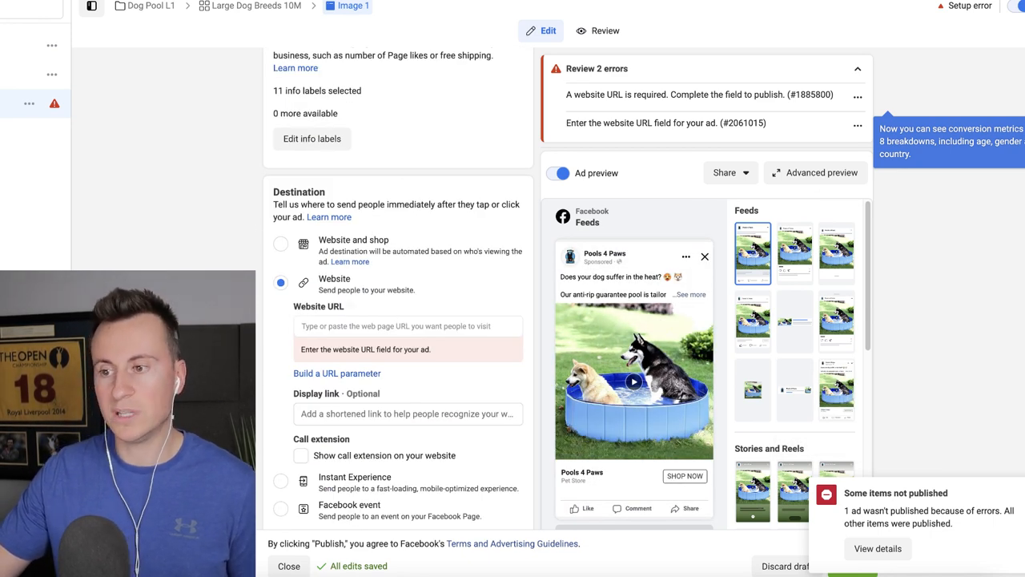